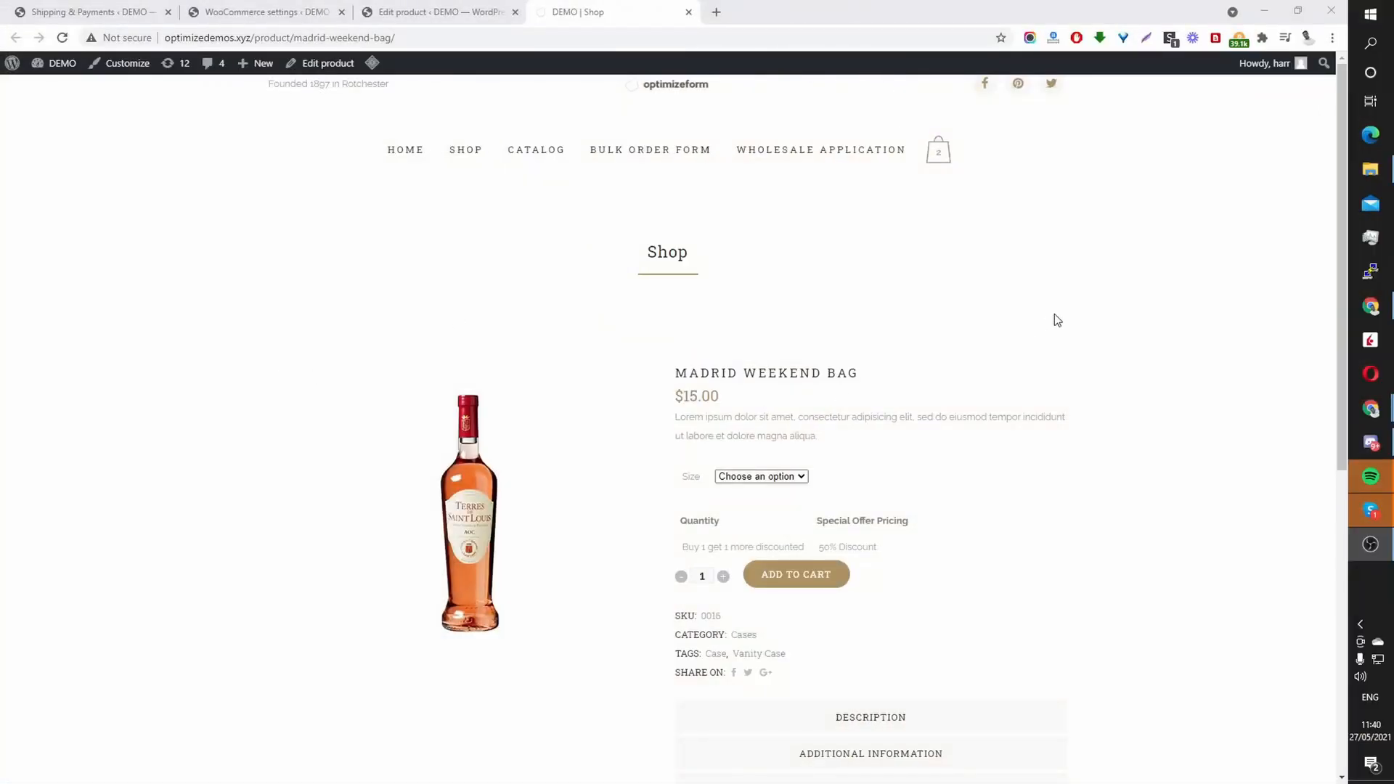
pyautogui.moveTo(795, 290)
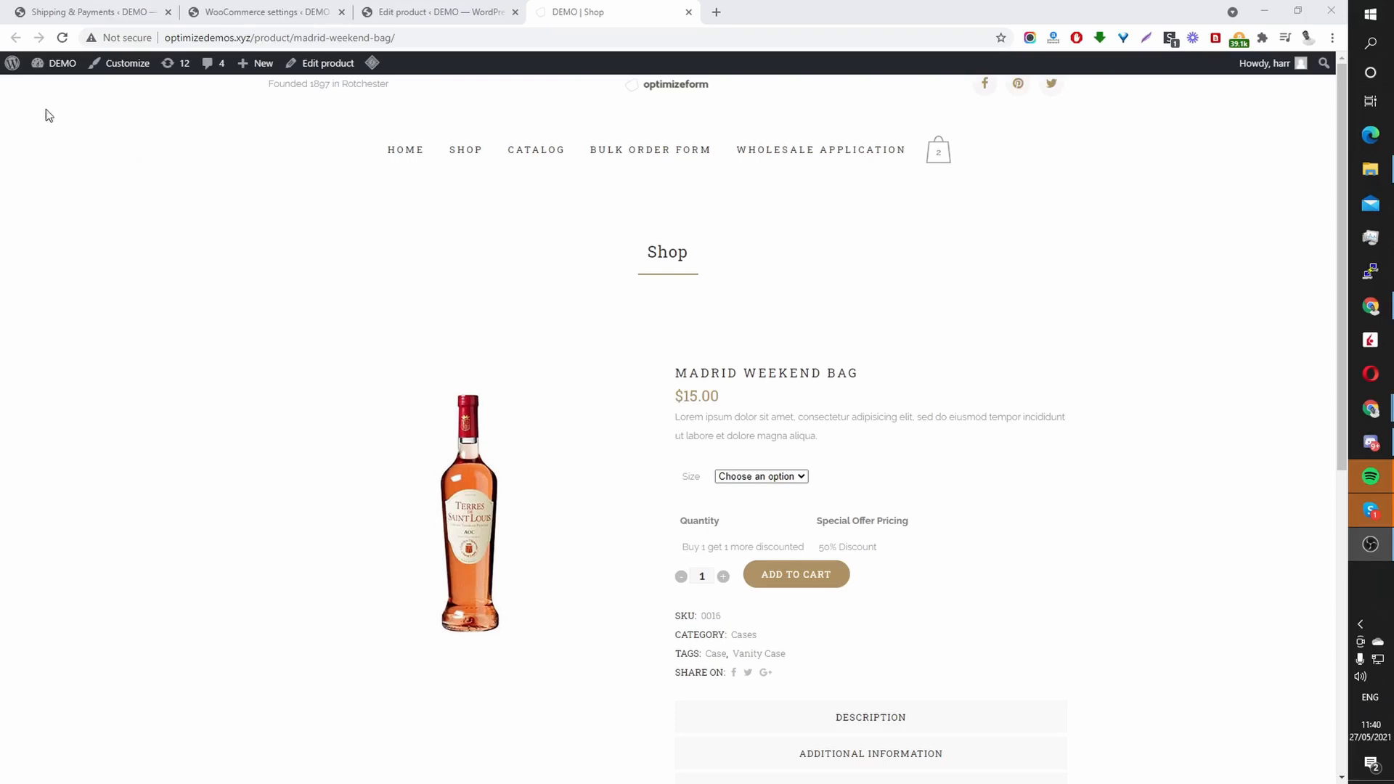
pyautogui.moveTo(72, 81)
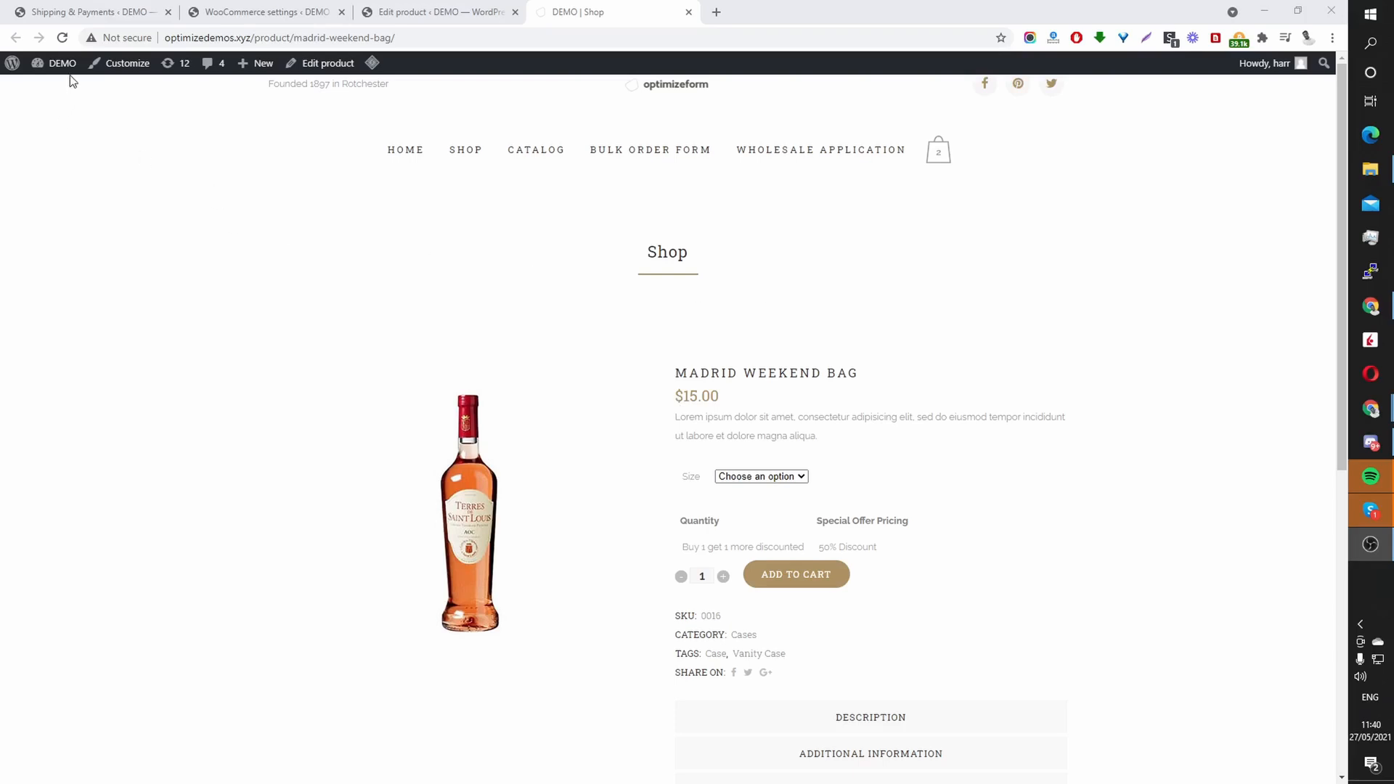
# Step: Open the wp-admin Dashboard in a new tab from the DEMO site menu in the admin bar
pyautogui.click(63, 63)
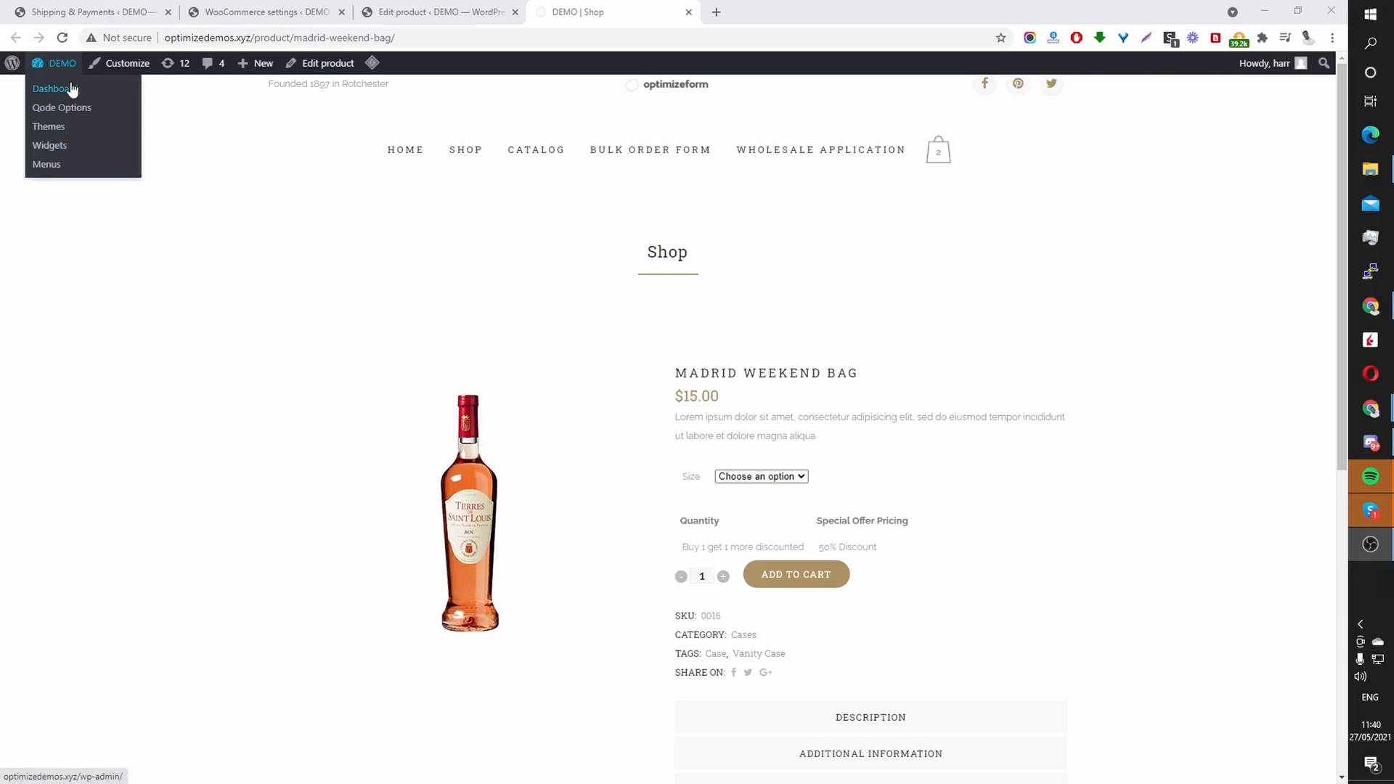
pyautogui.click(61, 108)
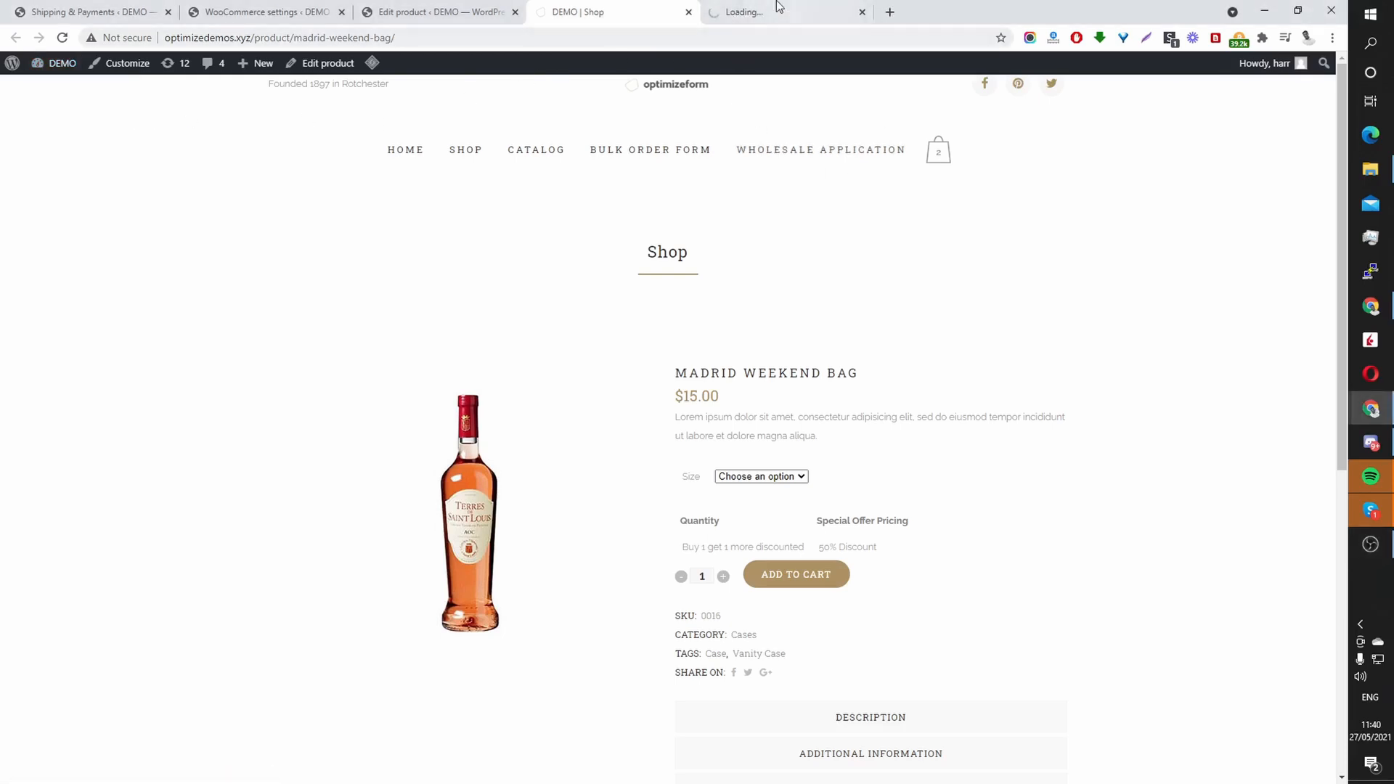
# Step: Switch to the new admin tab and show the Upload Plugin form on Add Plugins
pyautogui.click(783, 12)
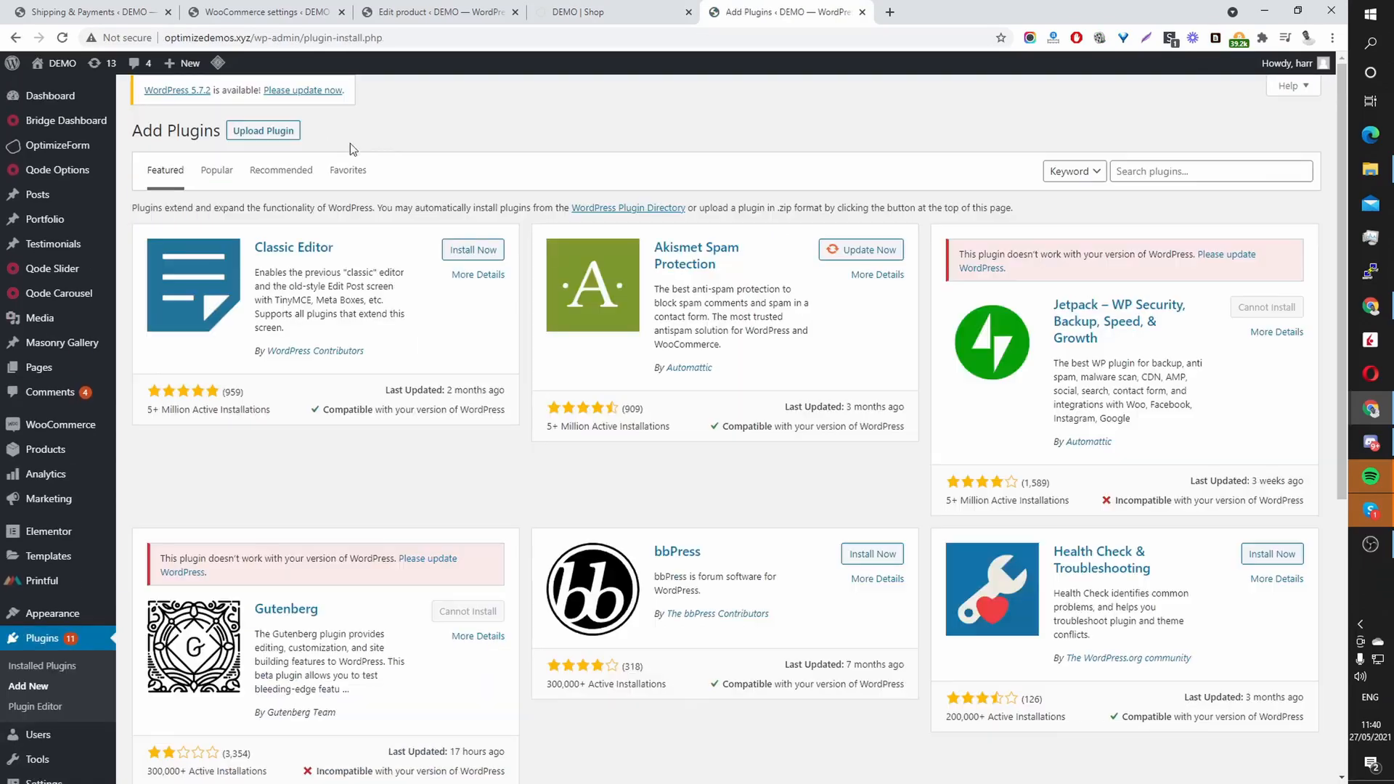
pyautogui.click(263, 131)
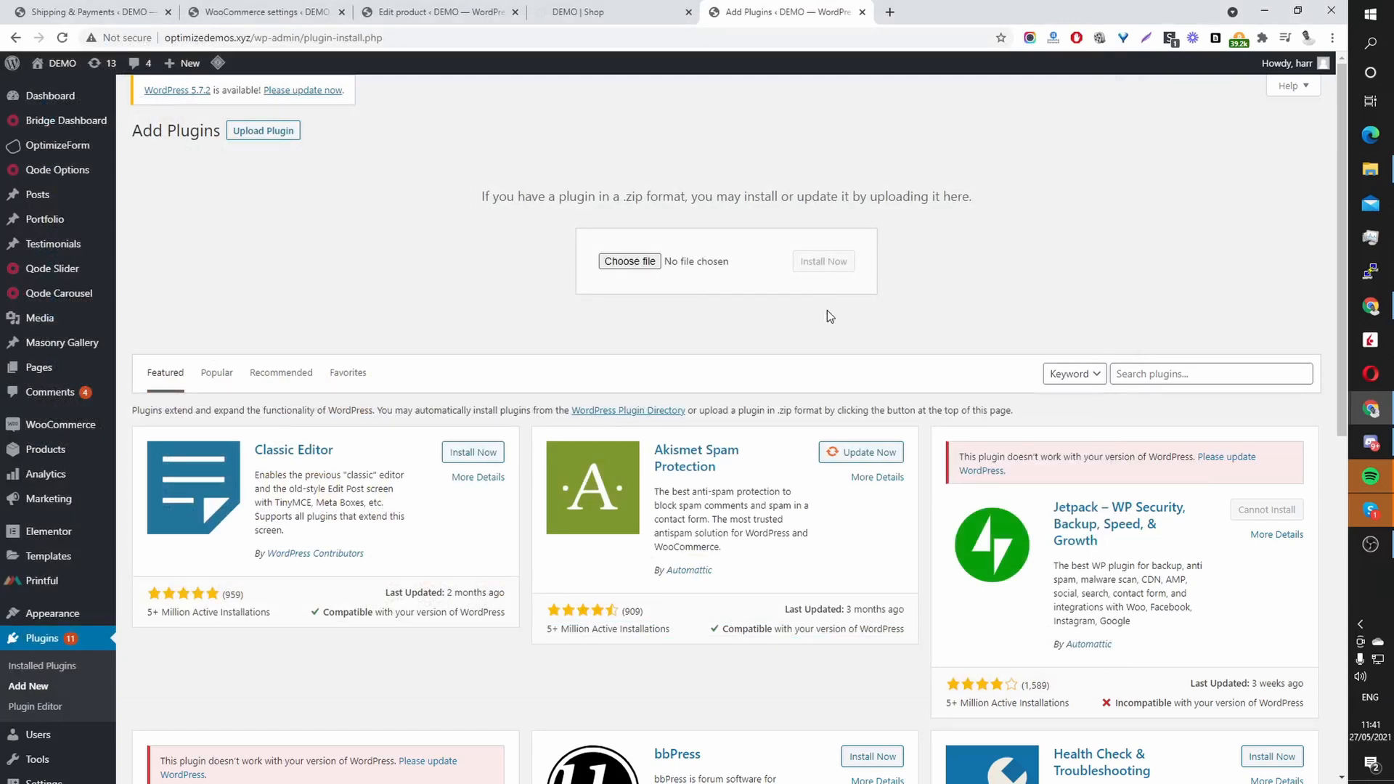
pyautogui.moveTo(586, 287)
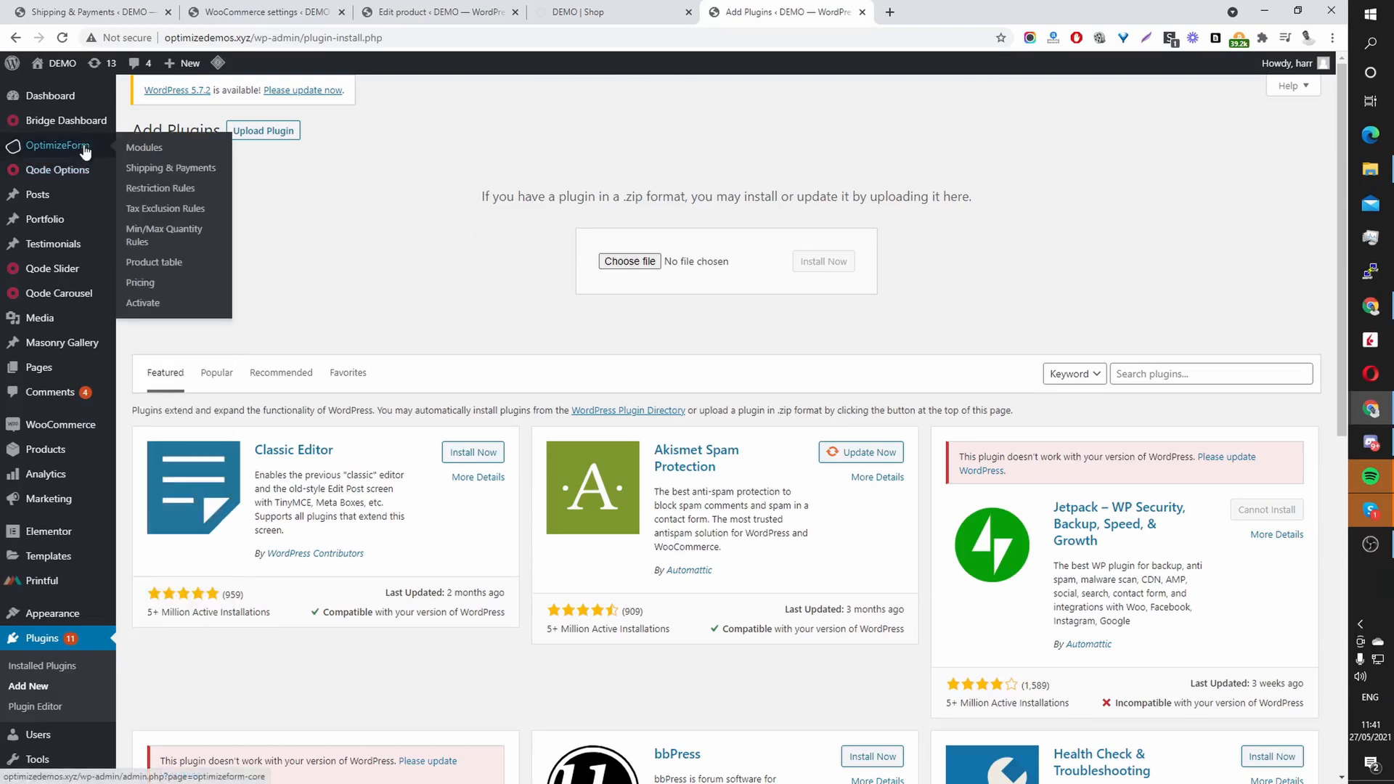
pyautogui.moveTo(85, 152)
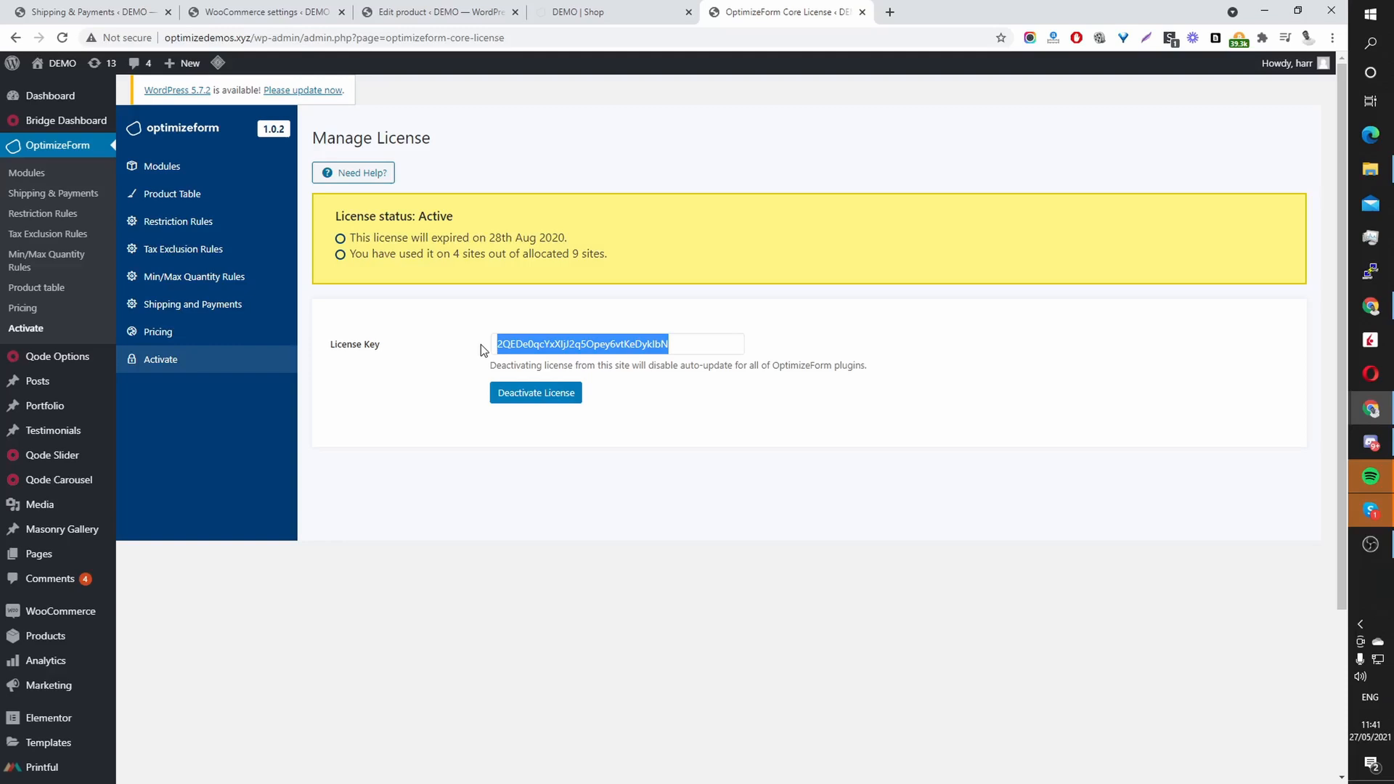
pyautogui.moveTo(228, 193)
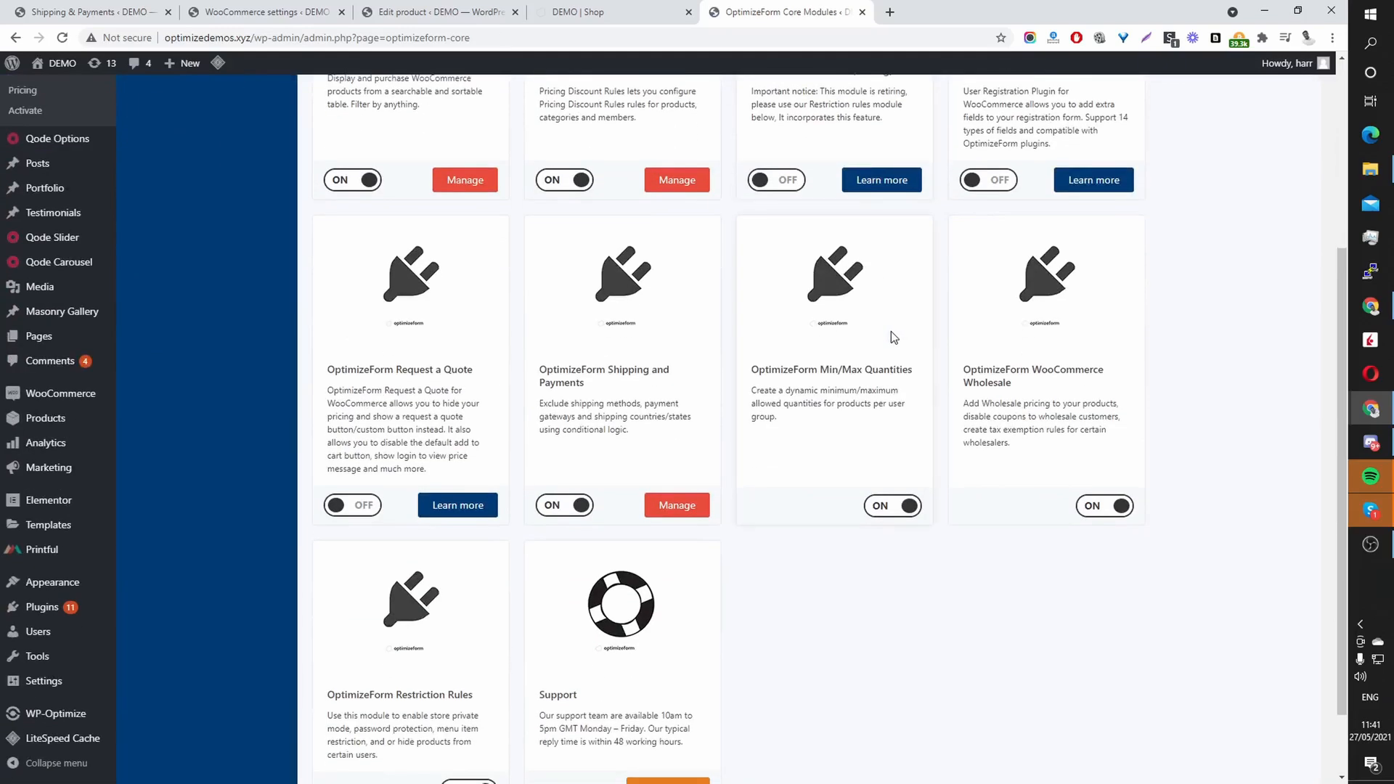
# Step: Manage the OptimizeForm Shipping and Payments module from the modules page
pyautogui.scroll(-3)
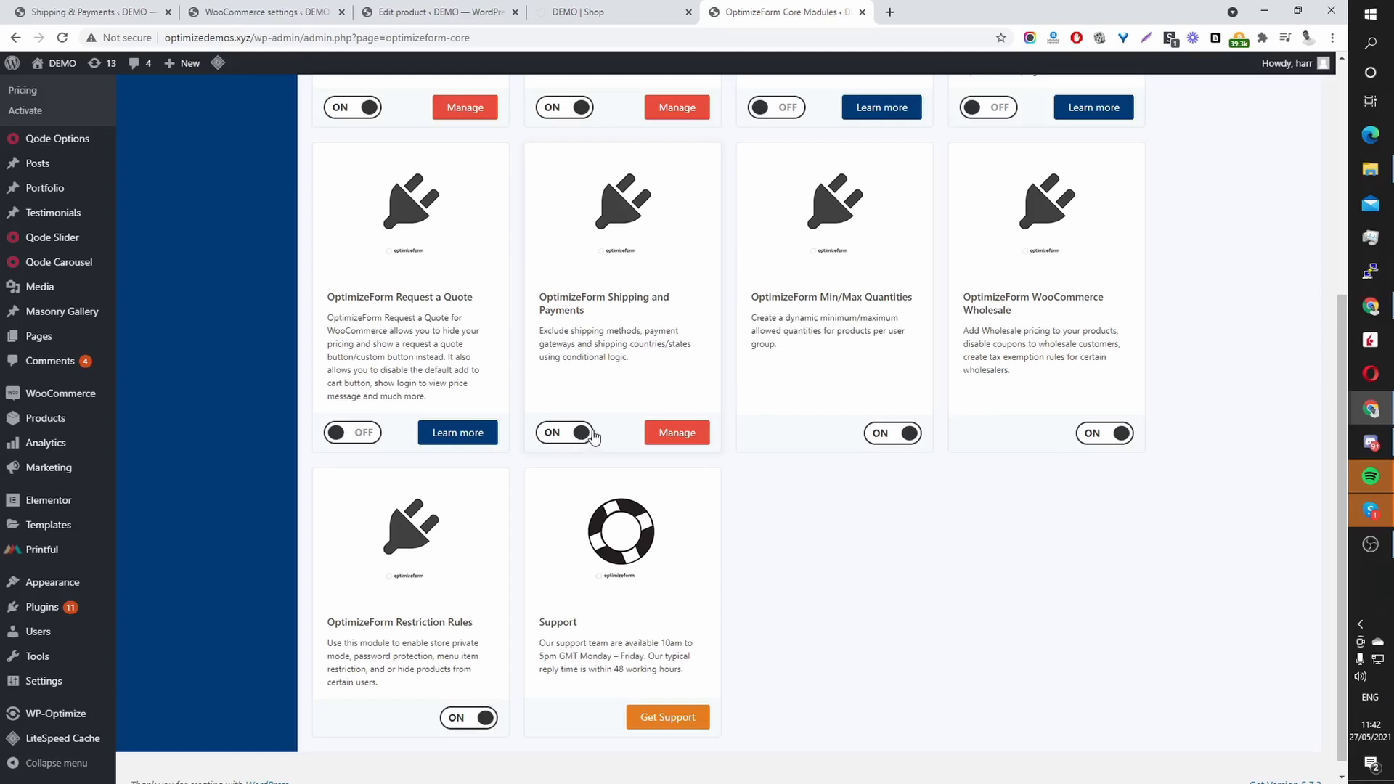
pyautogui.moveTo(620, 445)
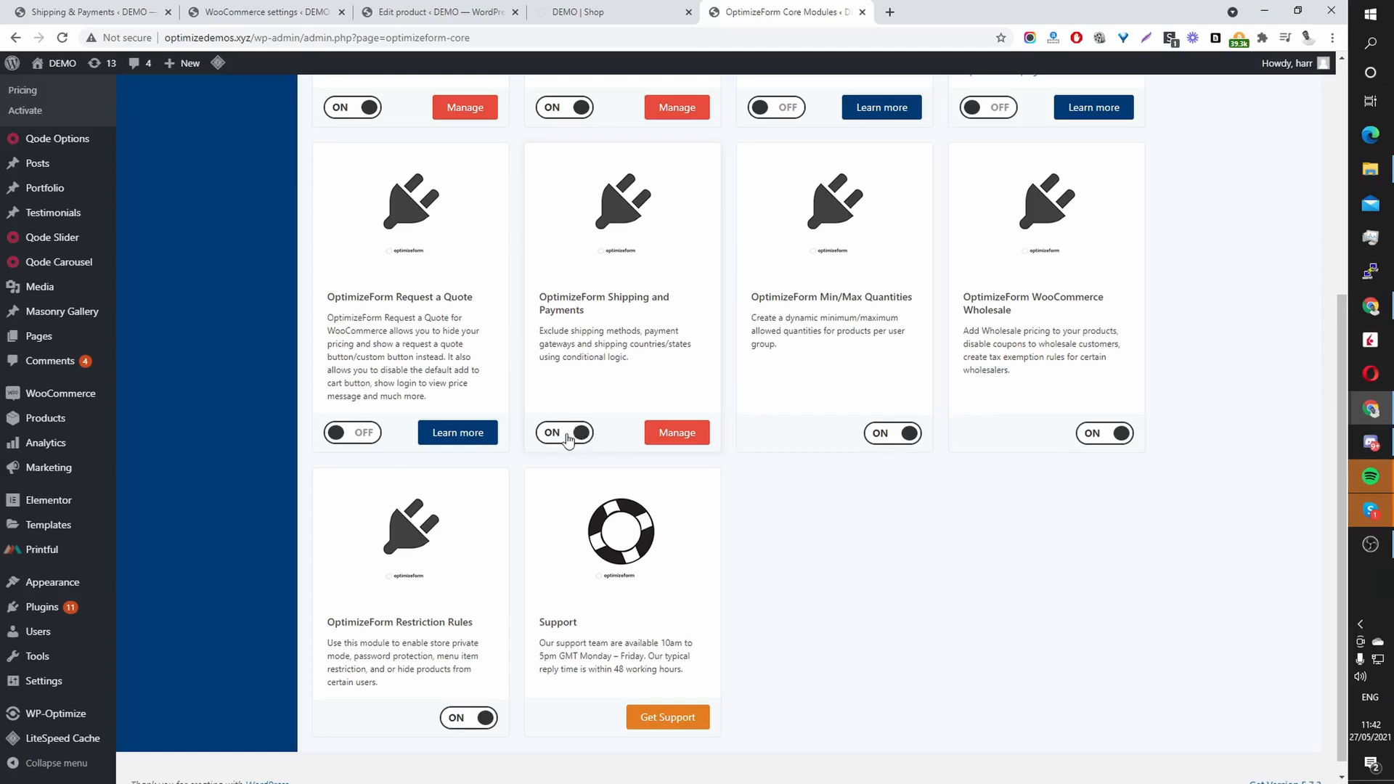
pyautogui.moveTo(591, 421)
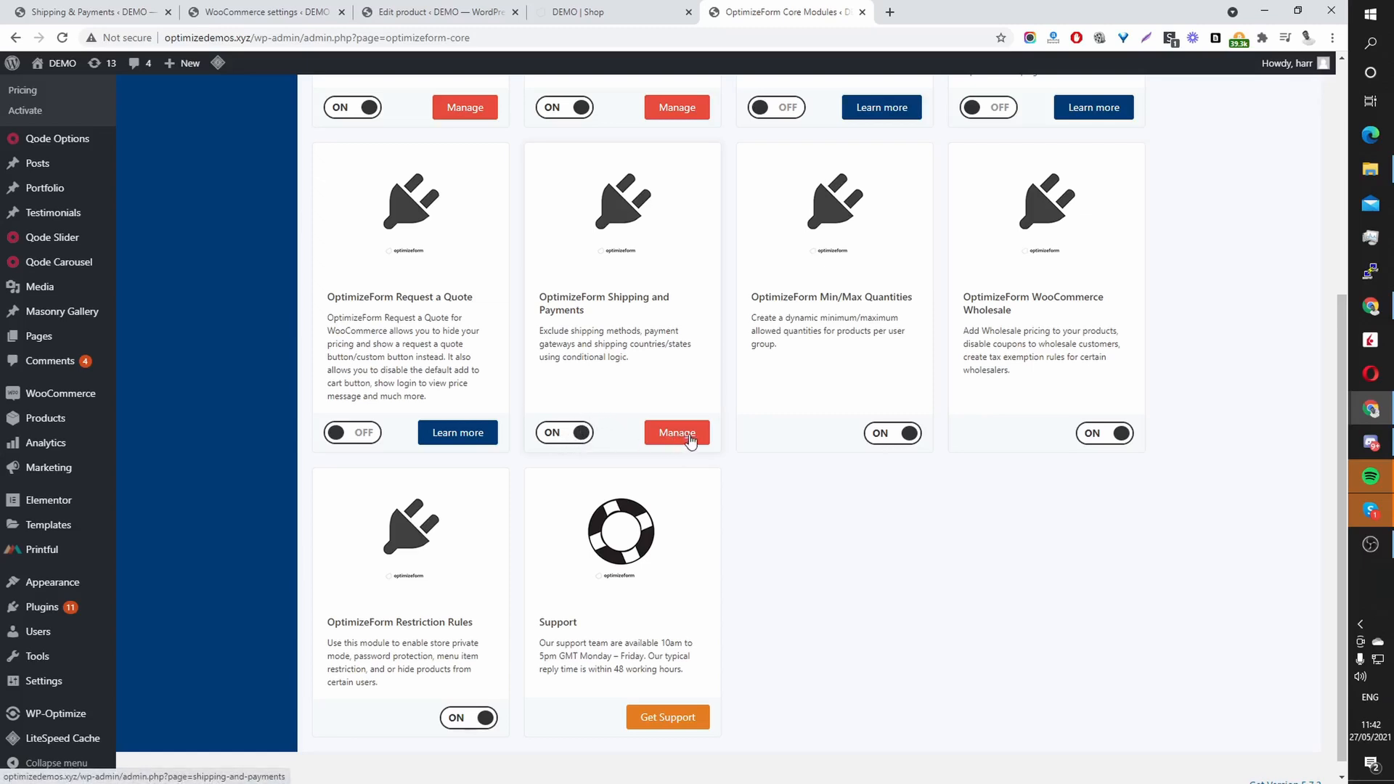
pyautogui.click(675, 433)
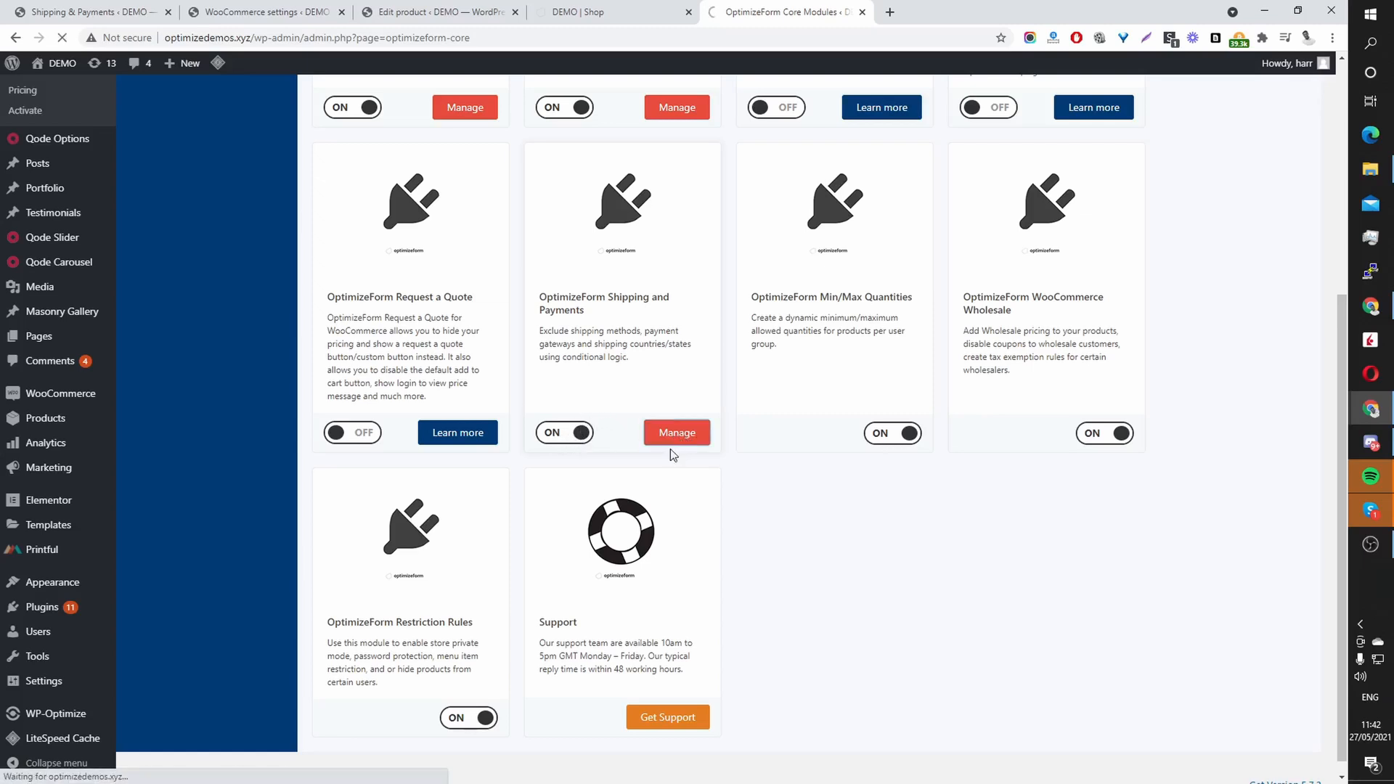
pyautogui.click(676, 433)
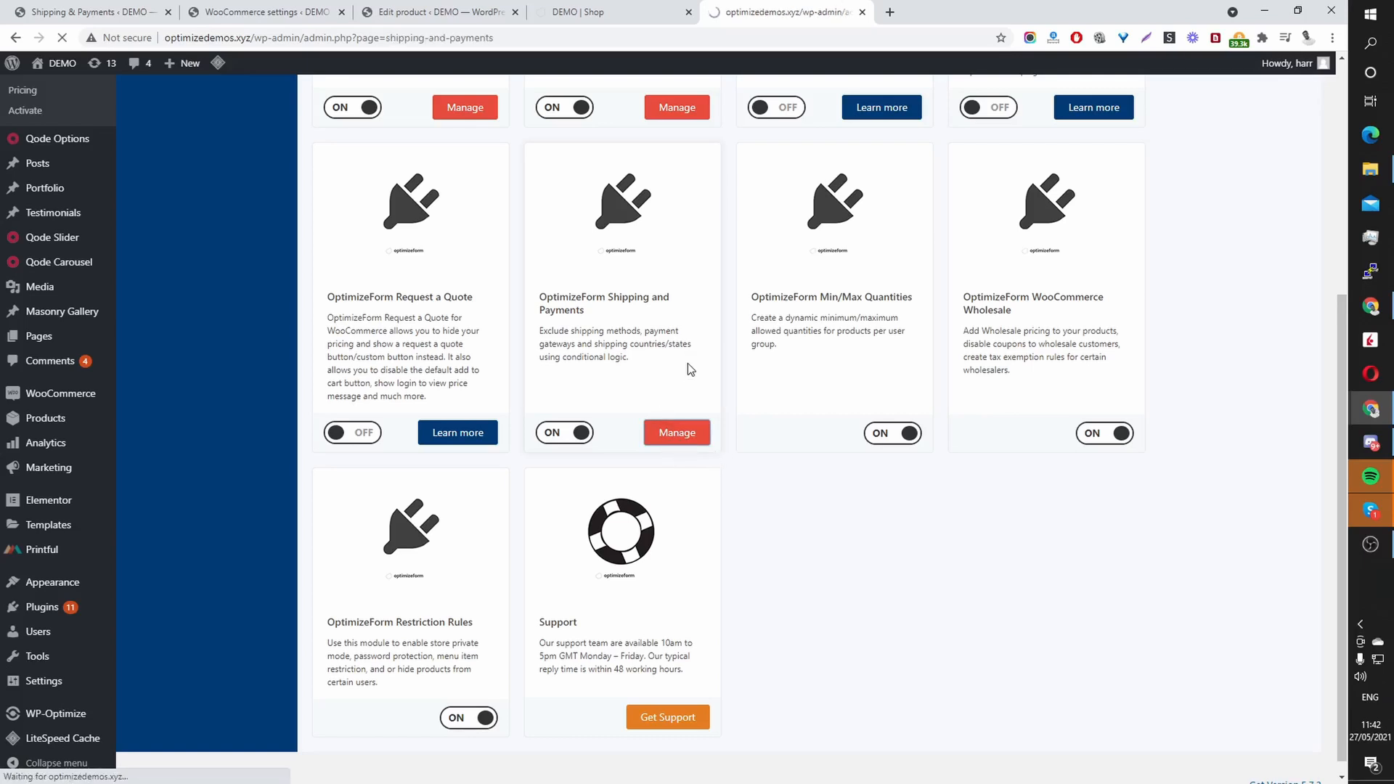
# Step: Show the Shipping Methods restrictions listing the Free Shipping over $50 and disable shipping rules
pyautogui.click(676, 433)
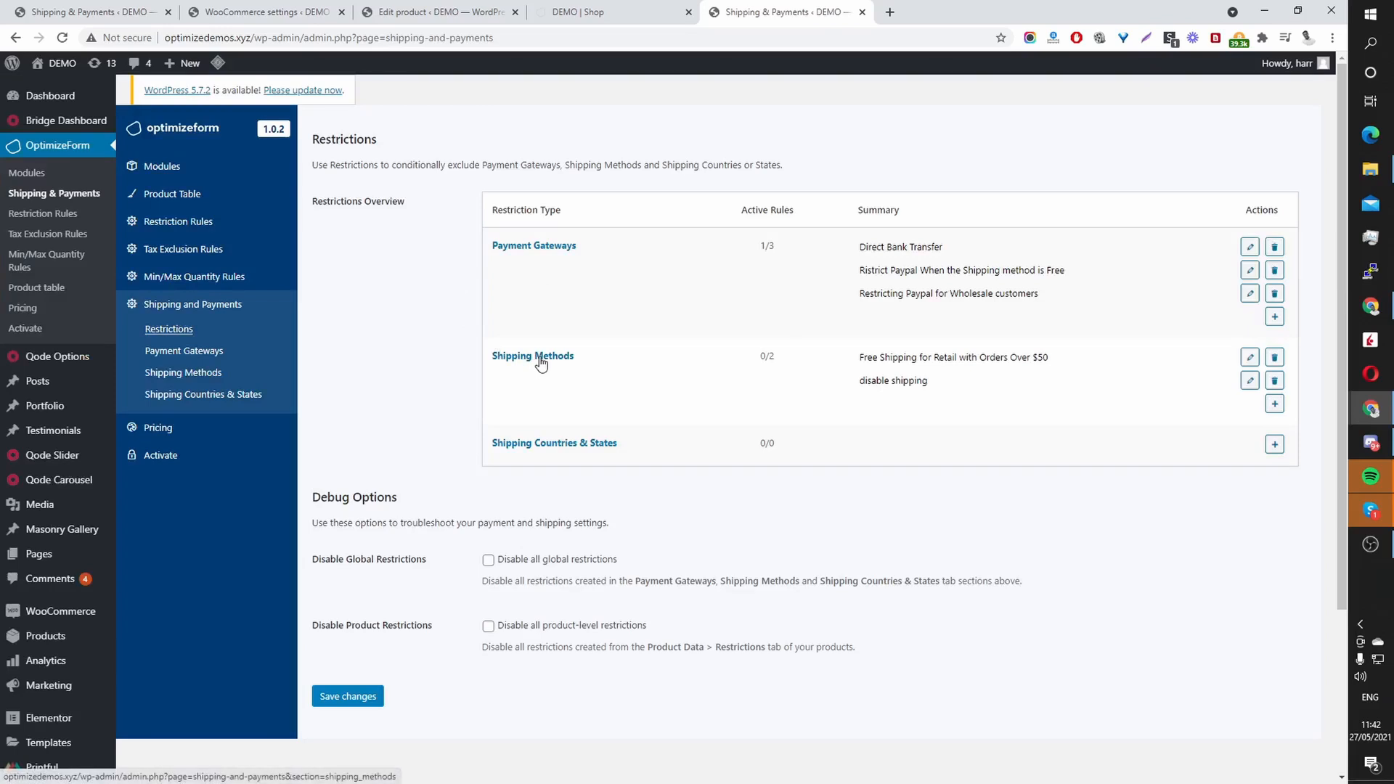
pyautogui.click(533, 356)
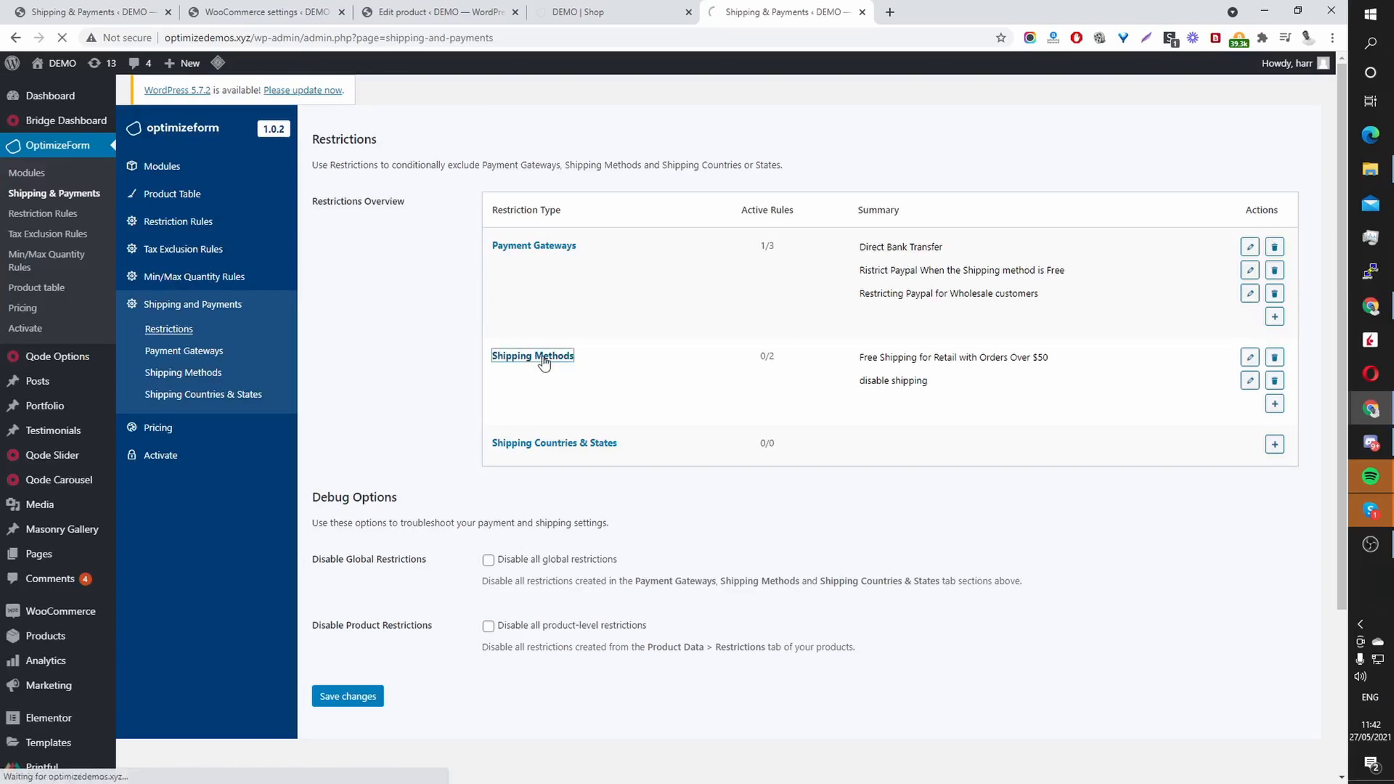
pyautogui.click(533, 356)
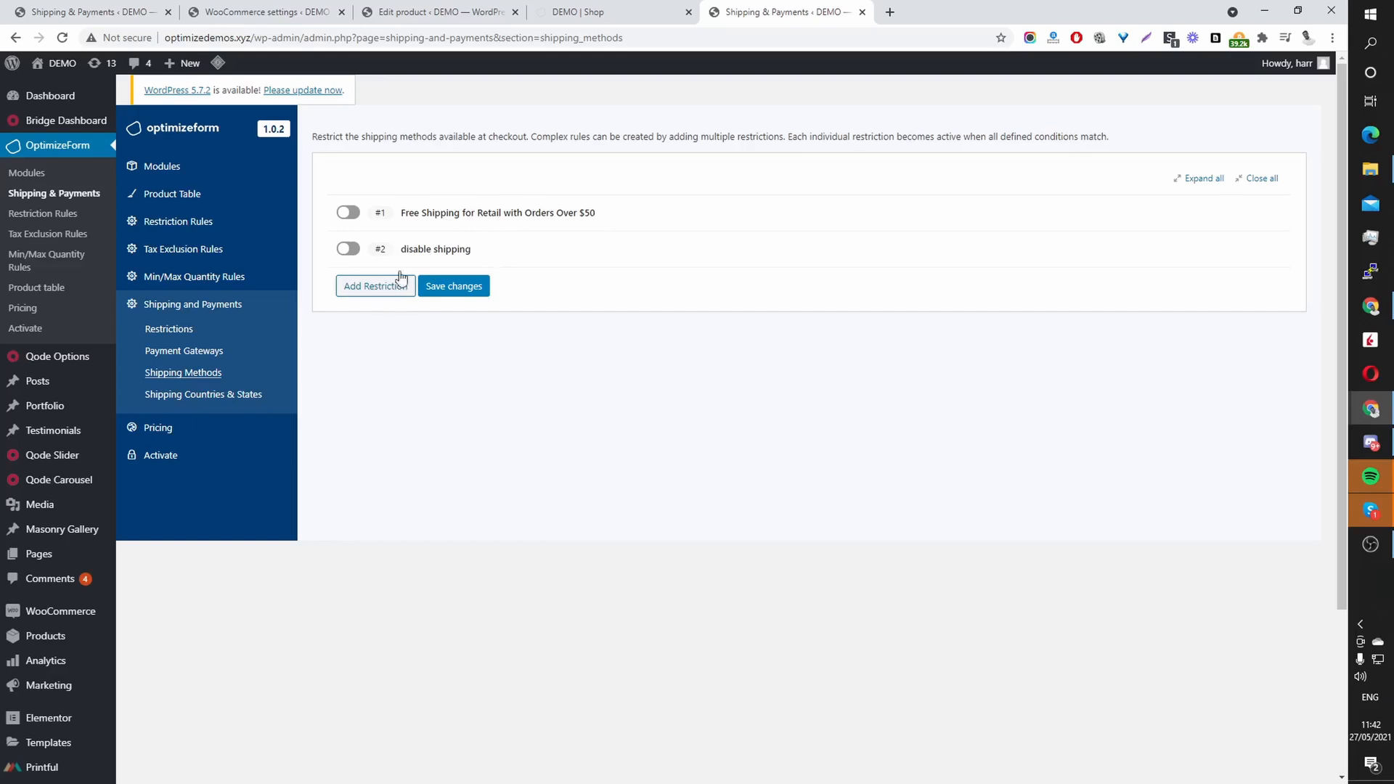
pyautogui.moveTo(382, 298)
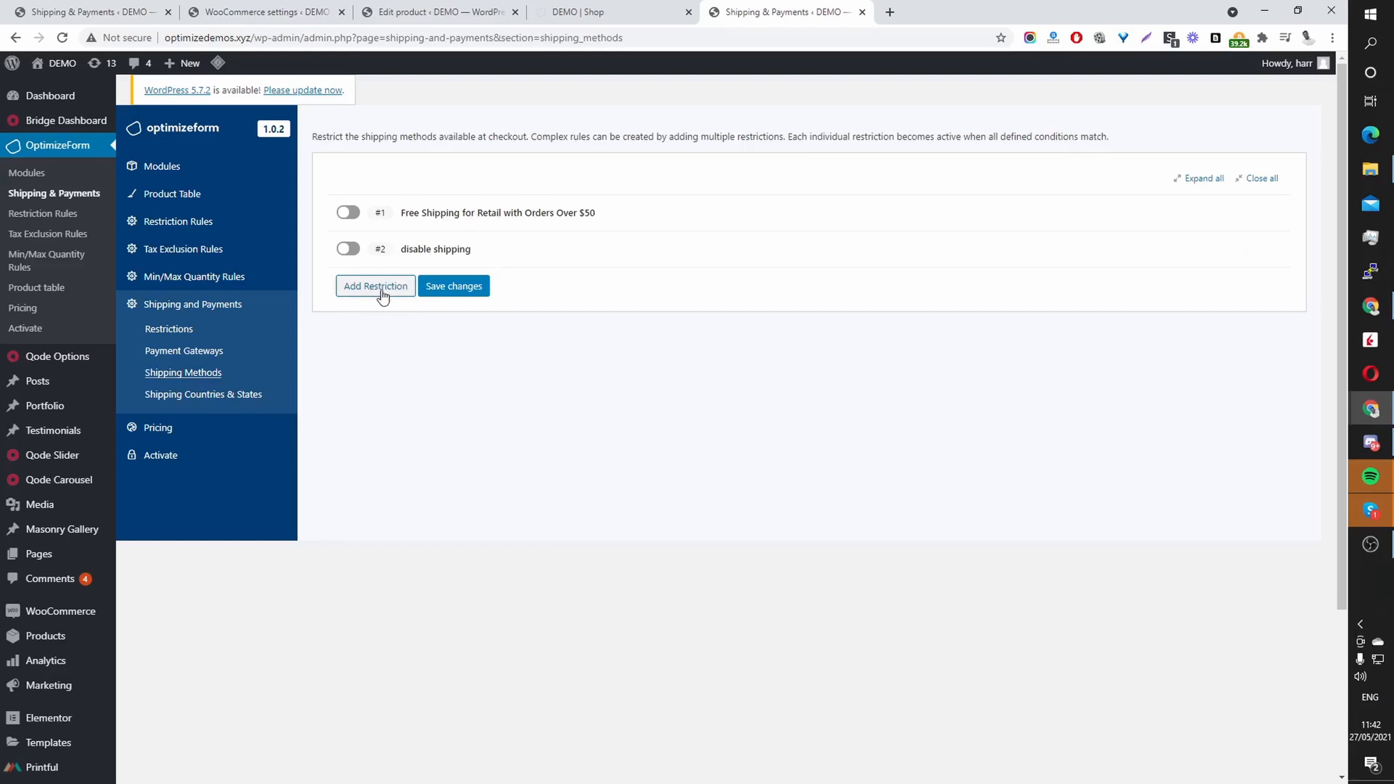
# Step: Add restriction #3 with short description 'Order cart shipping rules'
pyautogui.click(453, 286)
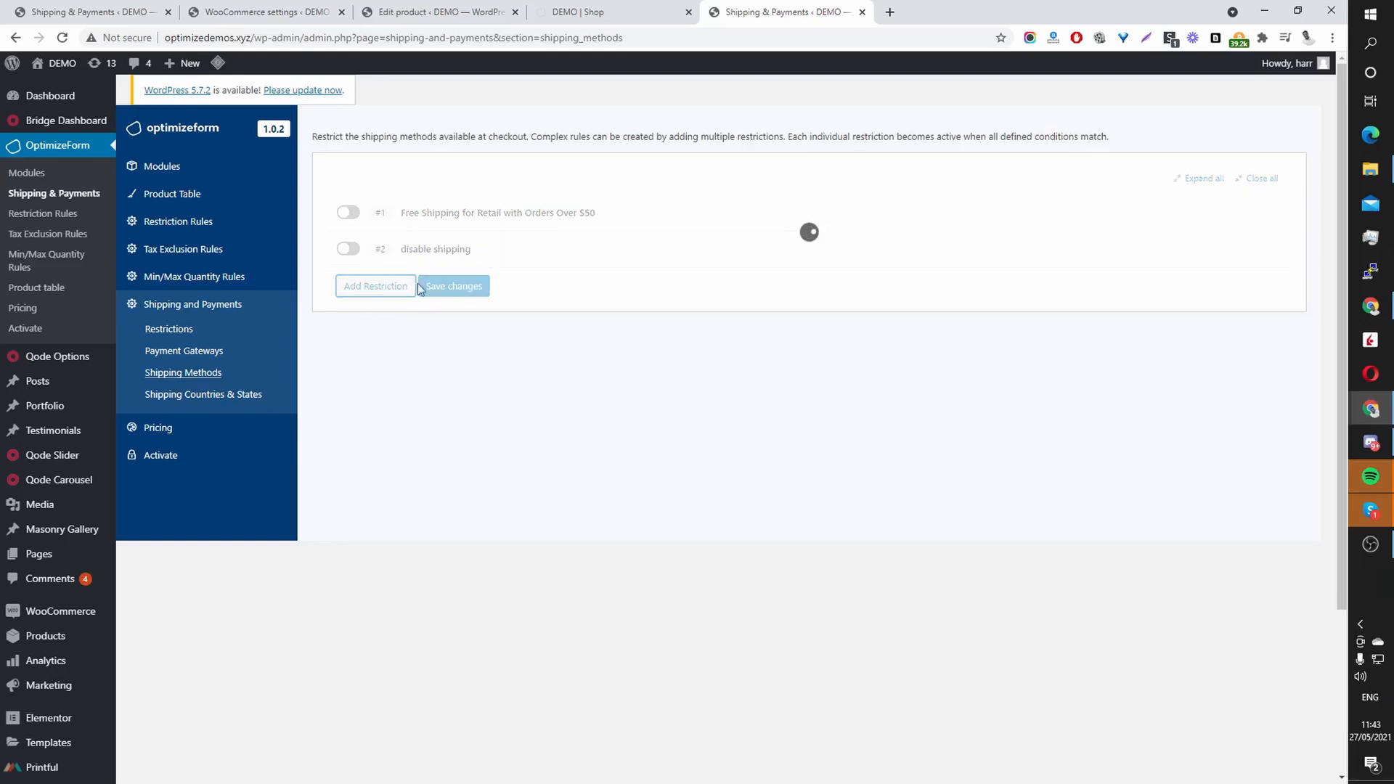
pyautogui.click(375, 286)
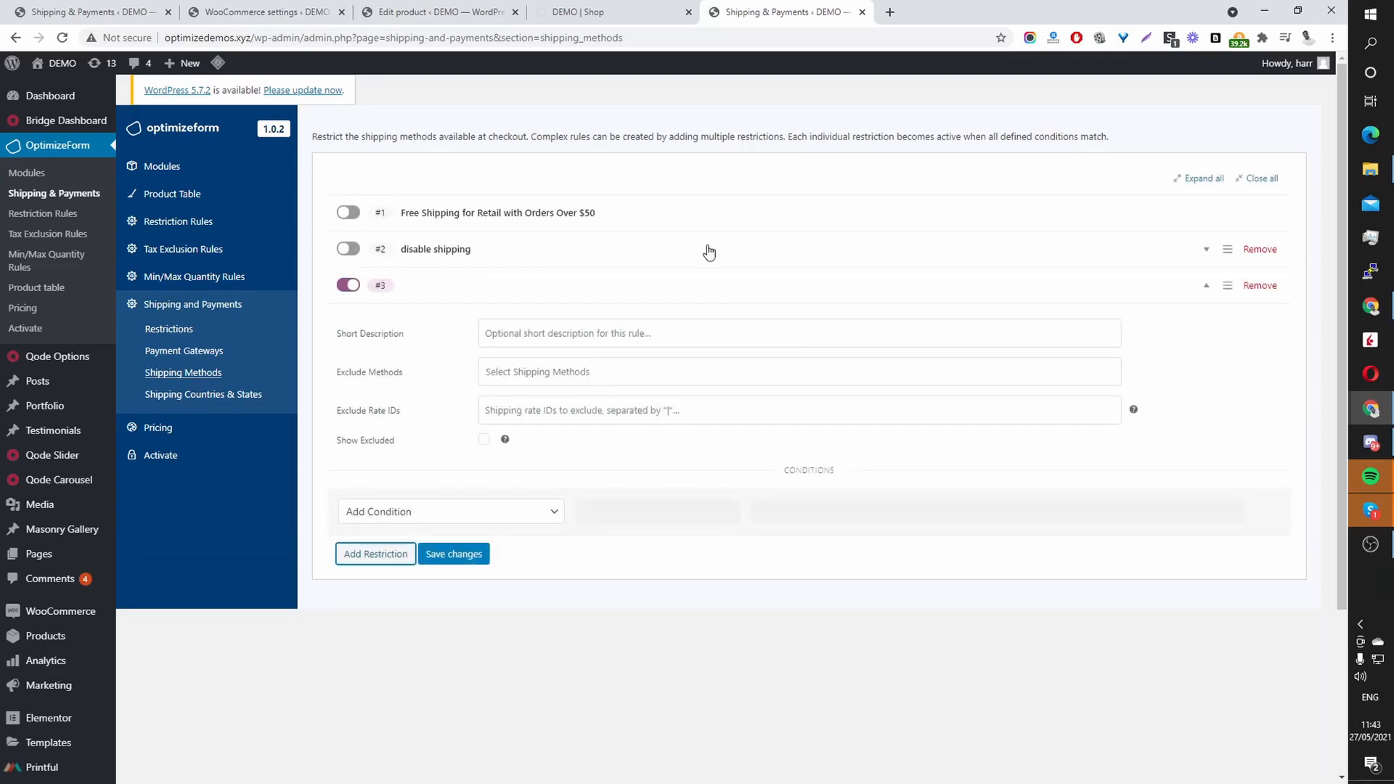
pyautogui.click(797, 333)
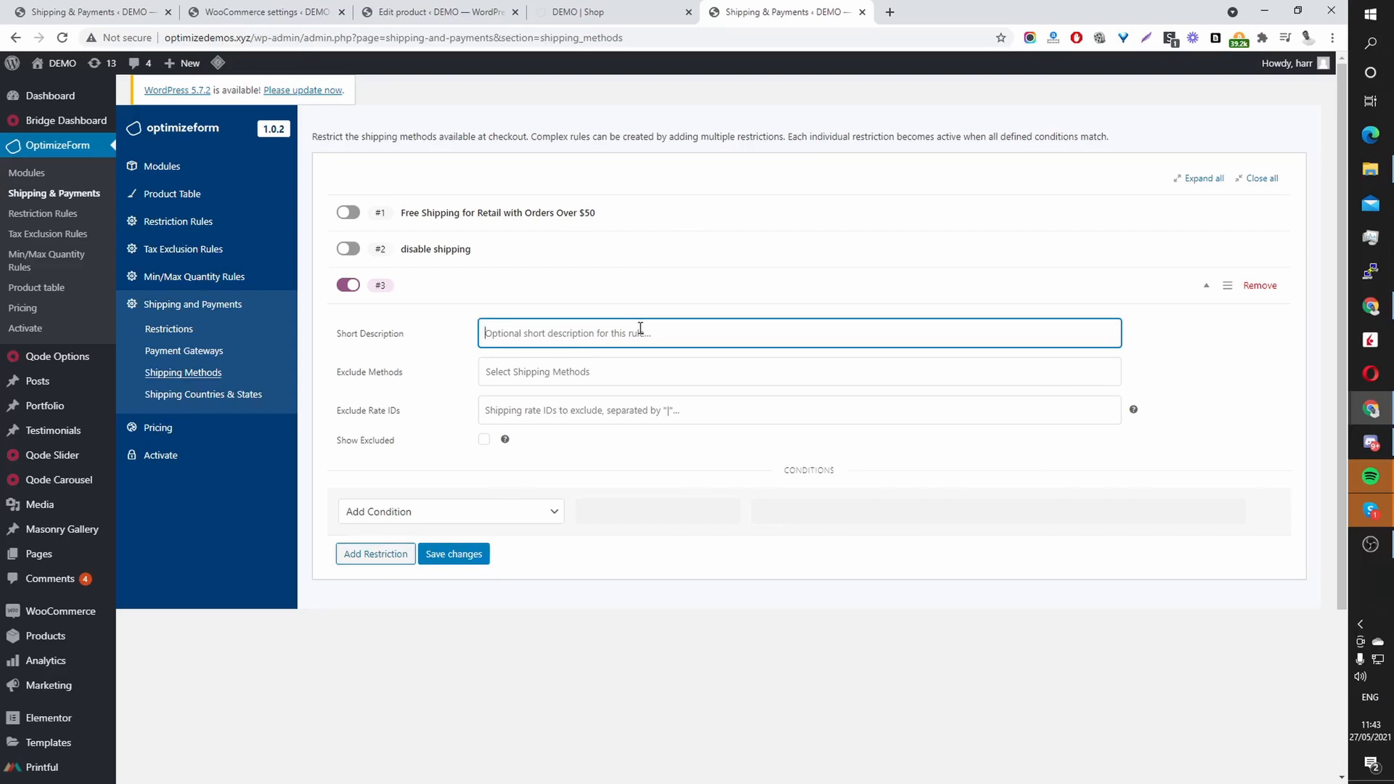
pyautogui.write('d')
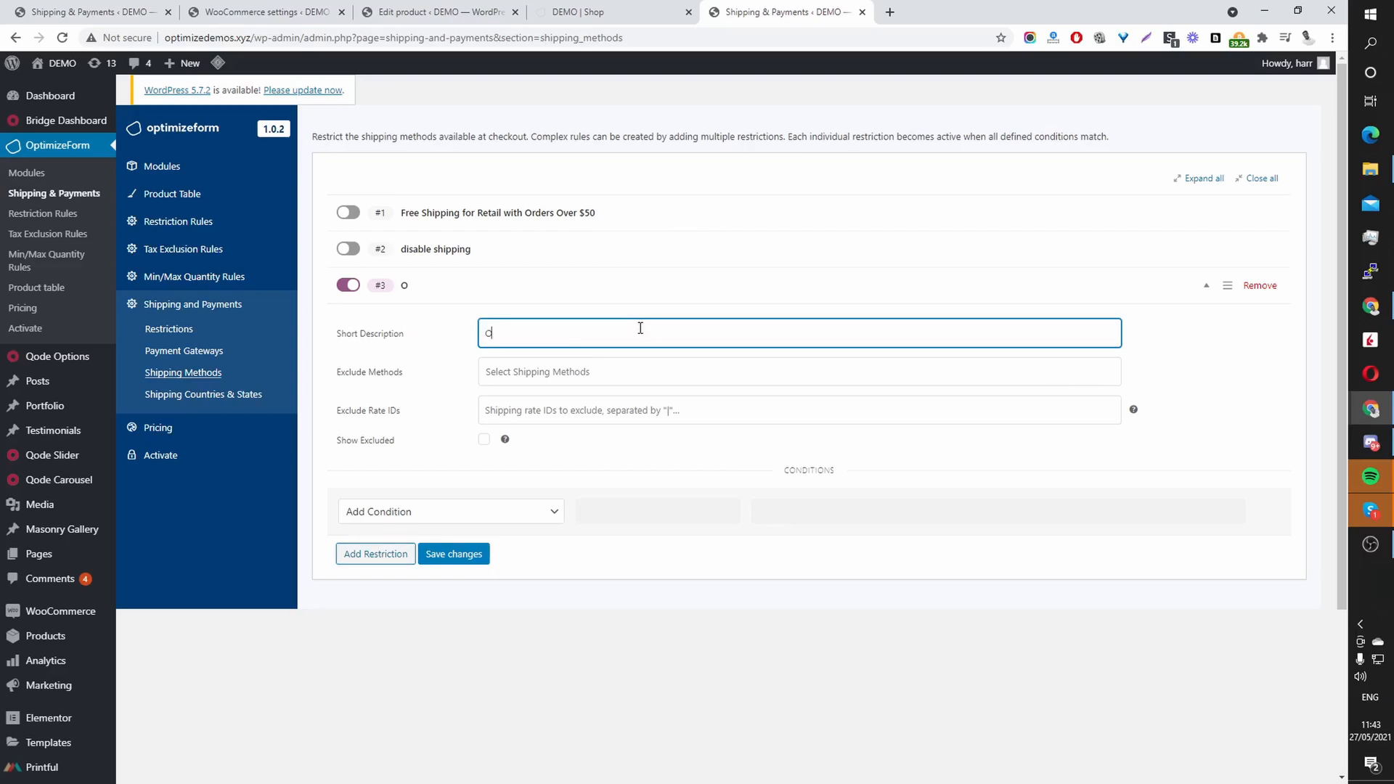
pyautogui.write('rder')
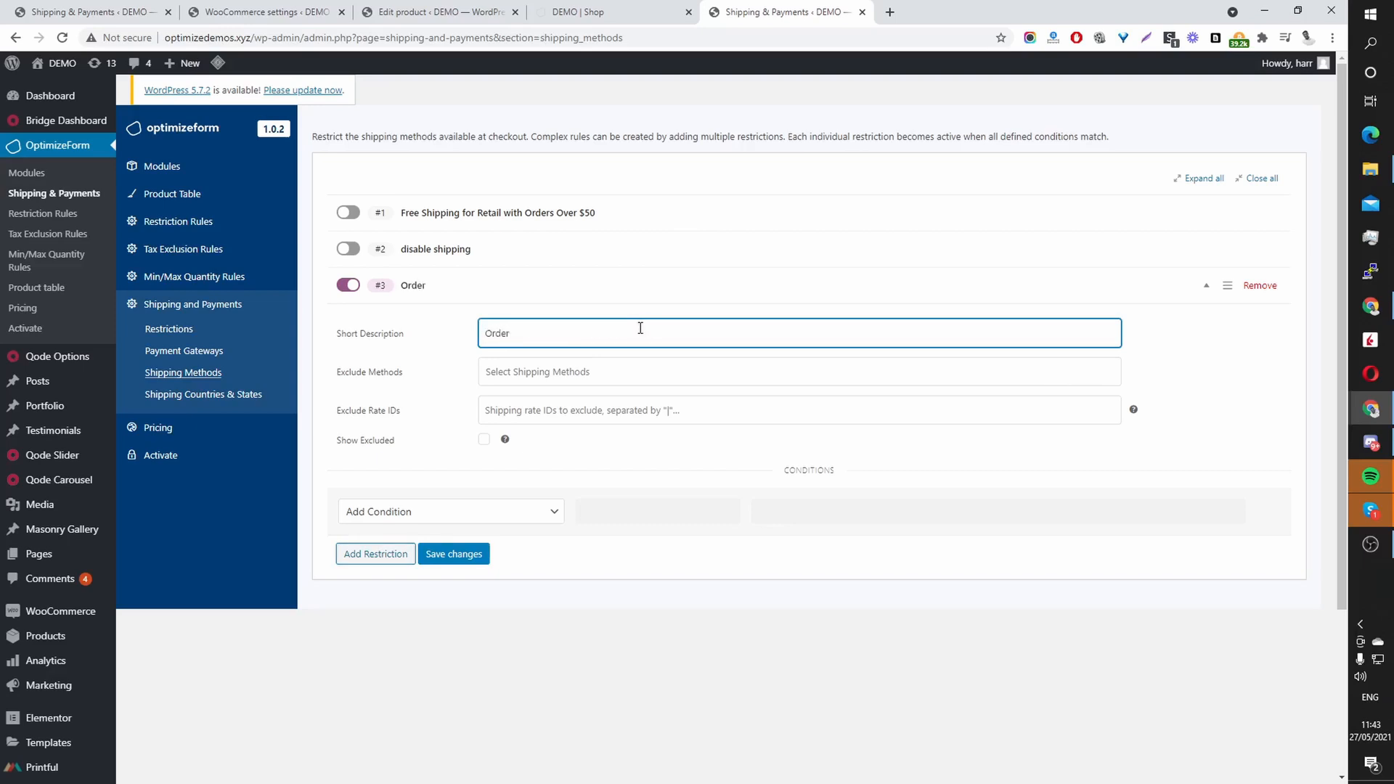
pyautogui.write('cart')
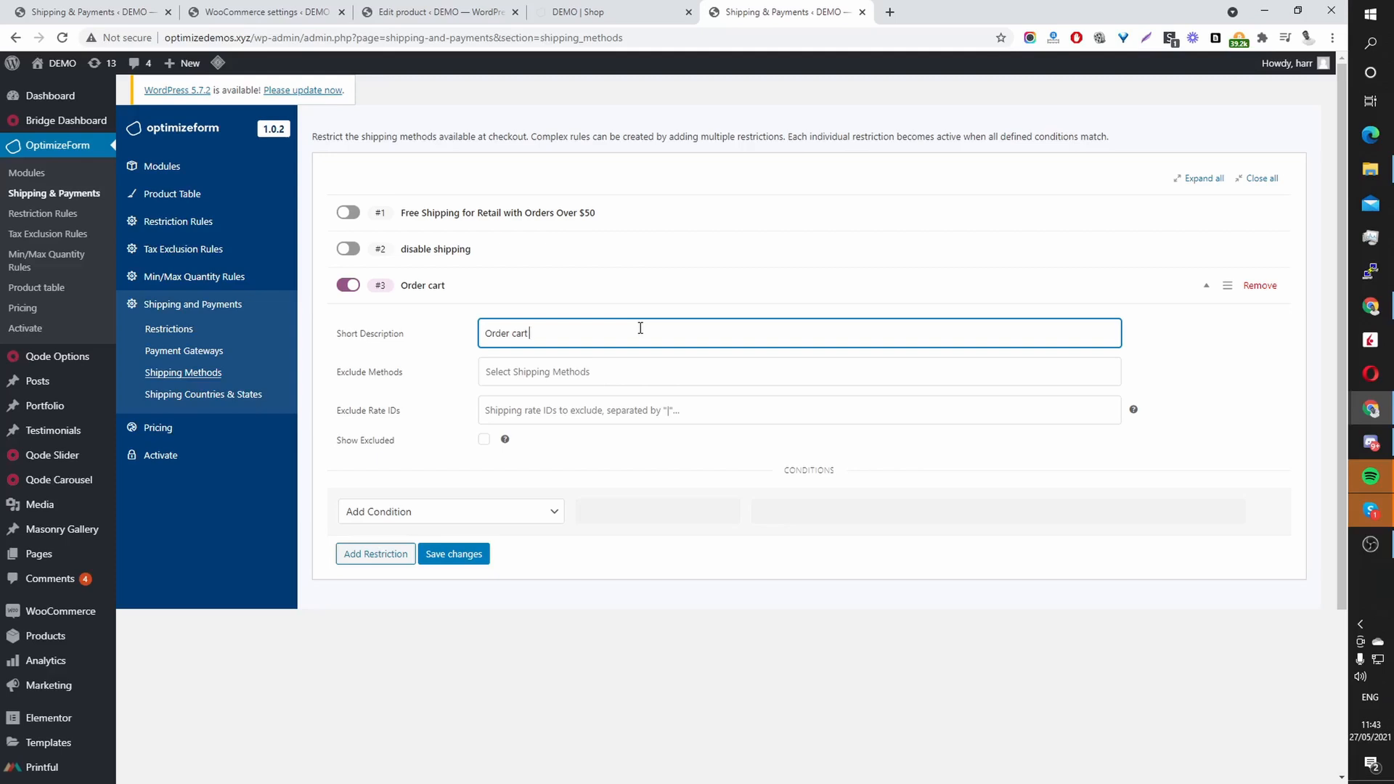
pyautogui.write('shipping rules')
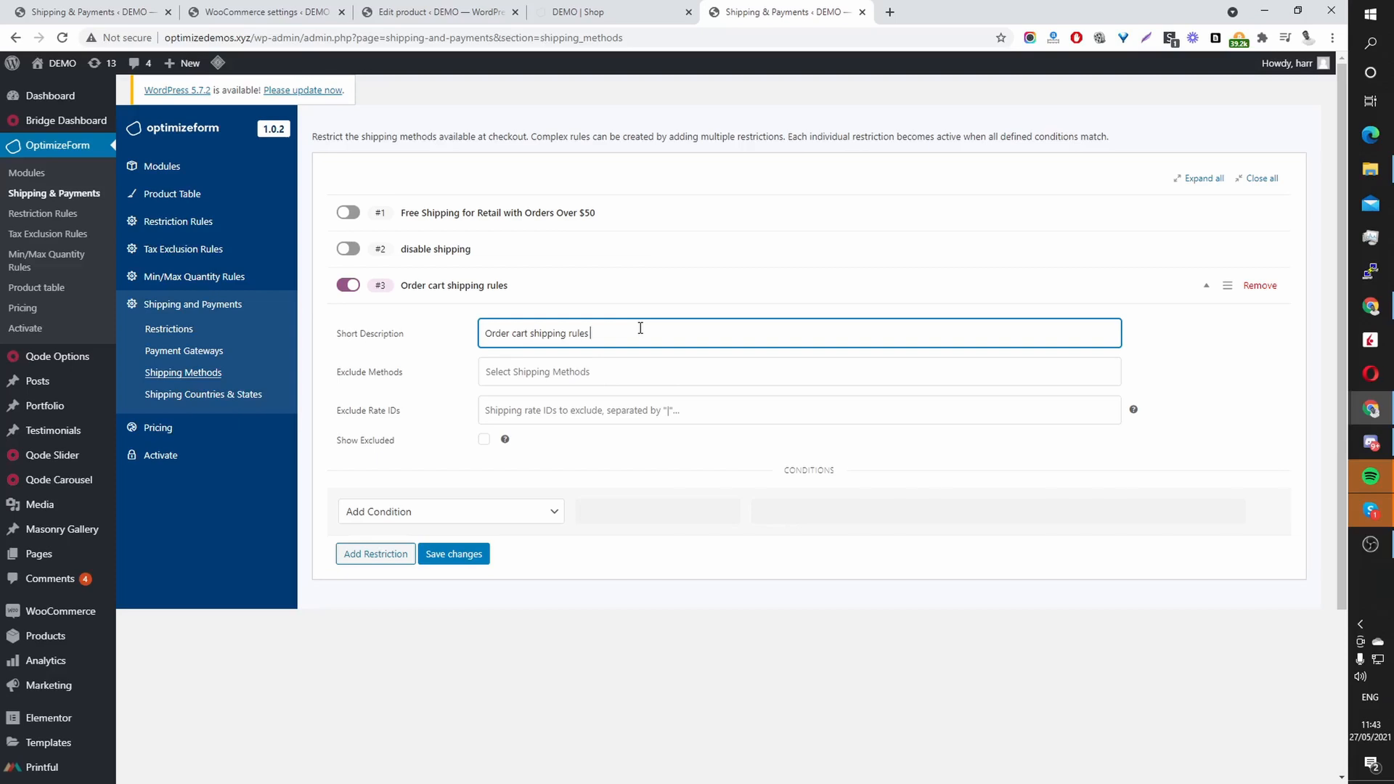
pyautogui.moveTo(728, 385)
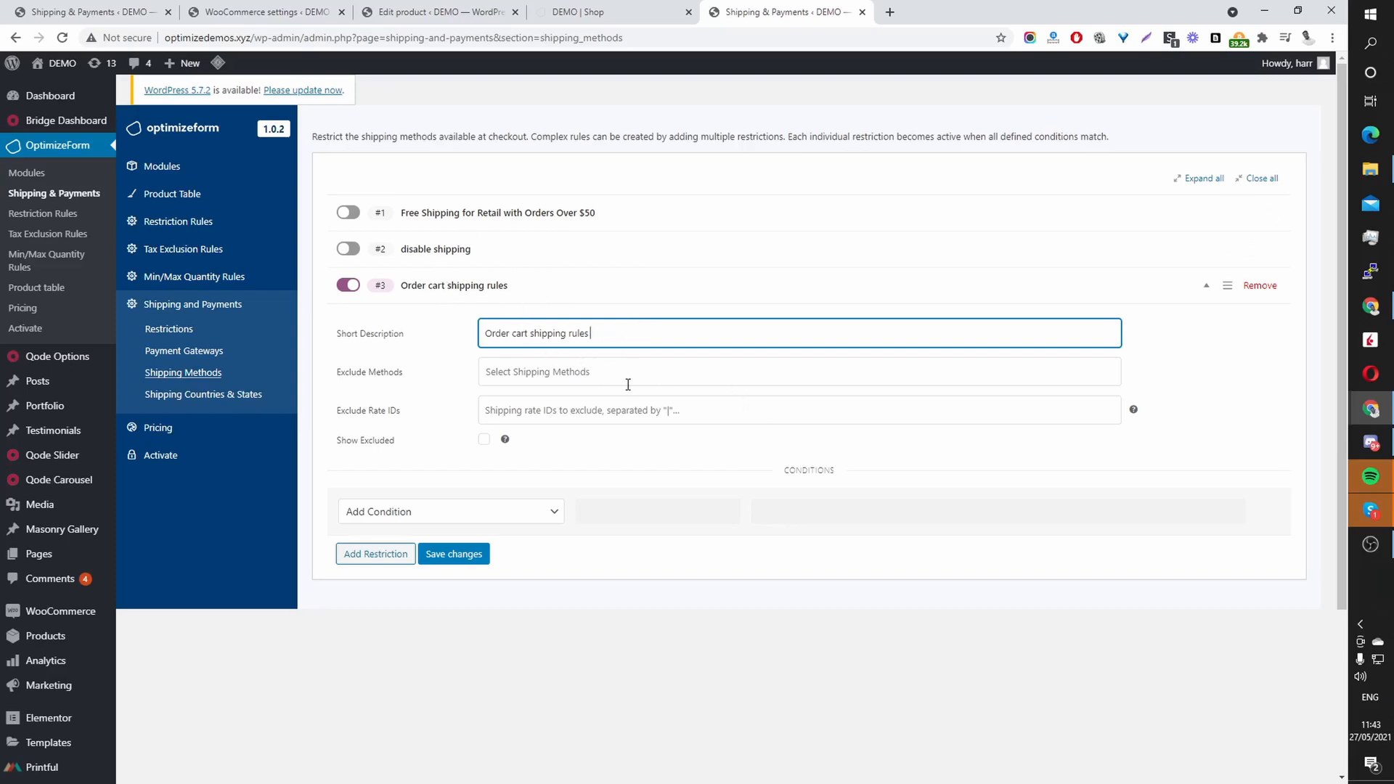
pyautogui.moveTo(375, 384)
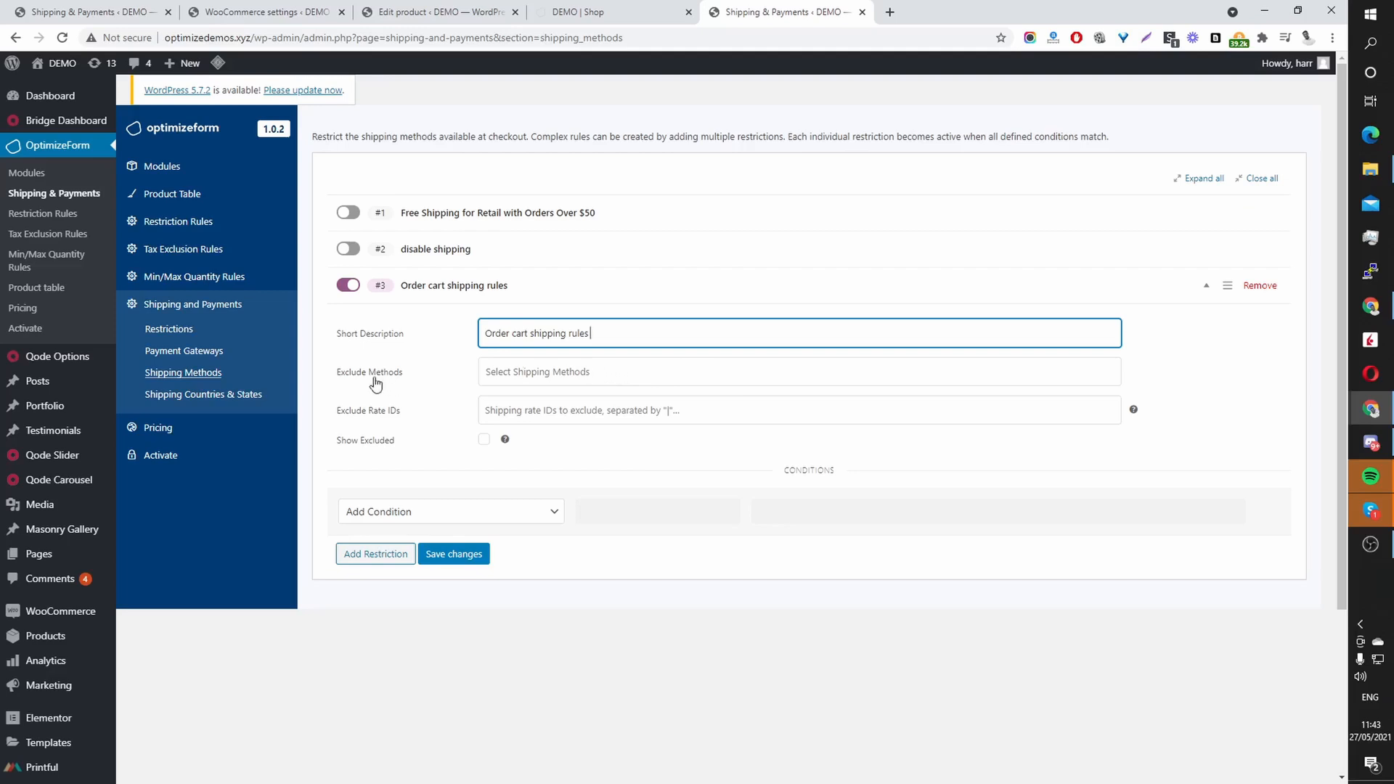
# Step: Exclude Flat rate methods when Cart Total is less than 20 and save the restriction
pyautogui.click(798, 372)
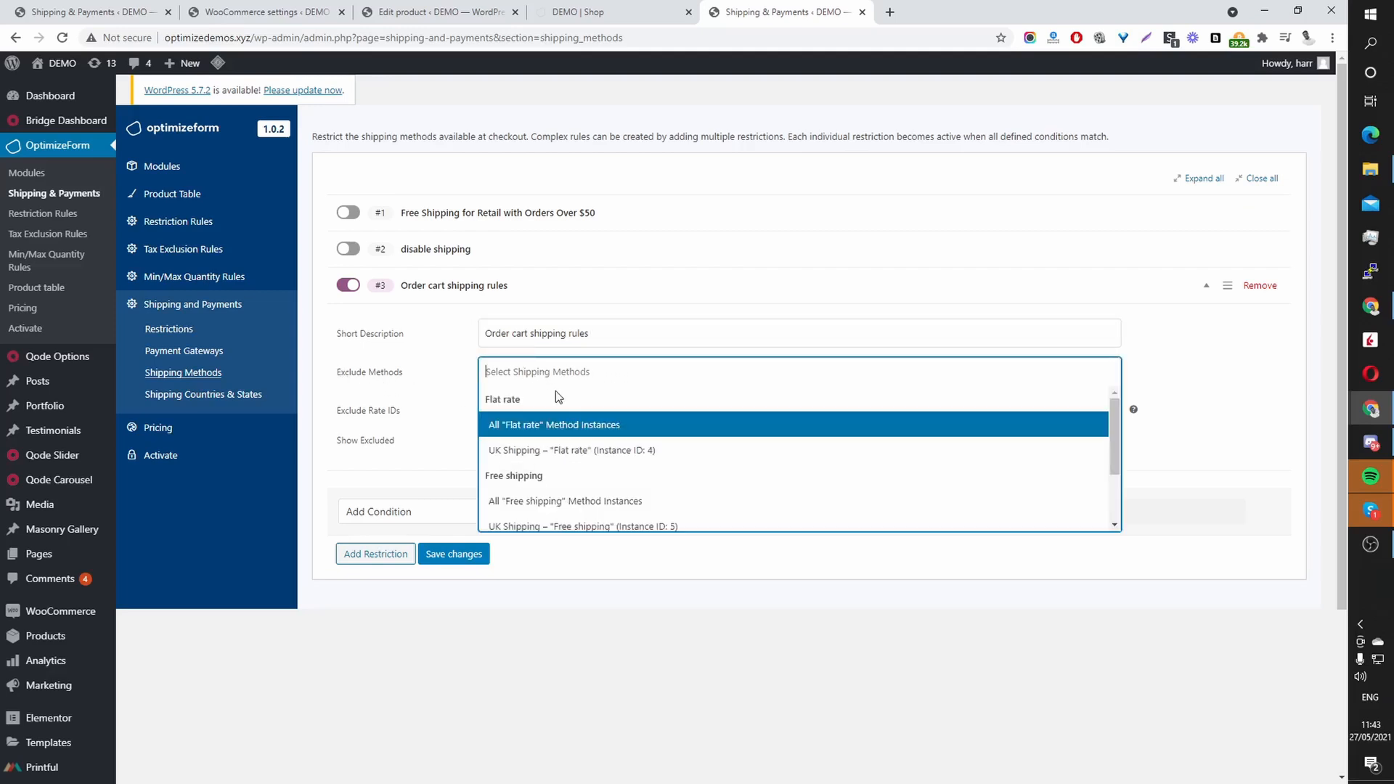
pyautogui.moveTo(531, 451)
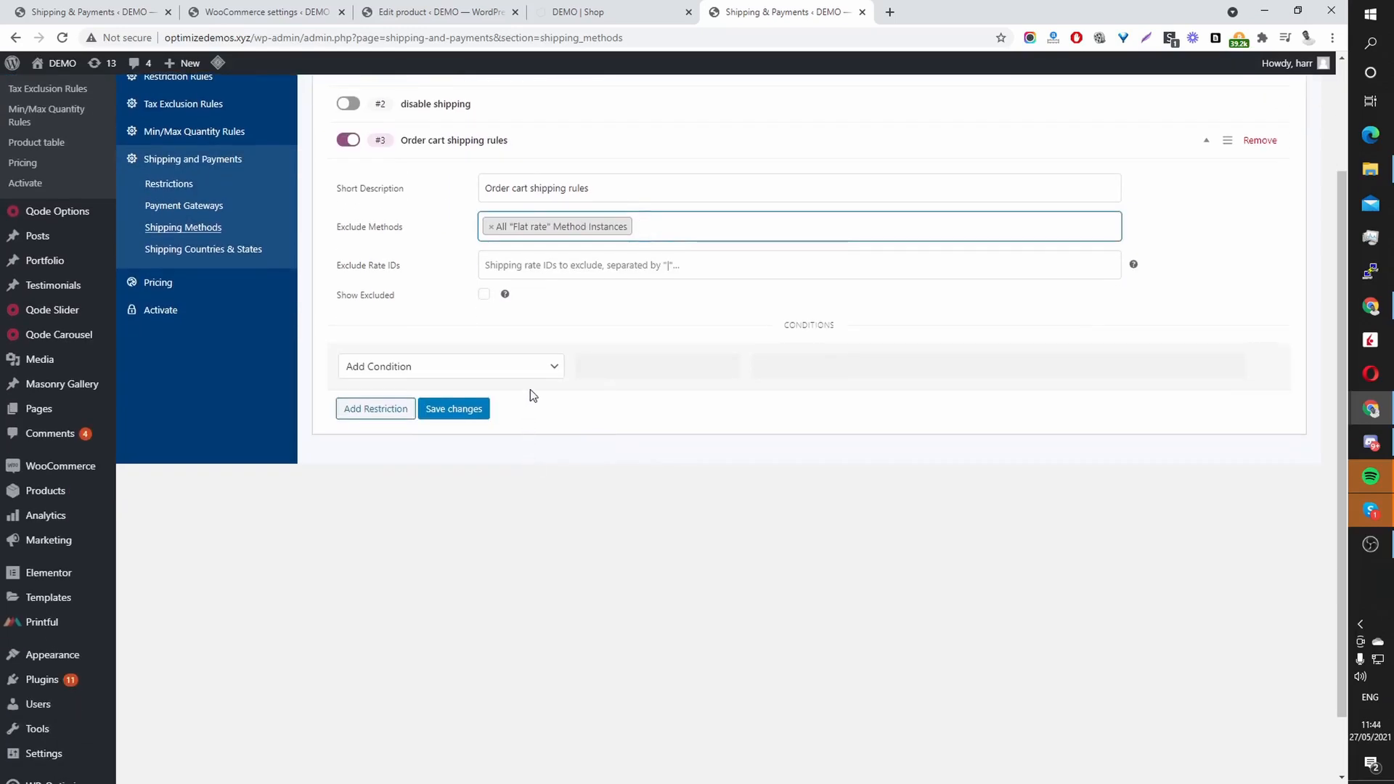
pyautogui.click(450, 366)
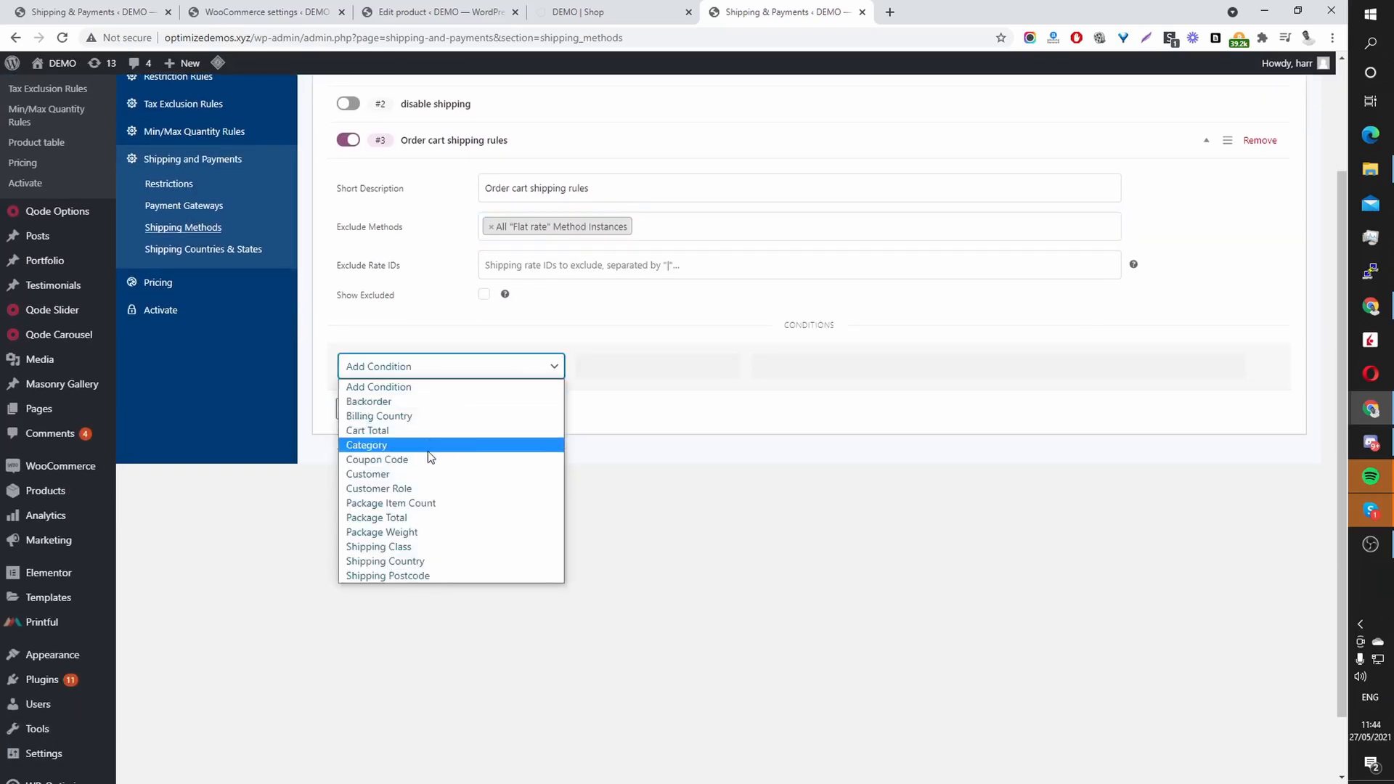
pyautogui.click(365, 429)
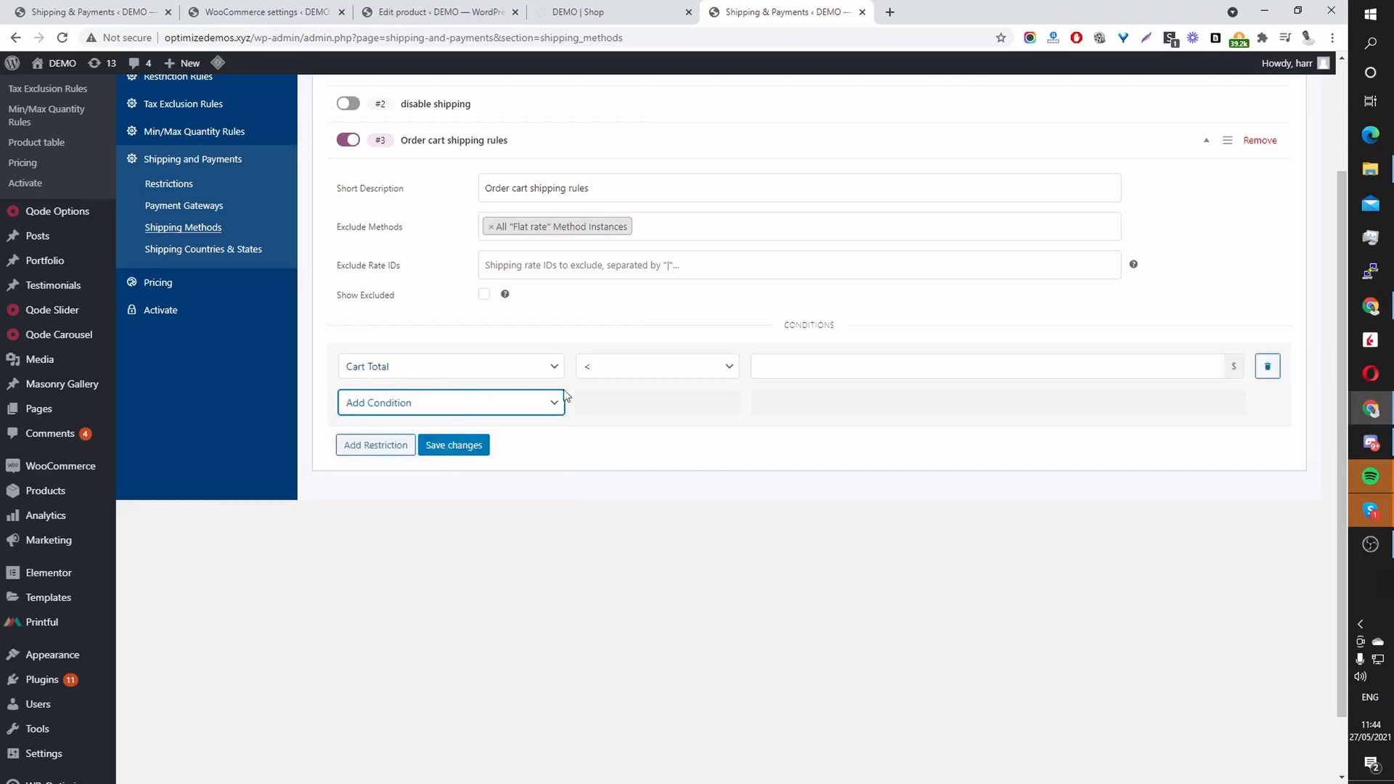
pyautogui.click(996, 366)
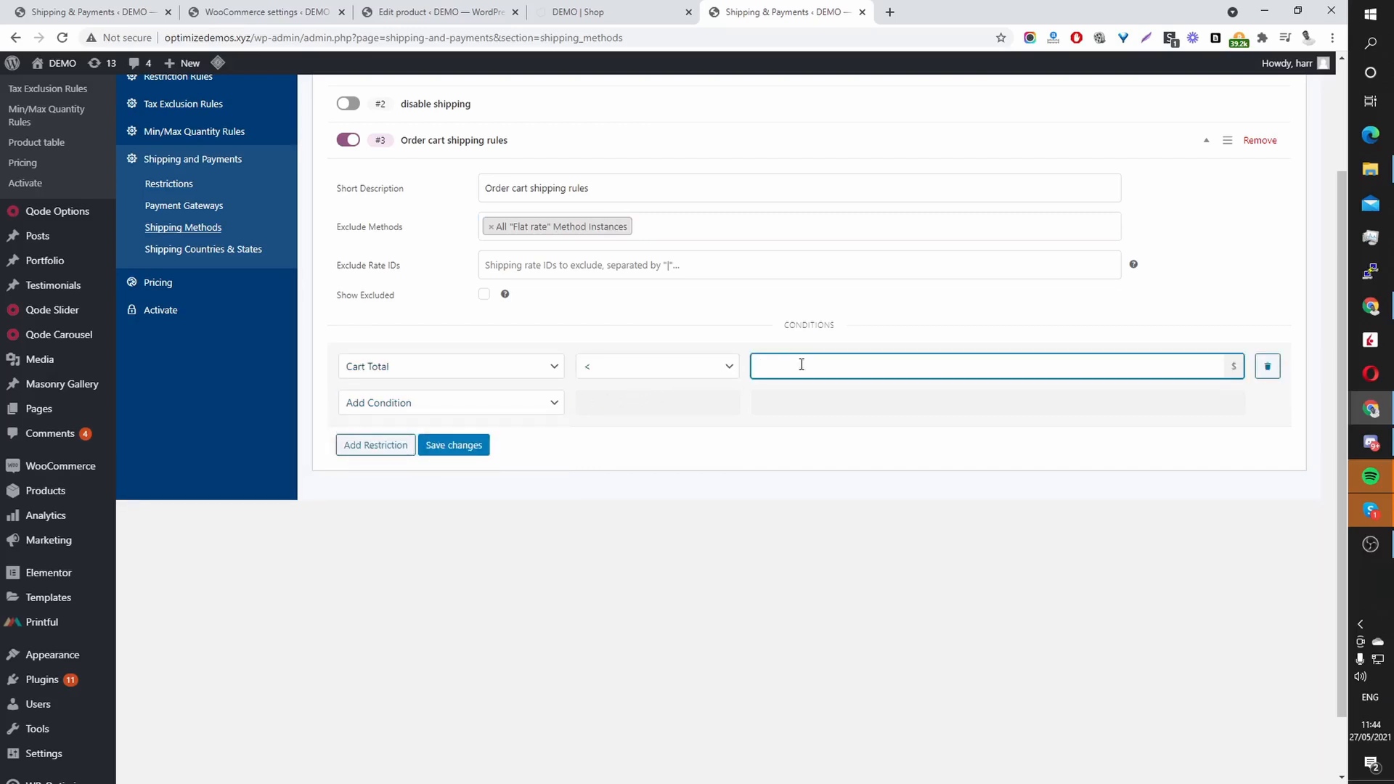
pyautogui.write('20')
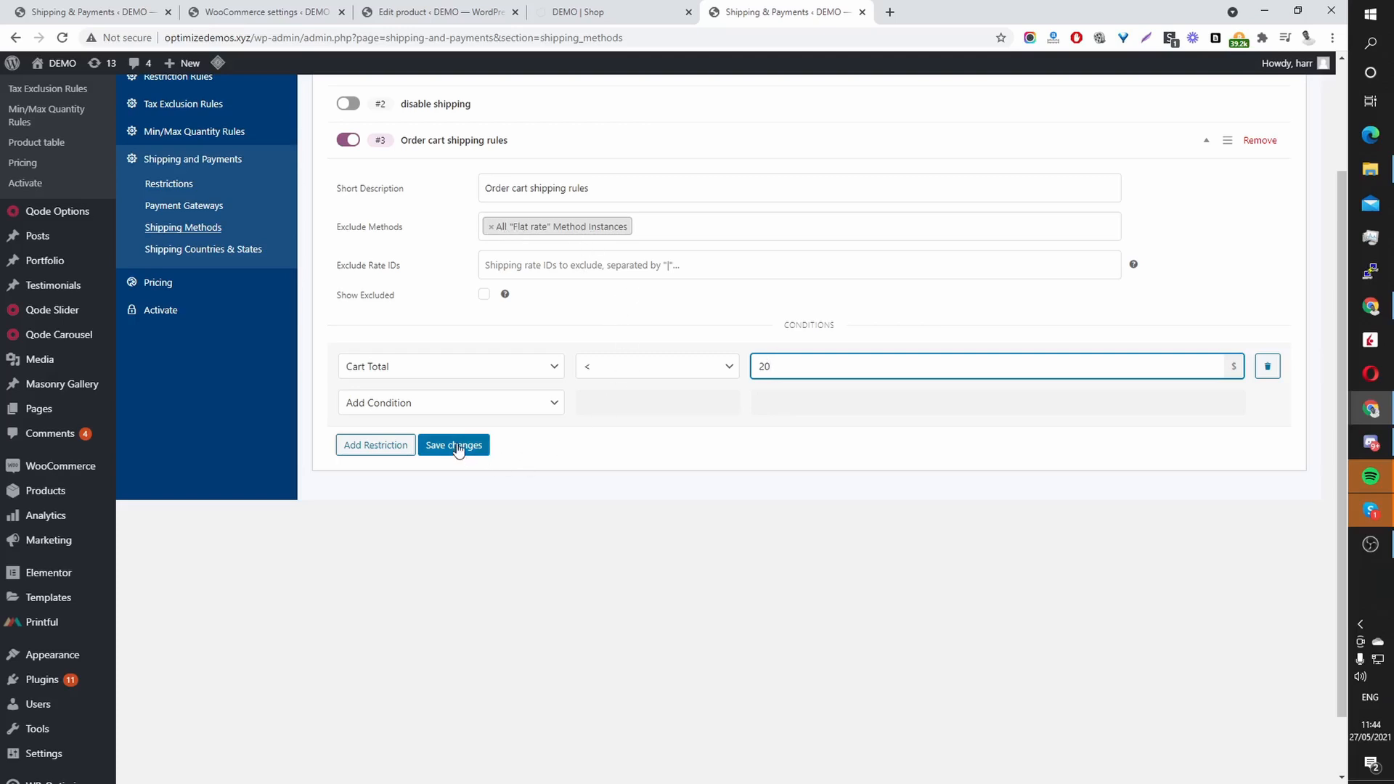
pyautogui.click(454, 444)
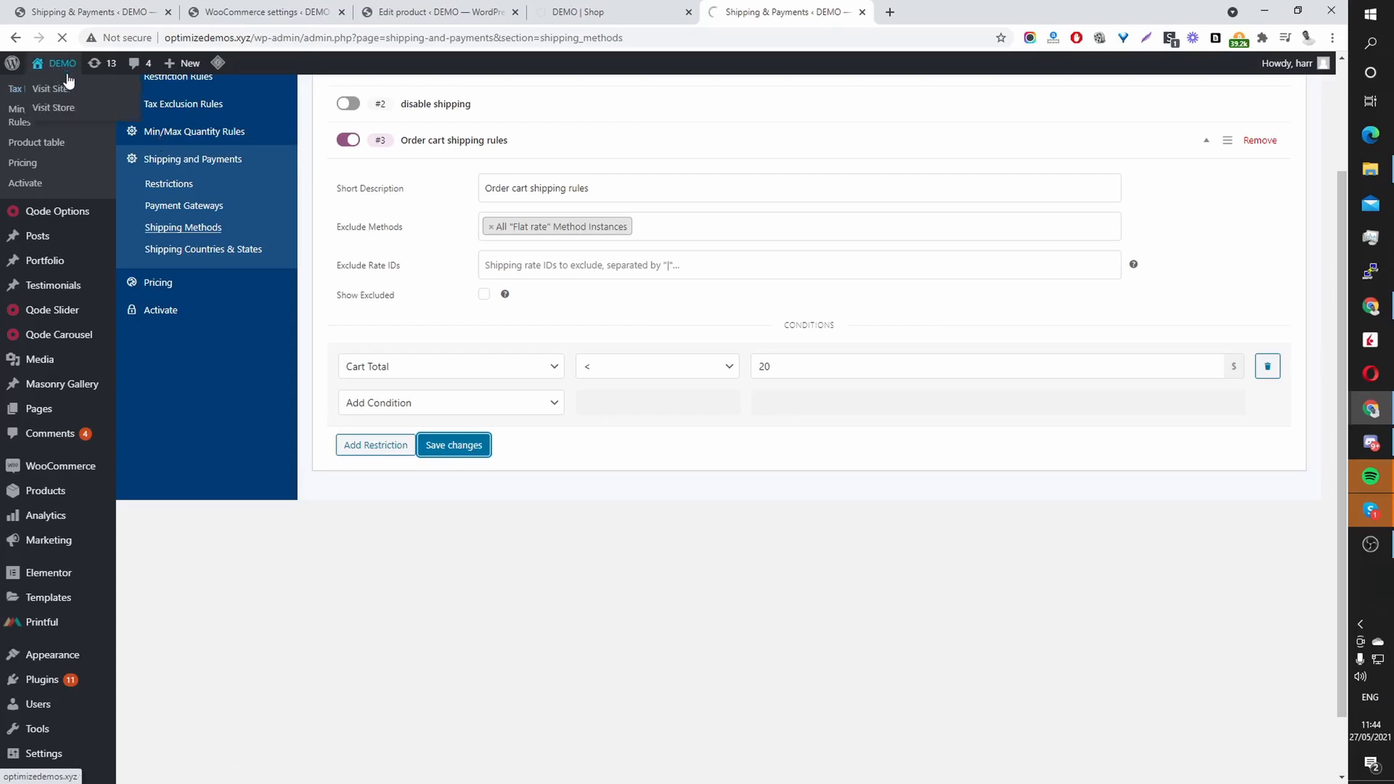
# Step: In the storefront, choose a size for the Vintage Handbag and add it to the cart
pyautogui.click(956, 12)
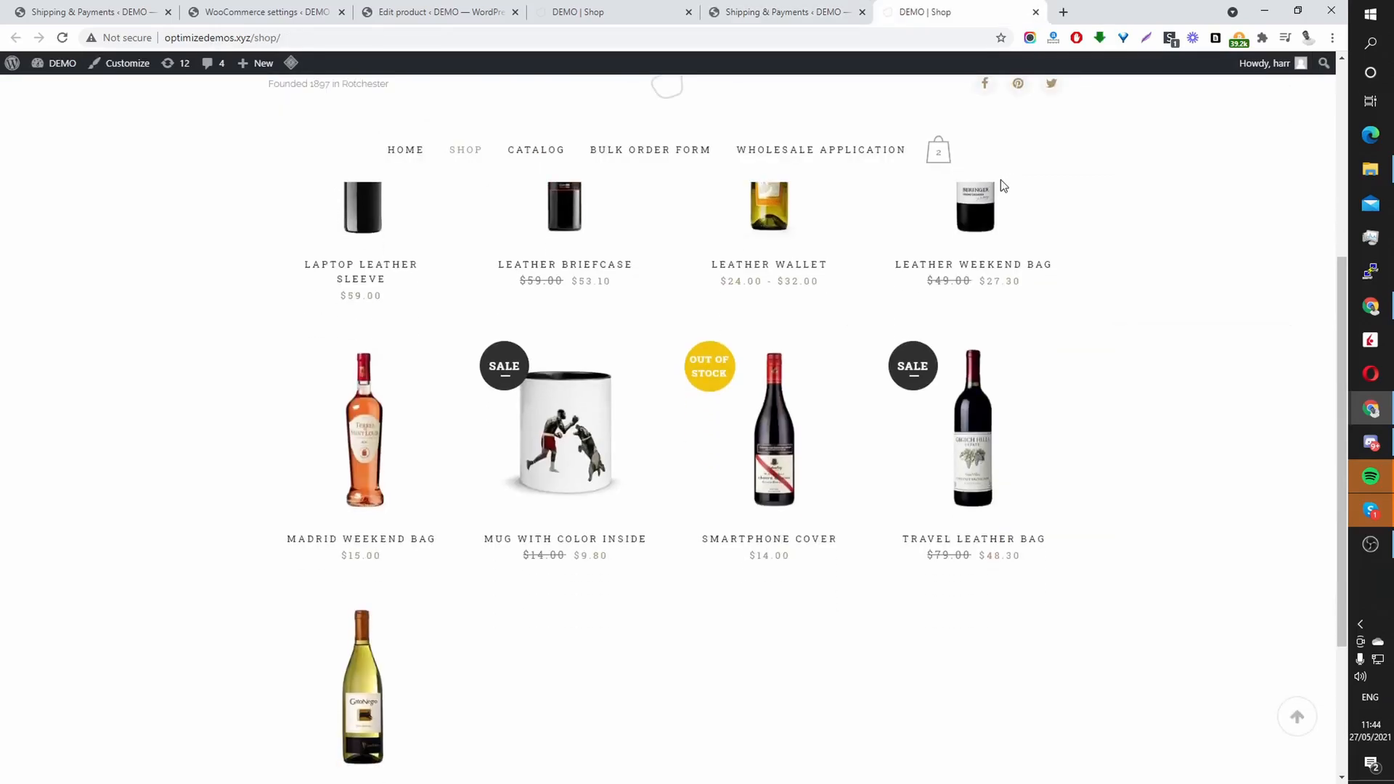
pyautogui.scroll(-3)
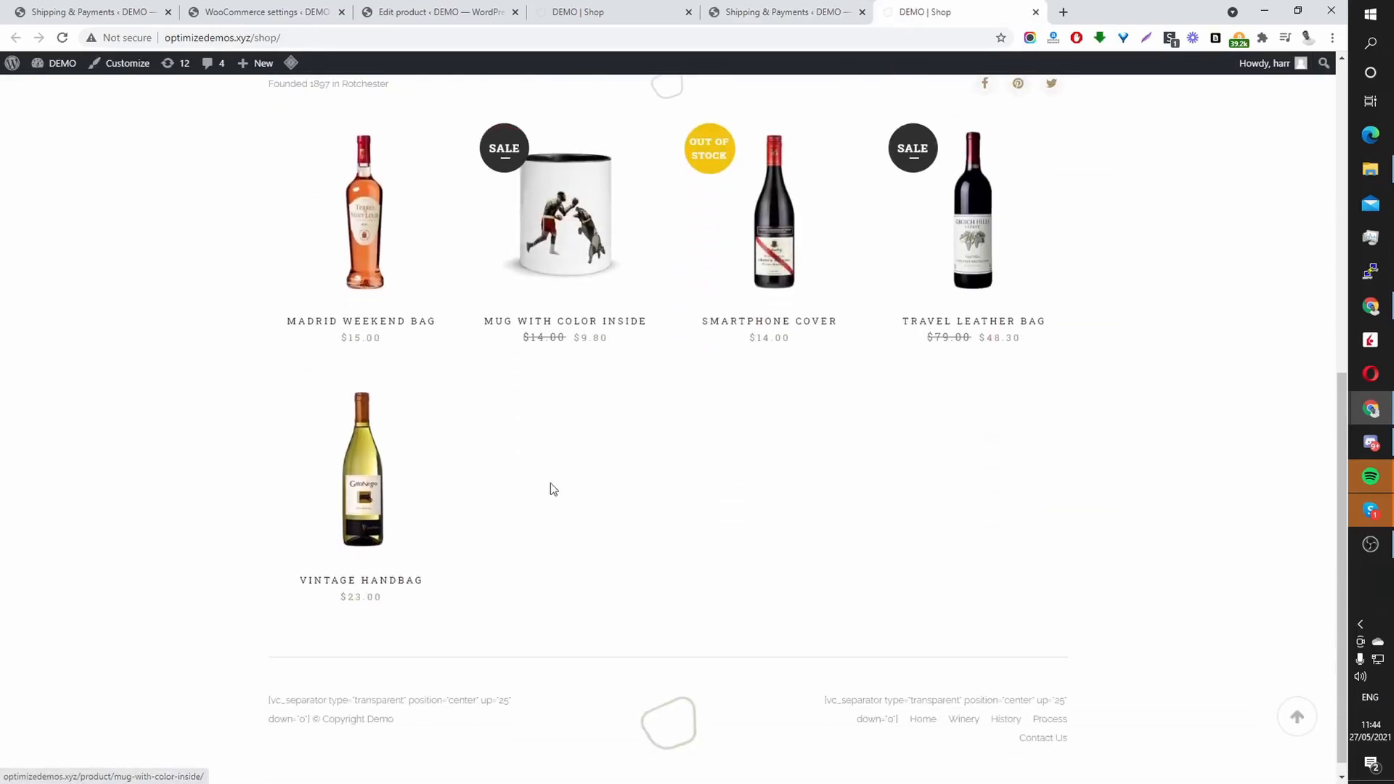
pyautogui.moveTo(415, 541)
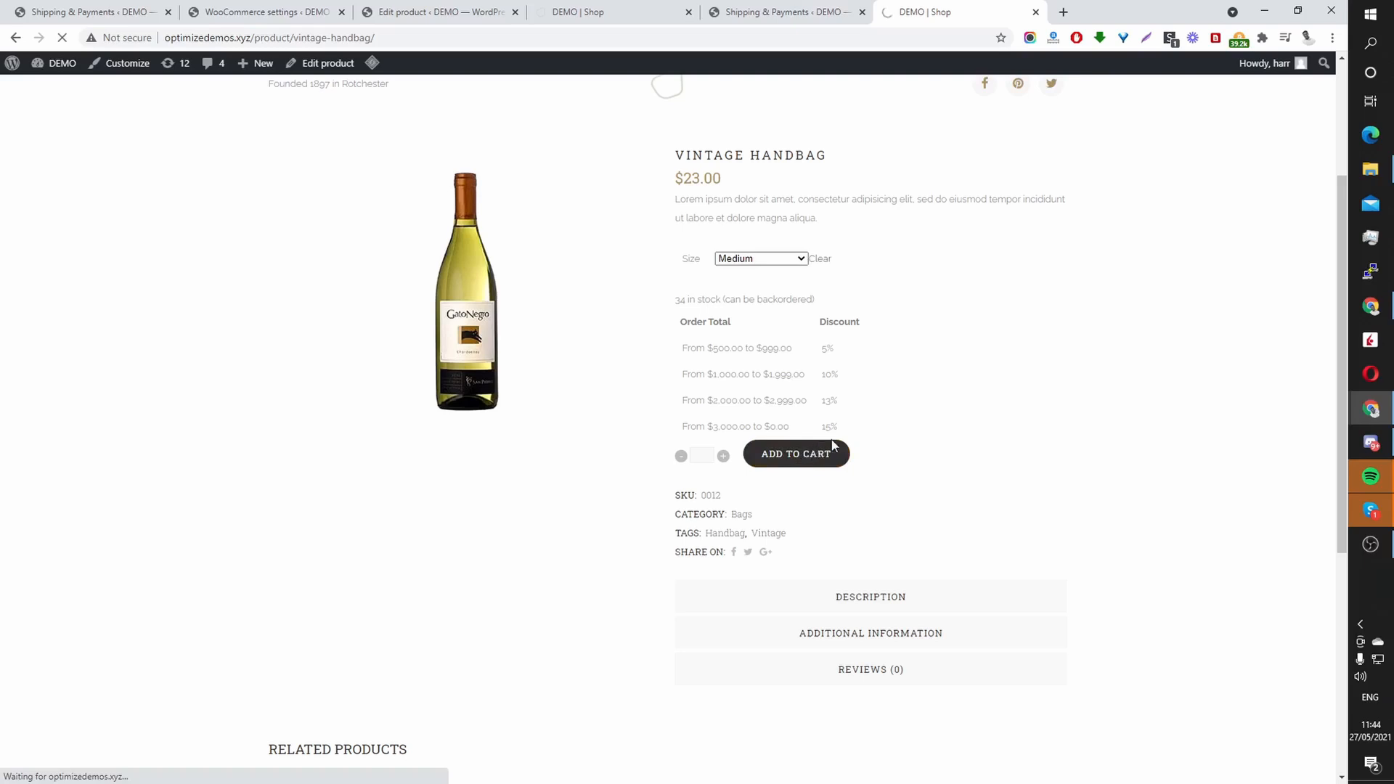
pyautogui.click(794, 453)
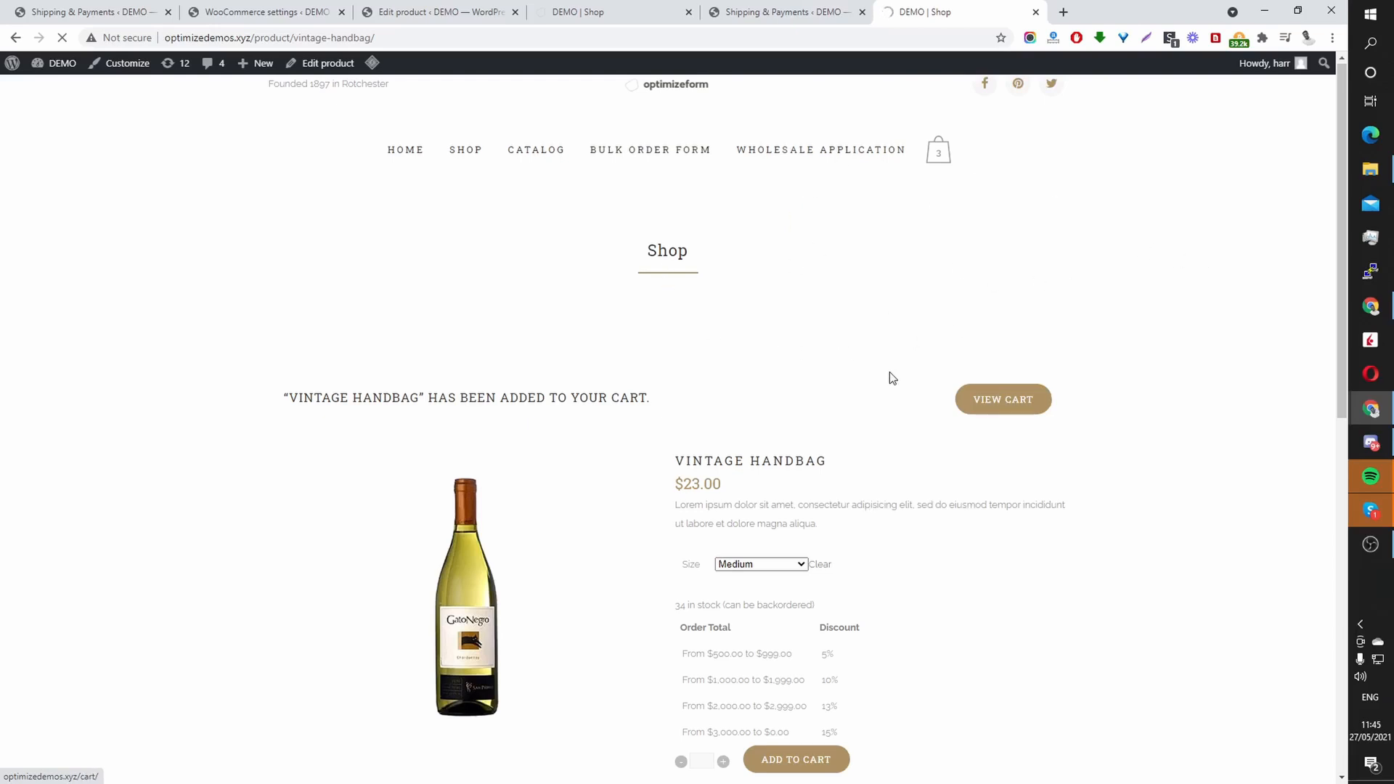
pyautogui.scroll(-3)
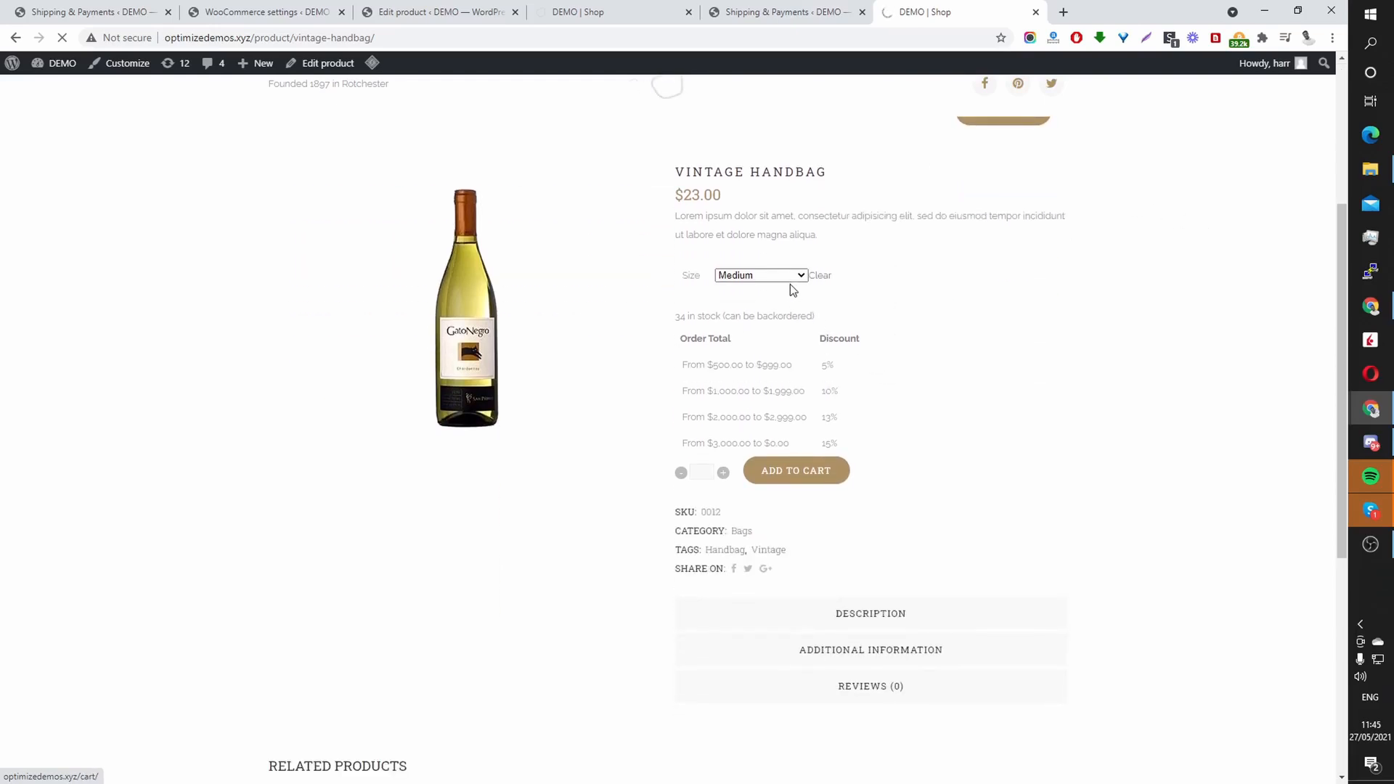
pyautogui.click(759, 274)
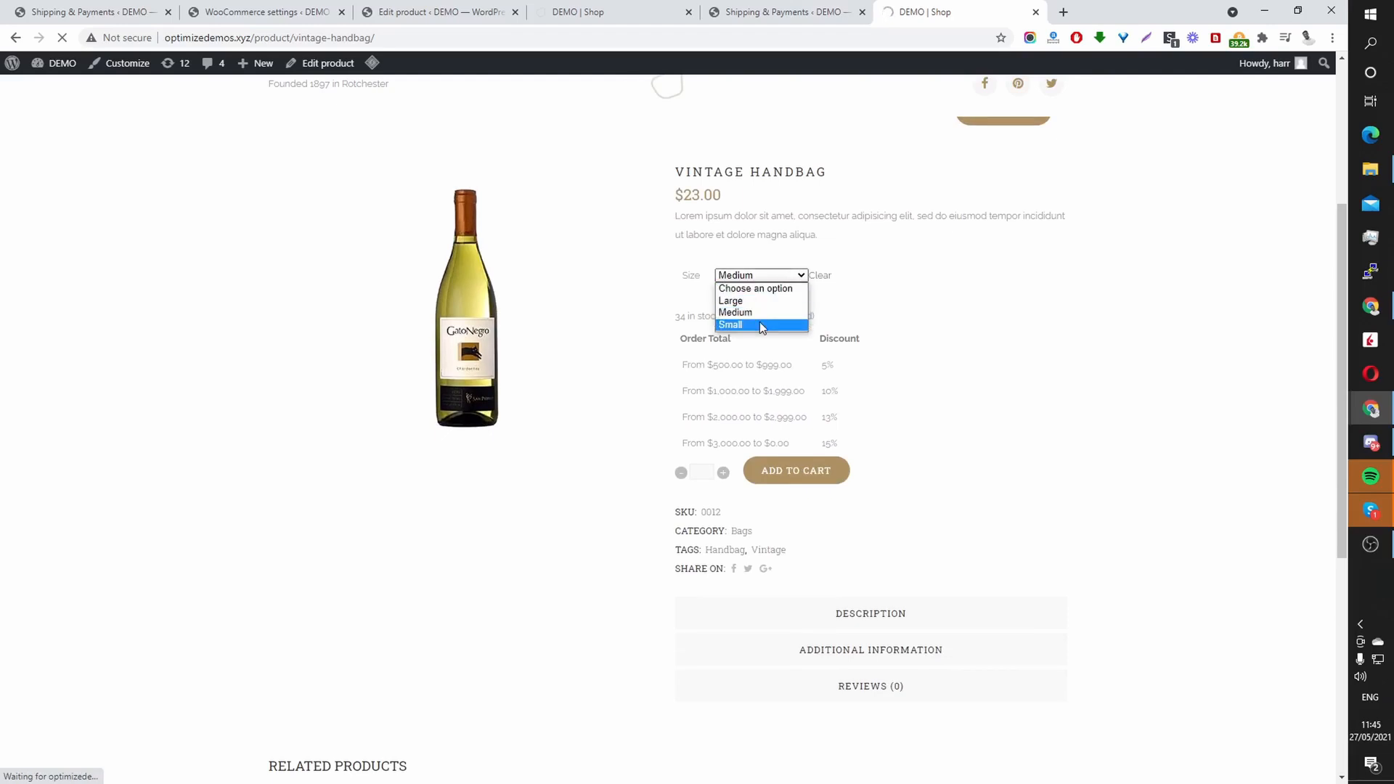
pyautogui.click(730, 324)
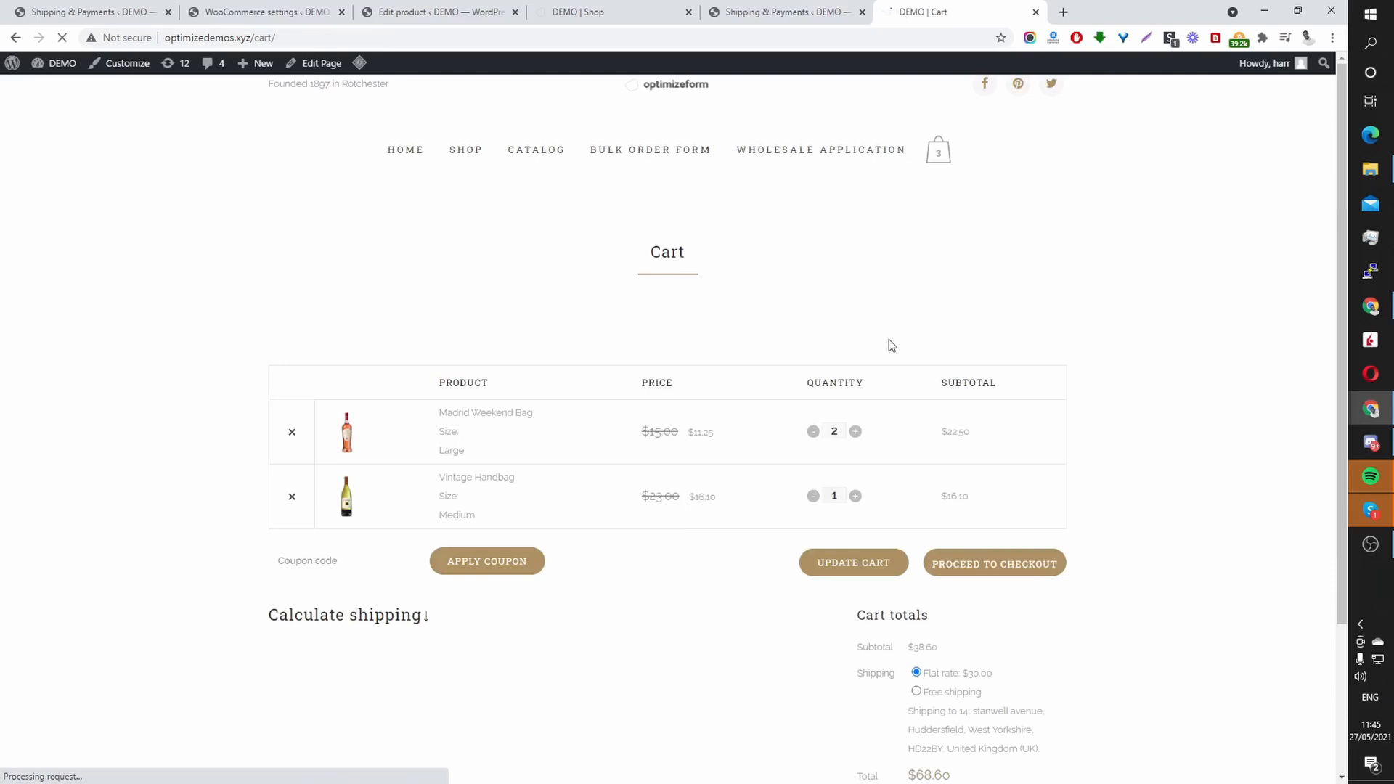
# Step: Remove the Vintage Handbag, set Madrid Weekend Bag quantity to 1 and update the cart to $15.00
pyautogui.scroll(-3)
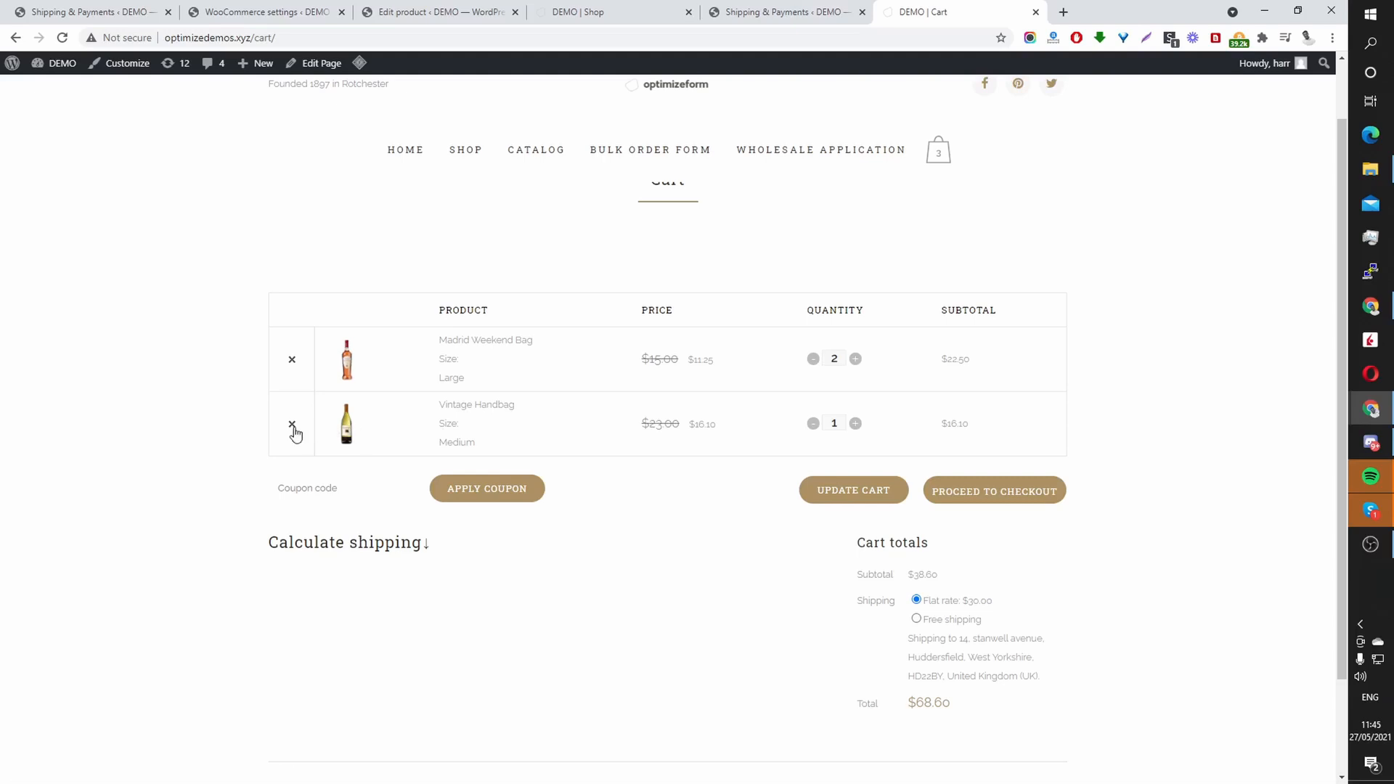
pyautogui.click(292, 423)
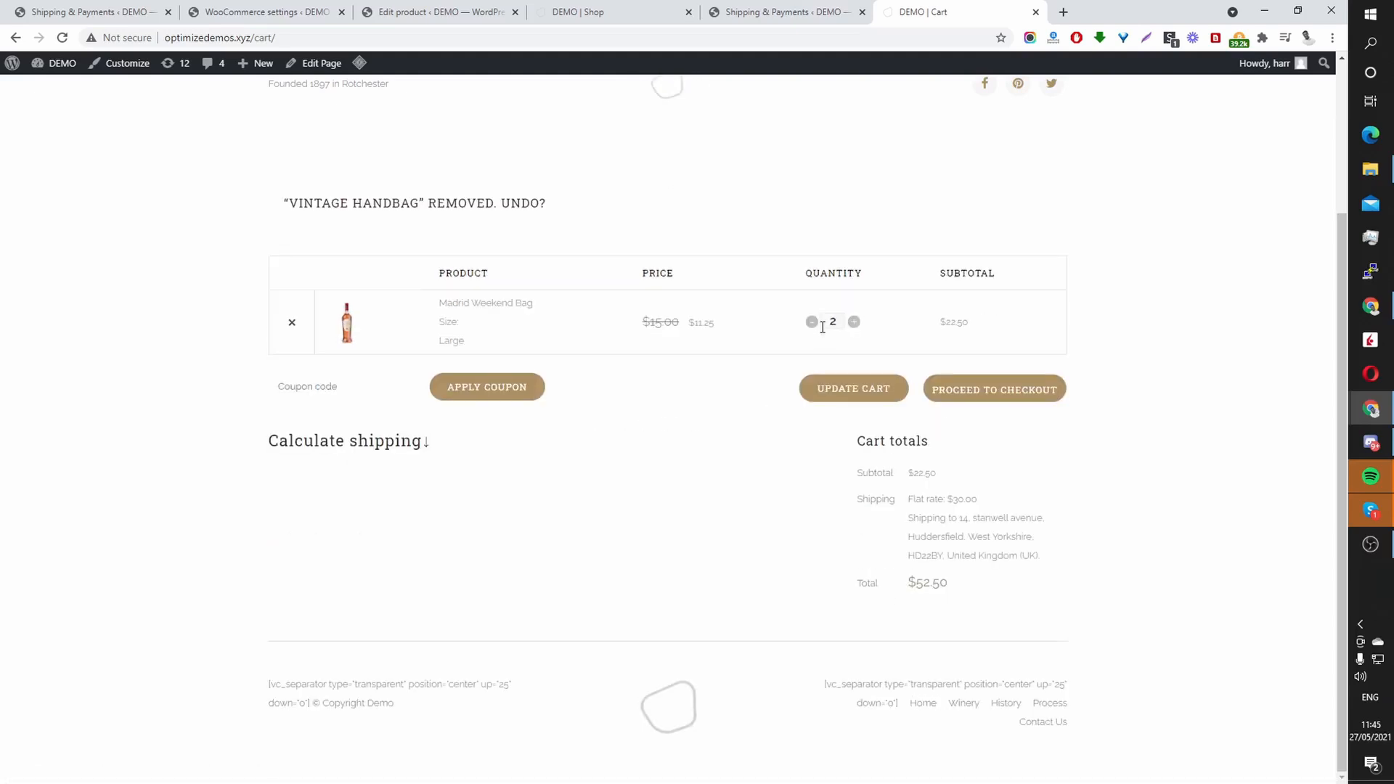
pyautogui.click(811, 323)
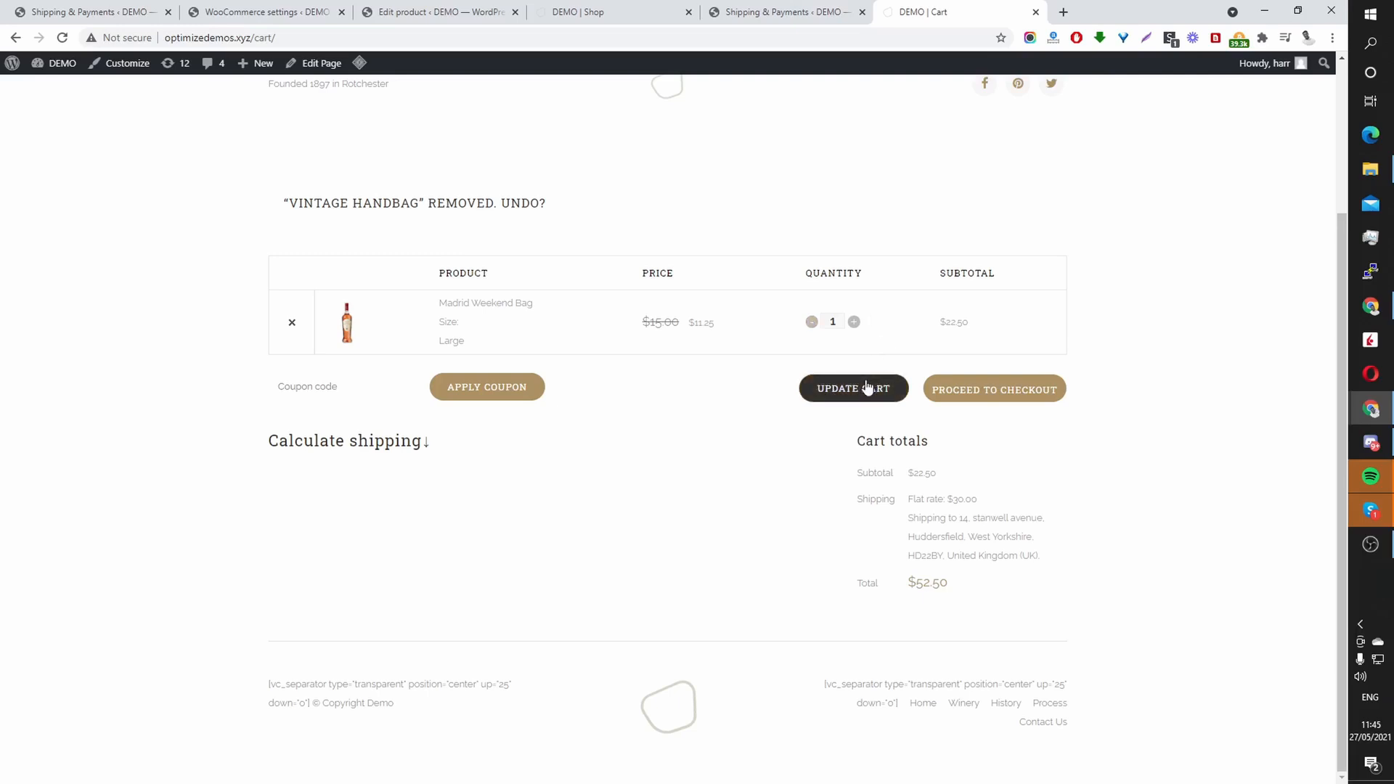
pyautogui.click(853, 389)
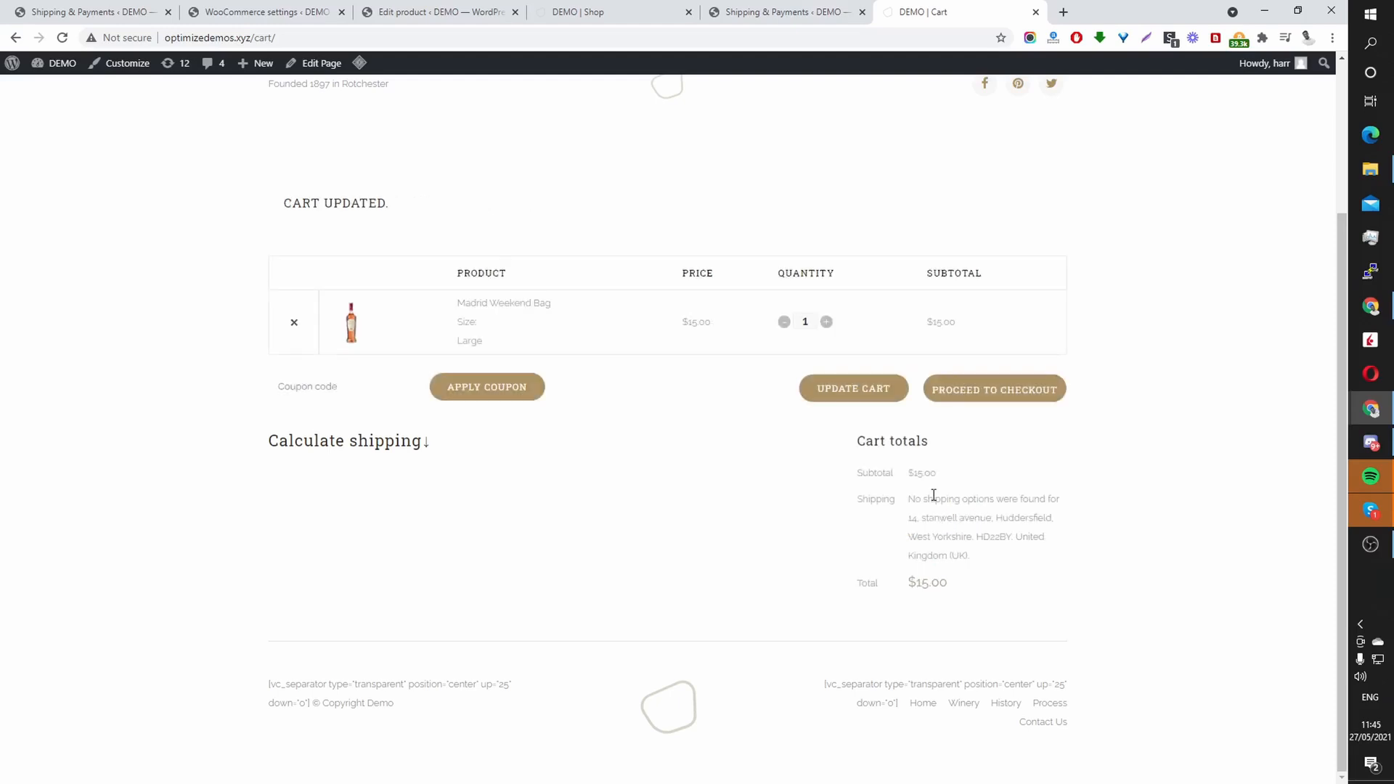
pyautogui.moveTo(504, 326)
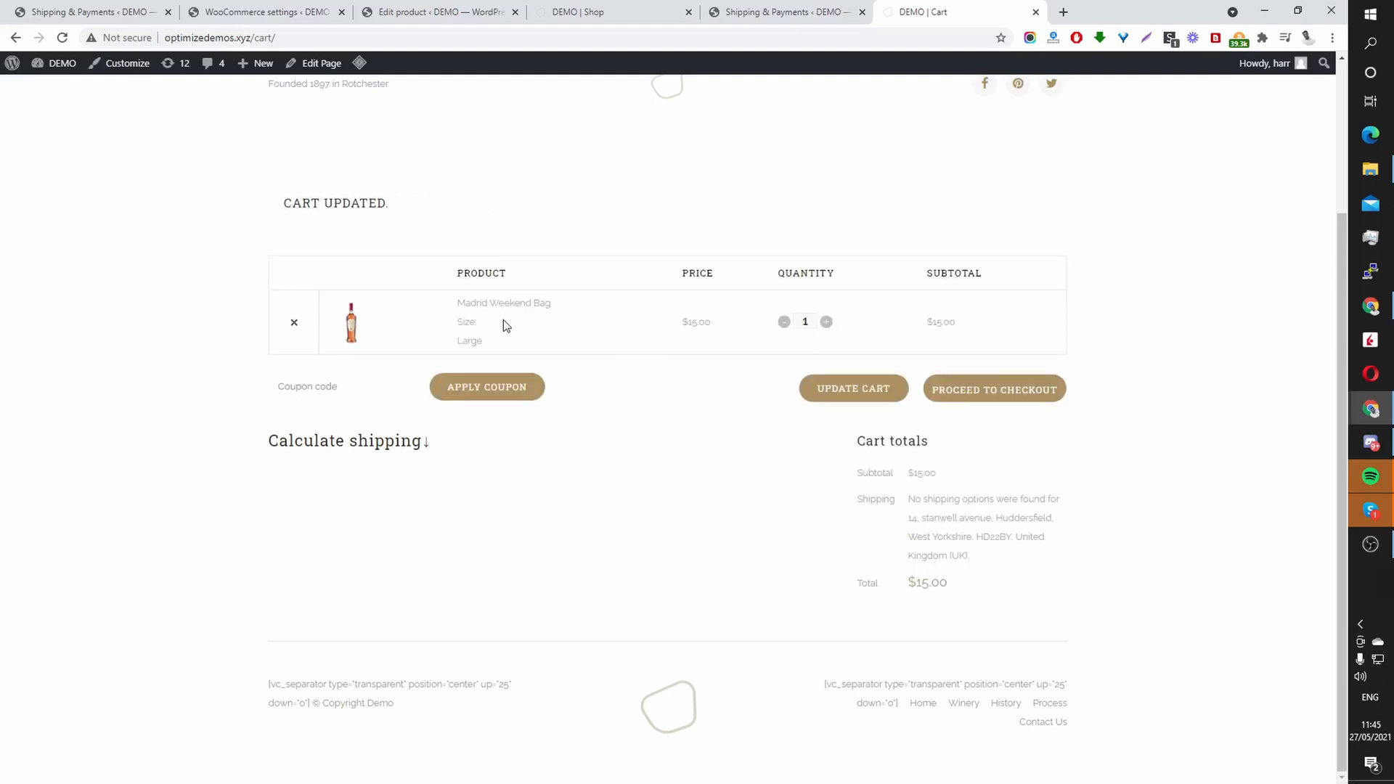
pyautogui.moveTo(930, 364)
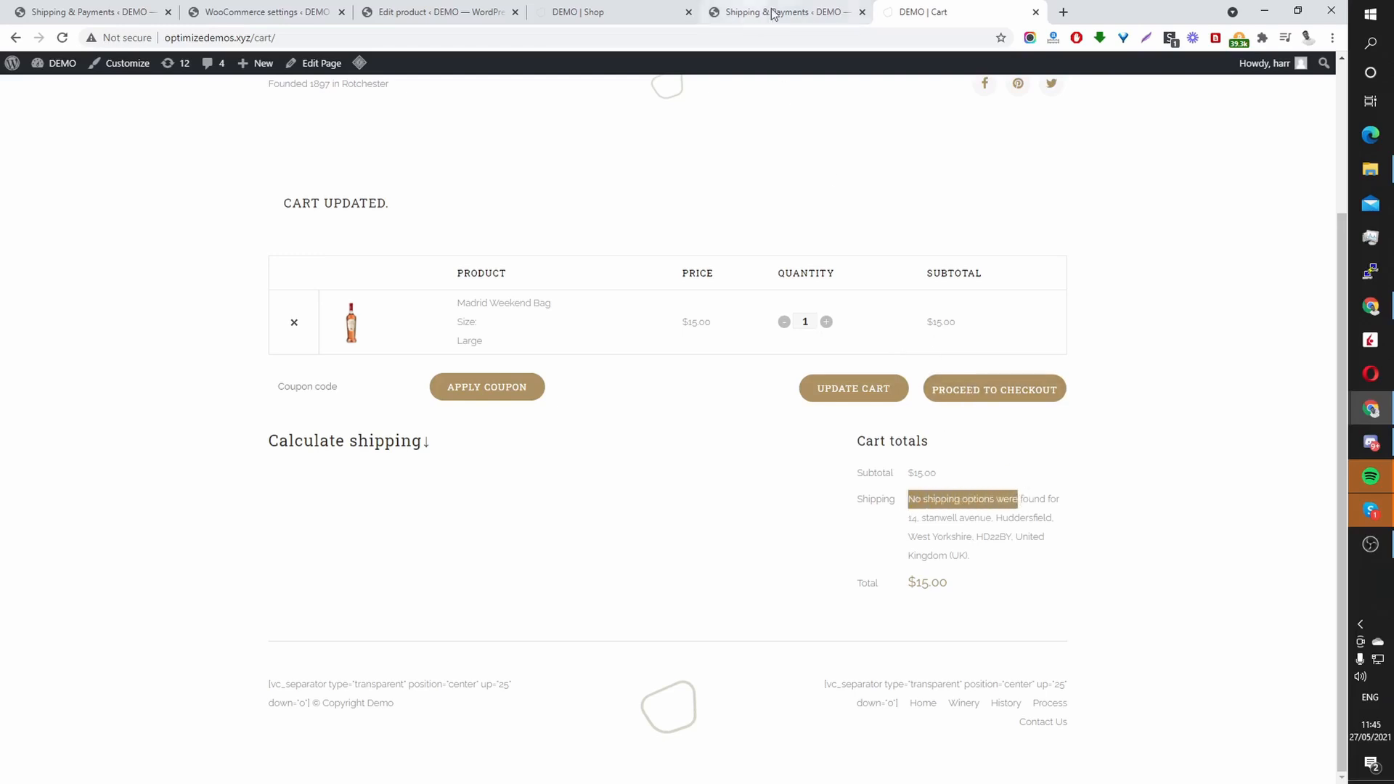
# Step: Disable restriction #3 Order cart shipping rules in admin and return to the cart tab
pyautogui.click(783, 11)
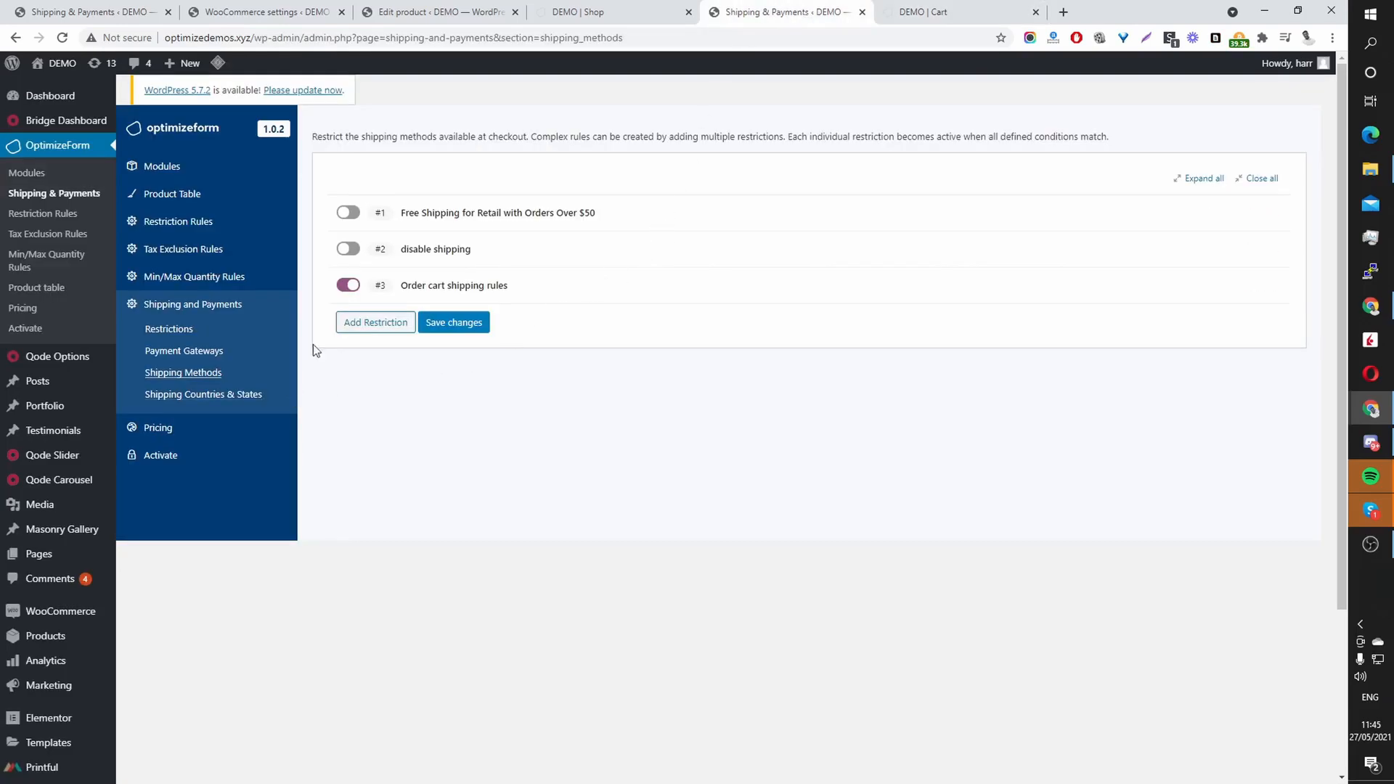
pyautogui.moveTo(39, 504)
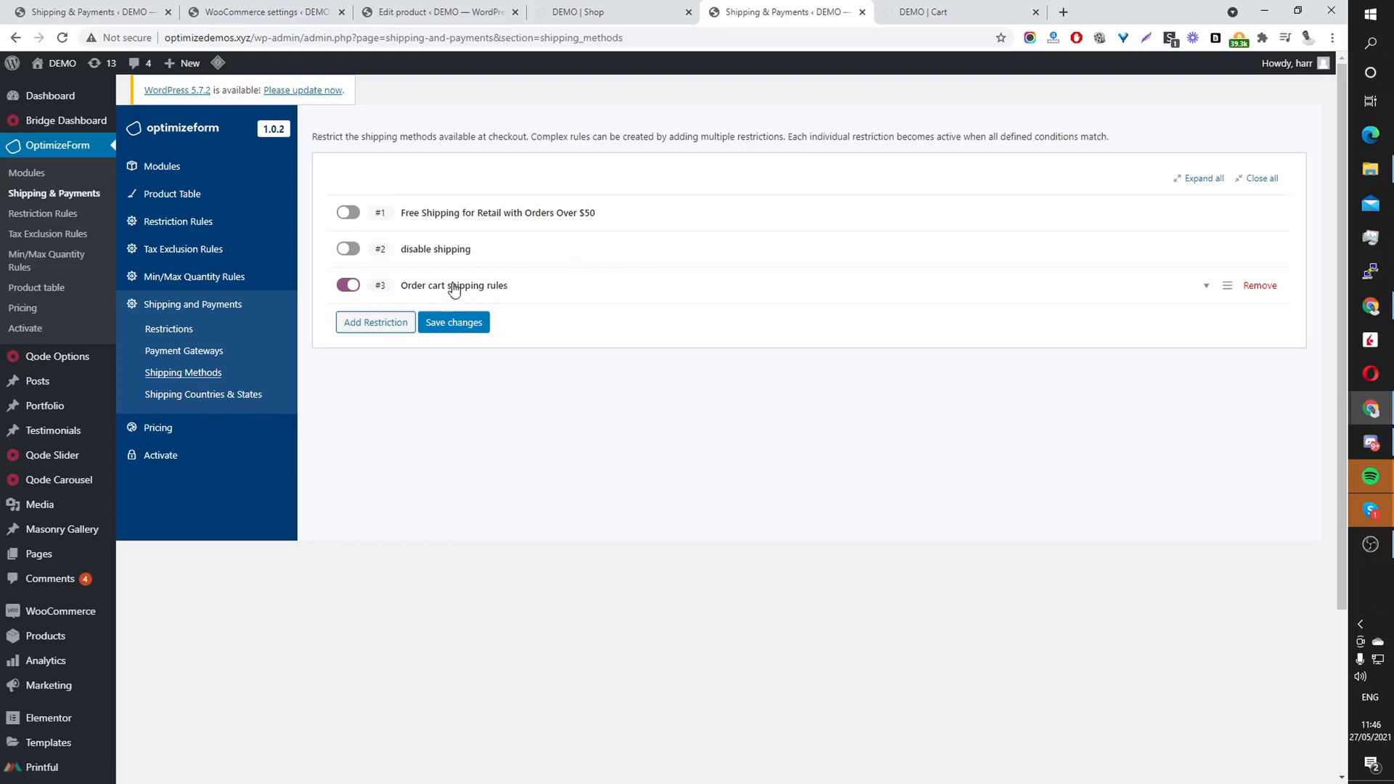
pyautogui.moveTo(485, 292)
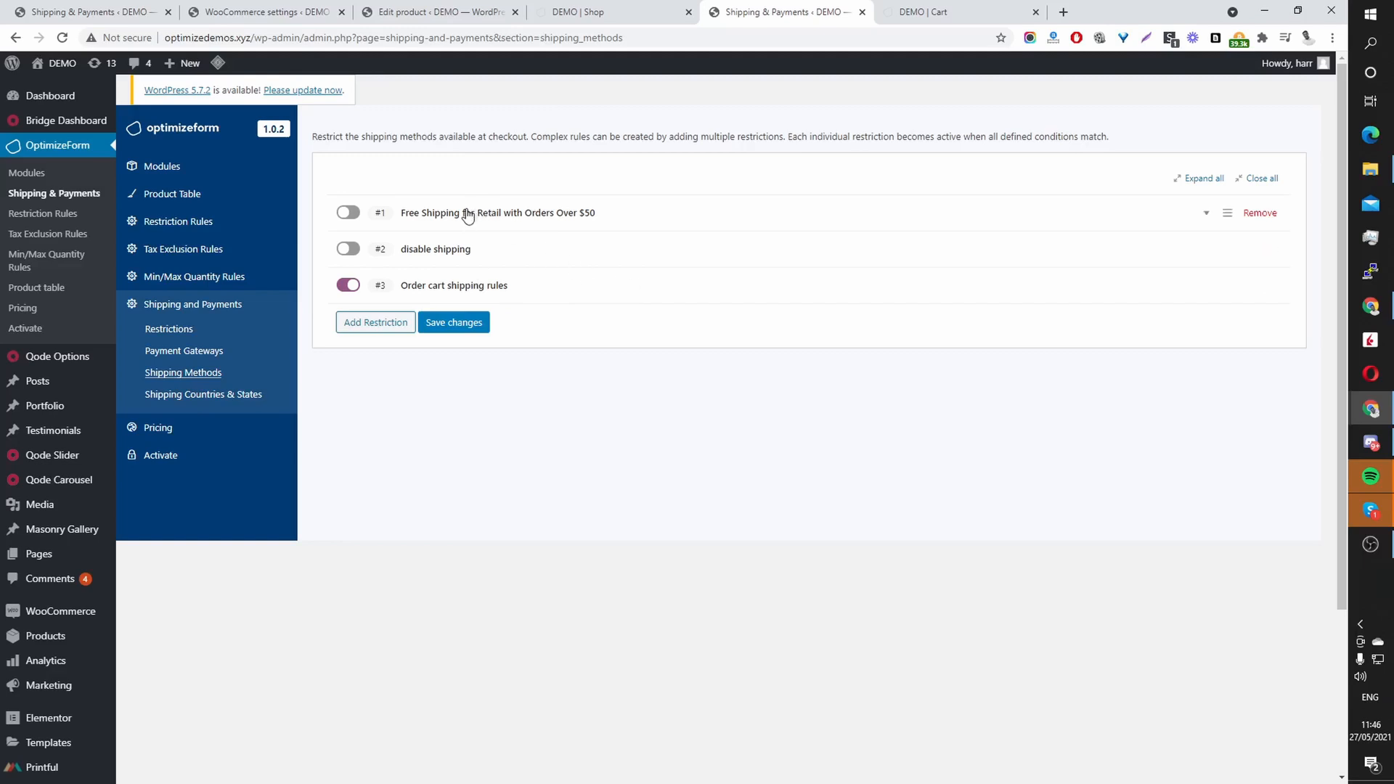
pyautogui.moveTo(588, 228)
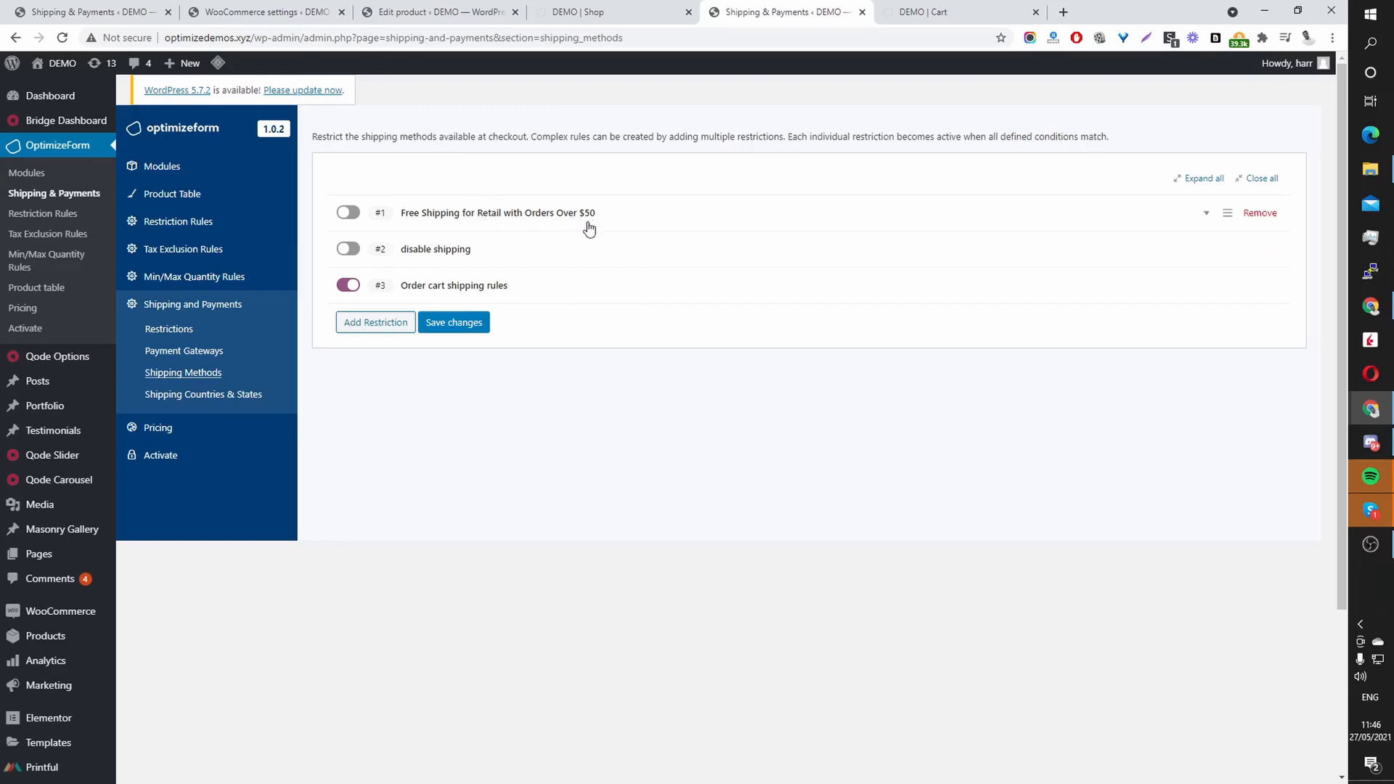
pyautogui.moveTo(601, 227)
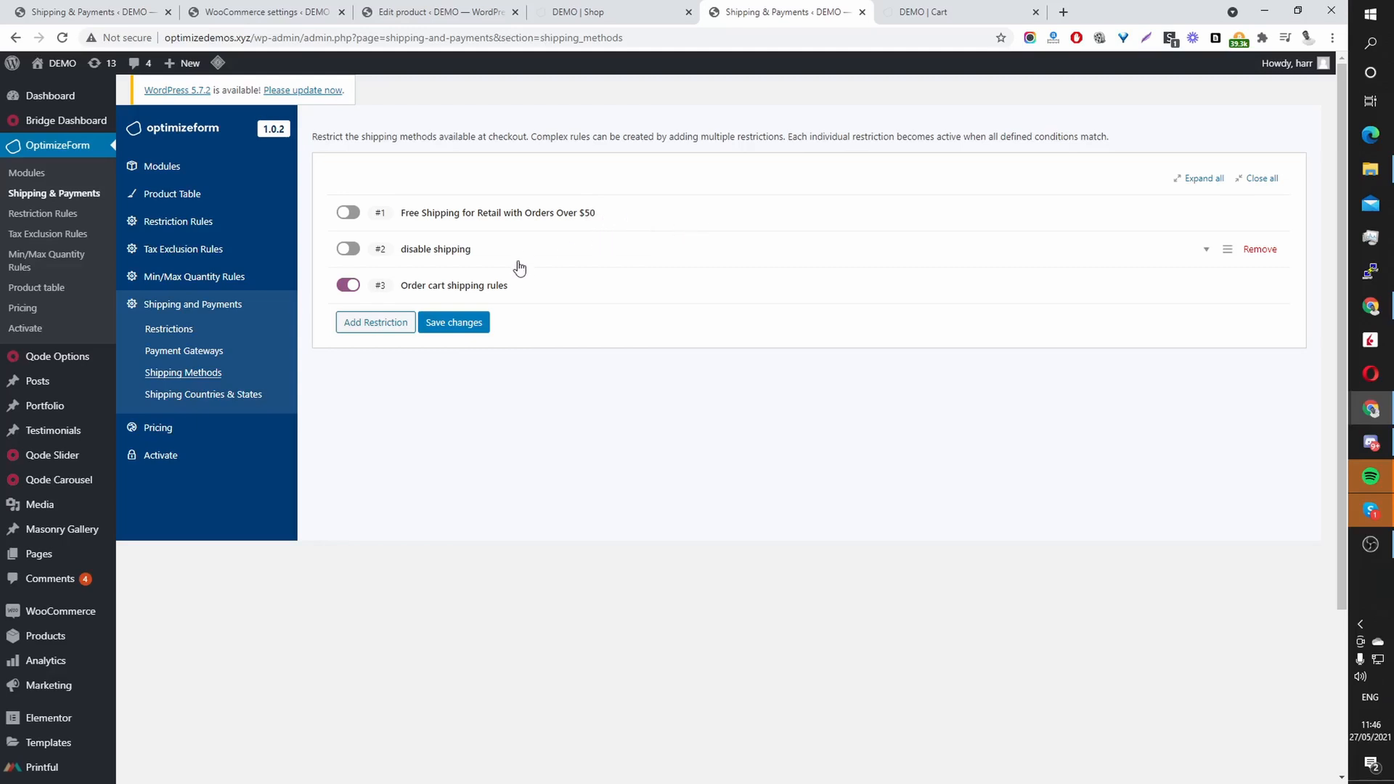
pyautogui.moveTo(540, 253)
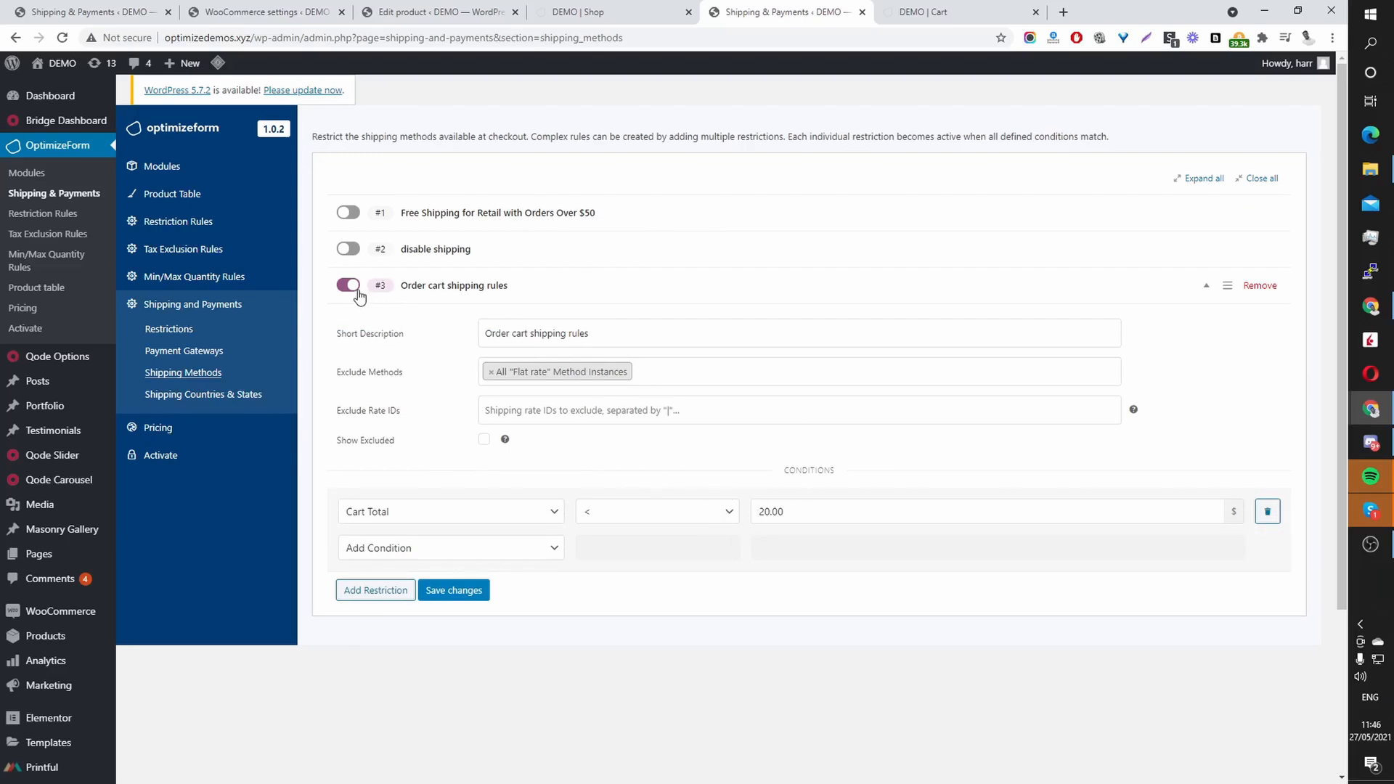
pyautogui.click(347, 286)
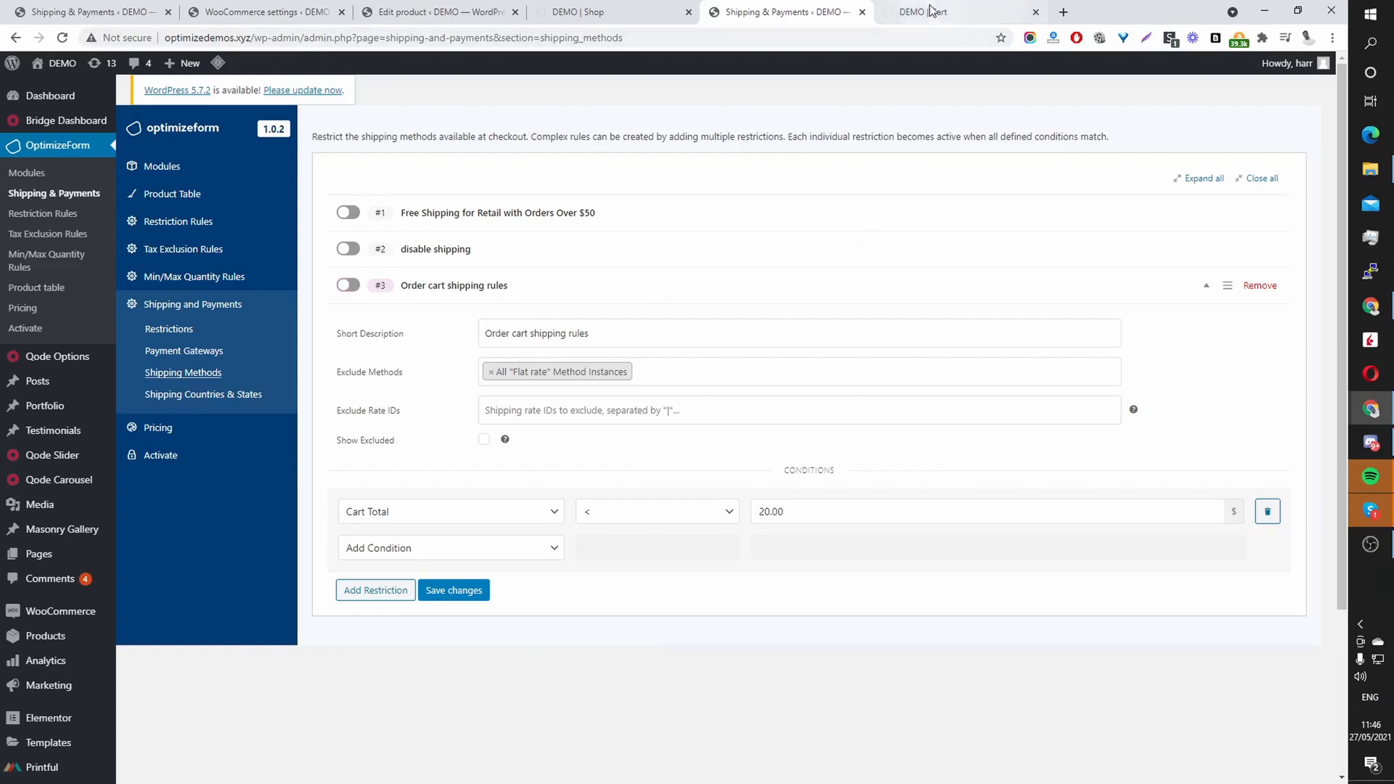
pyautogui.click(925, 12)
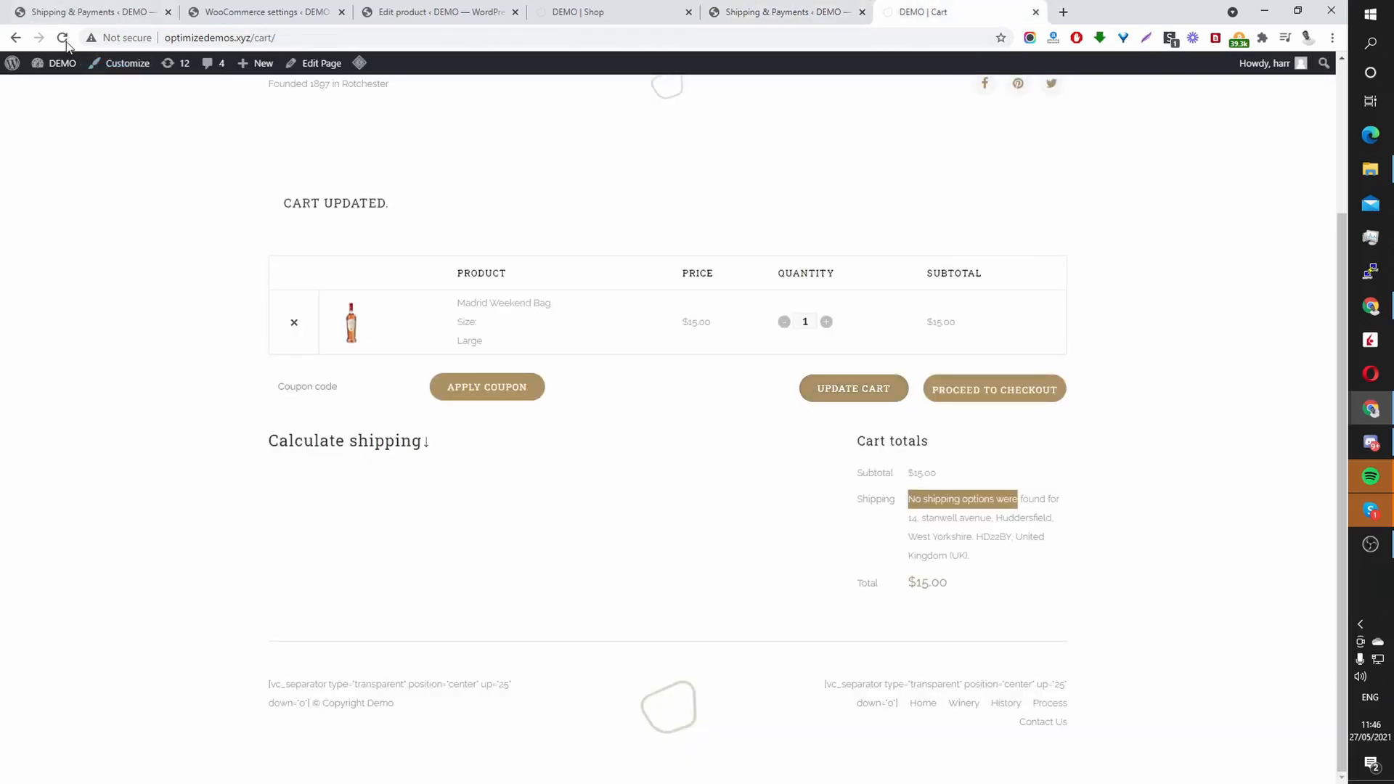
# Step: Reload the cart so Flat rate $20.00 shipping appears, totalling $35.00
pyautogui.click(62, 38)
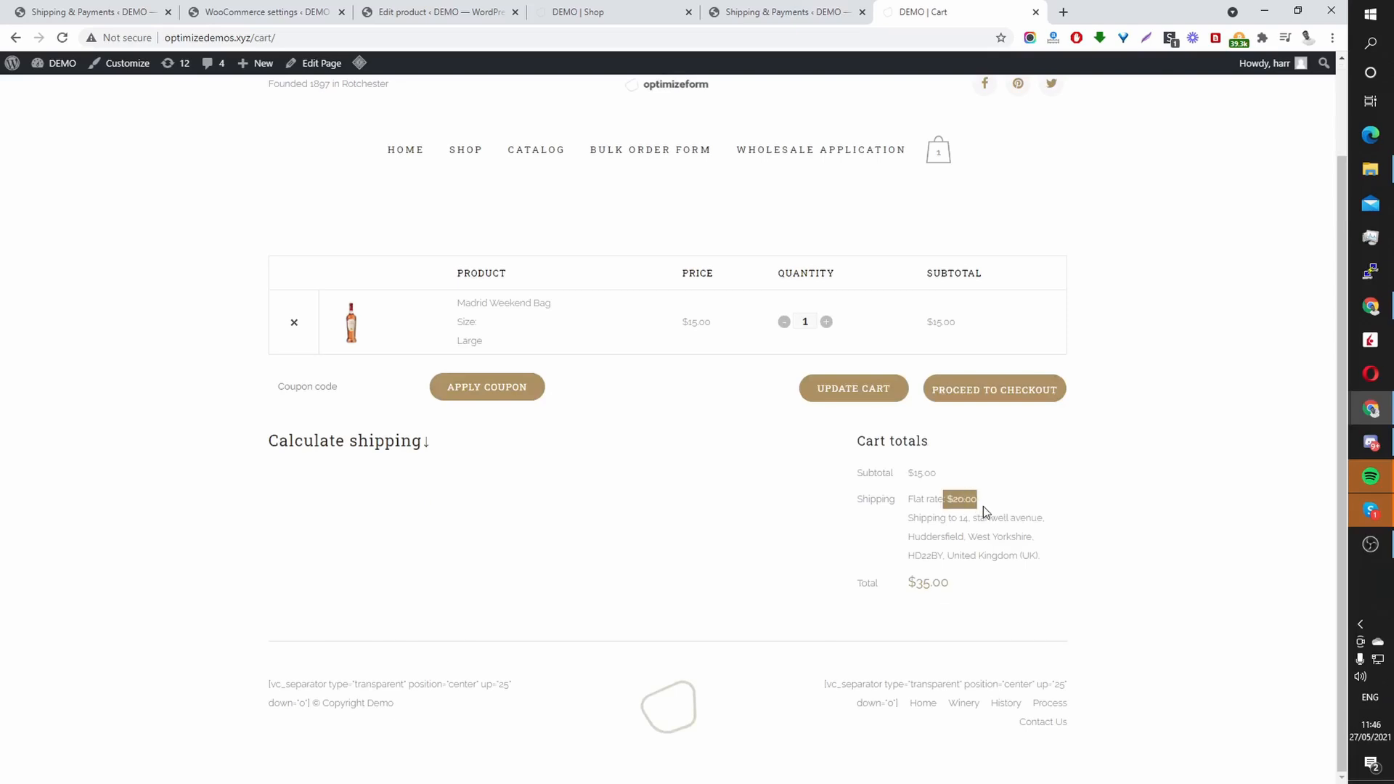
pyautogui.moveTo(943, 455)
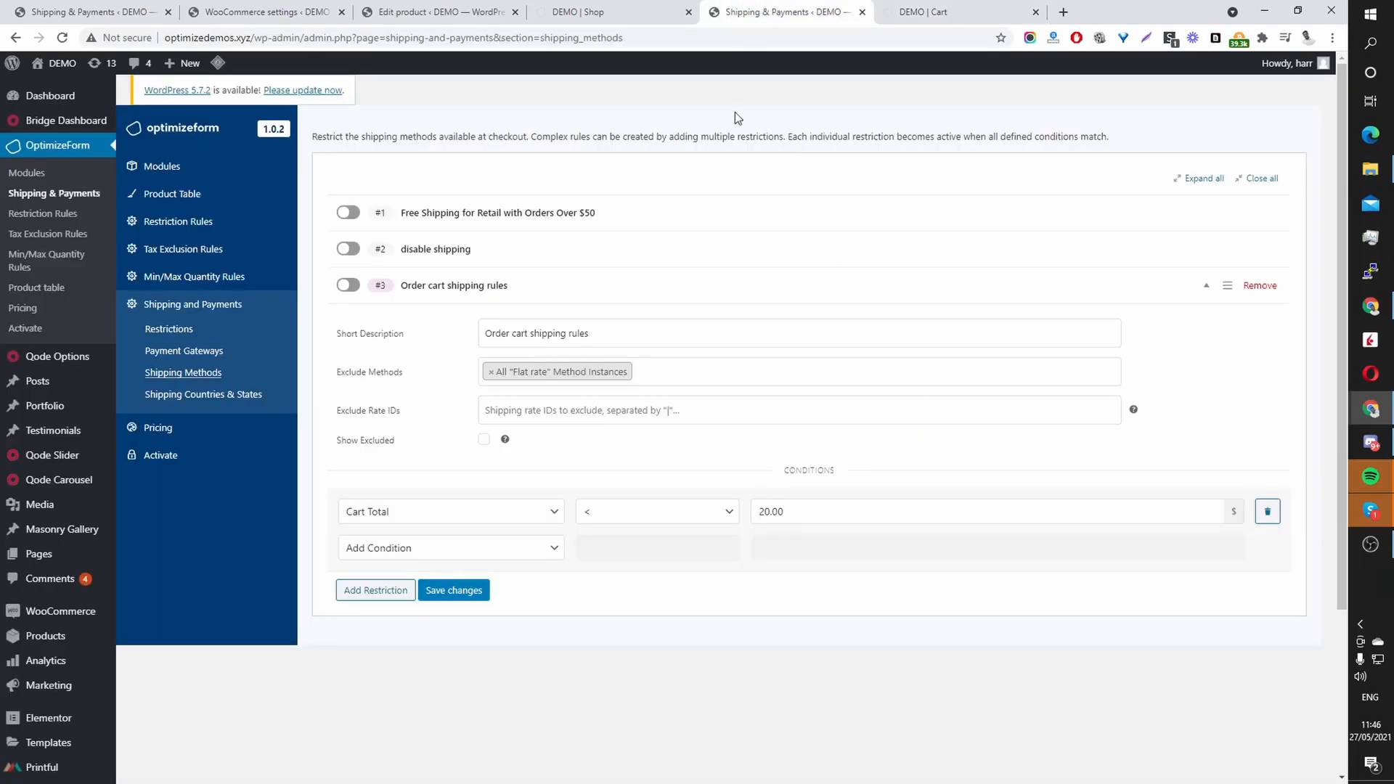
# Step: Save the restriction settings and add an empty restriction #4
pyautogui.scroll(-3)
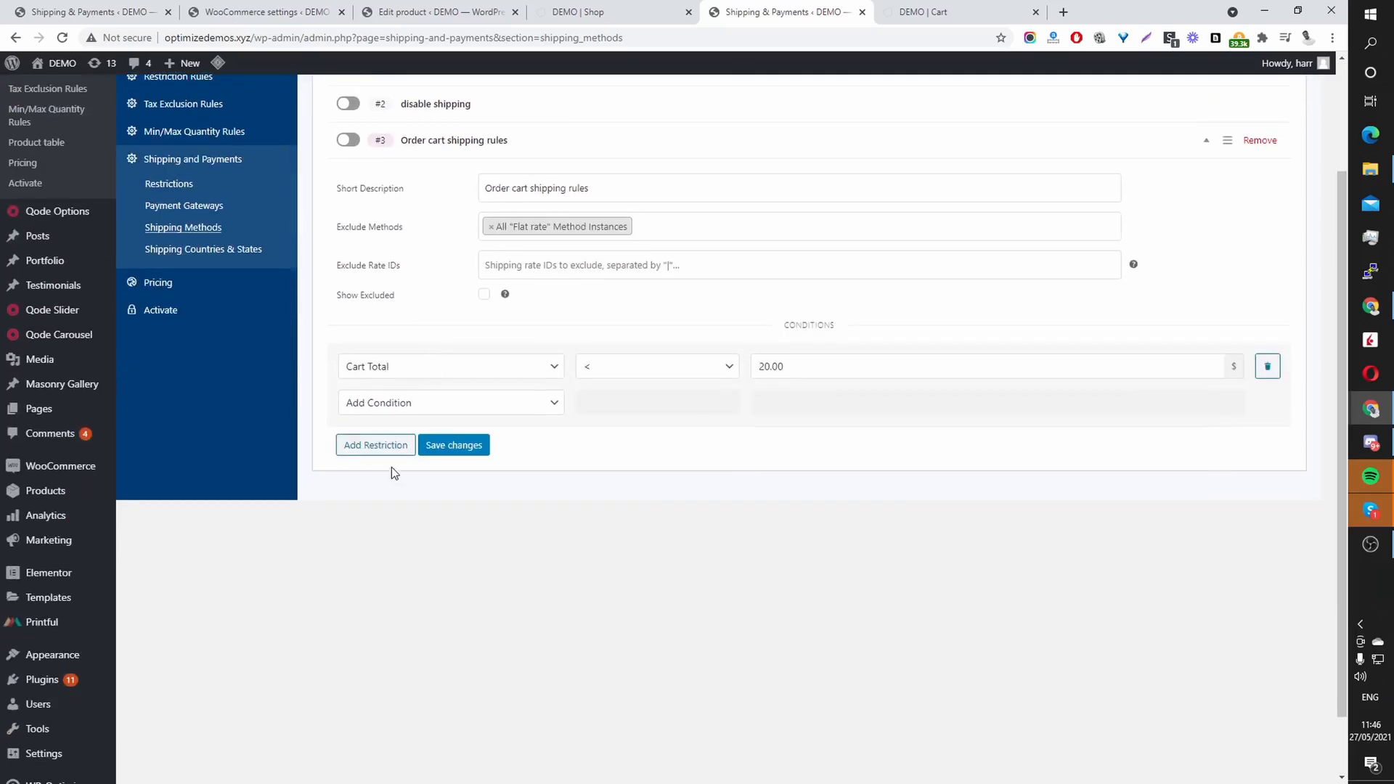
pyautogui.click(453, 444)
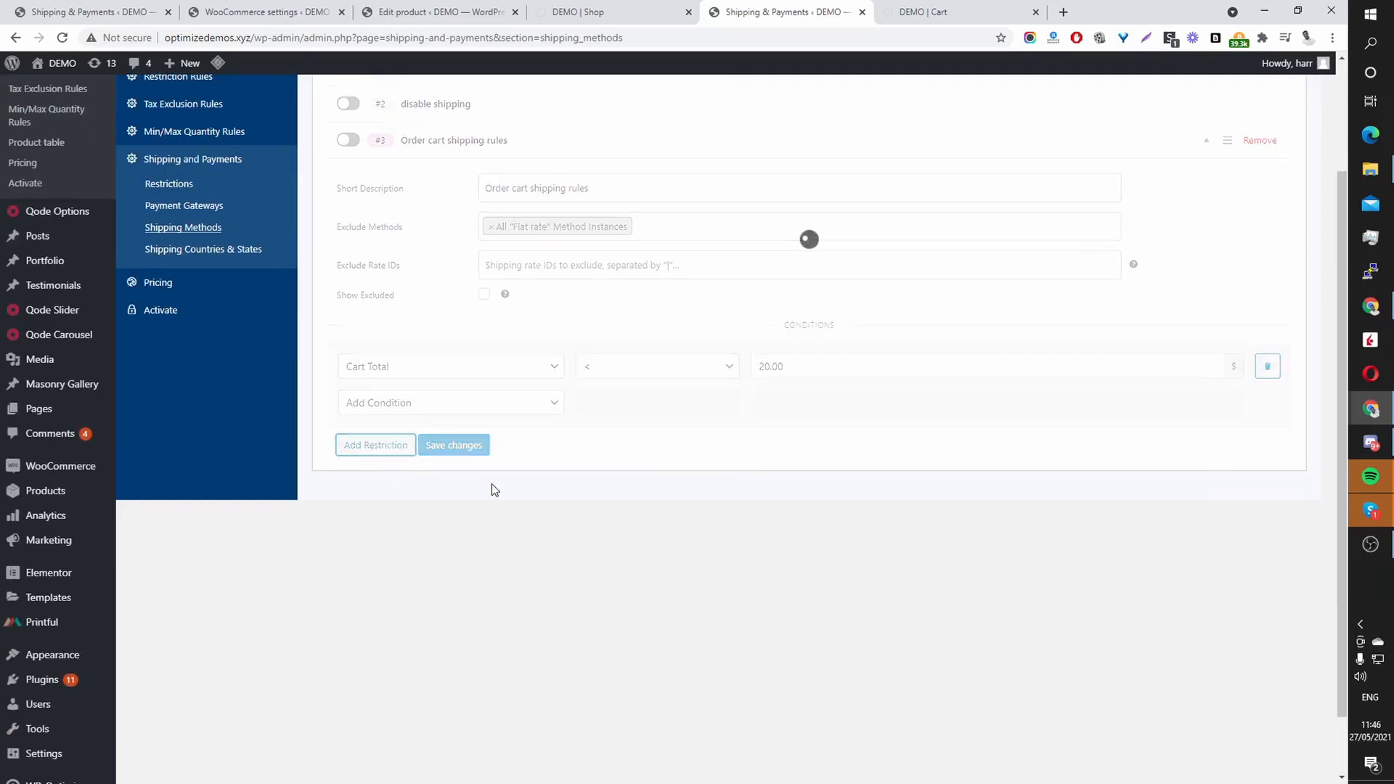
pyautogui.click(374, 444)
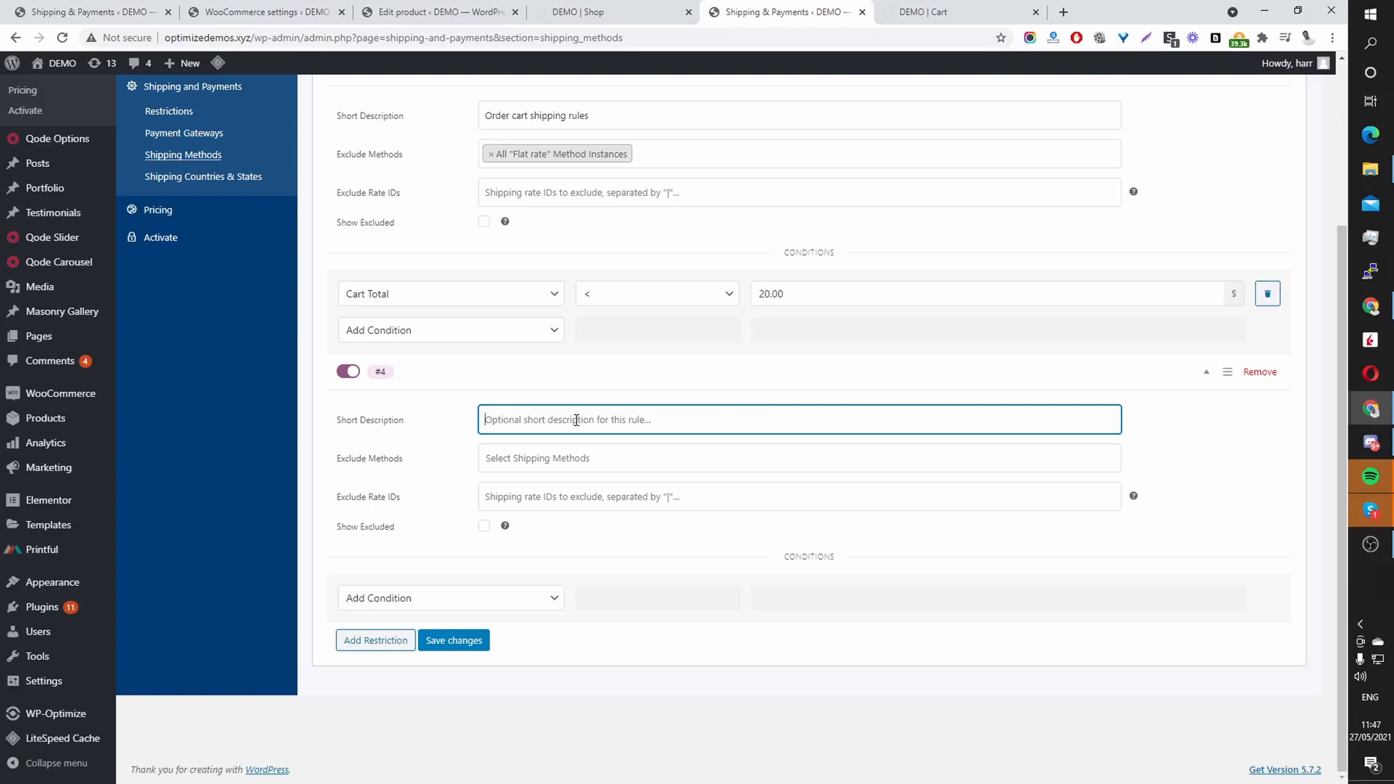
pyautogui.moveTo(139, 362)
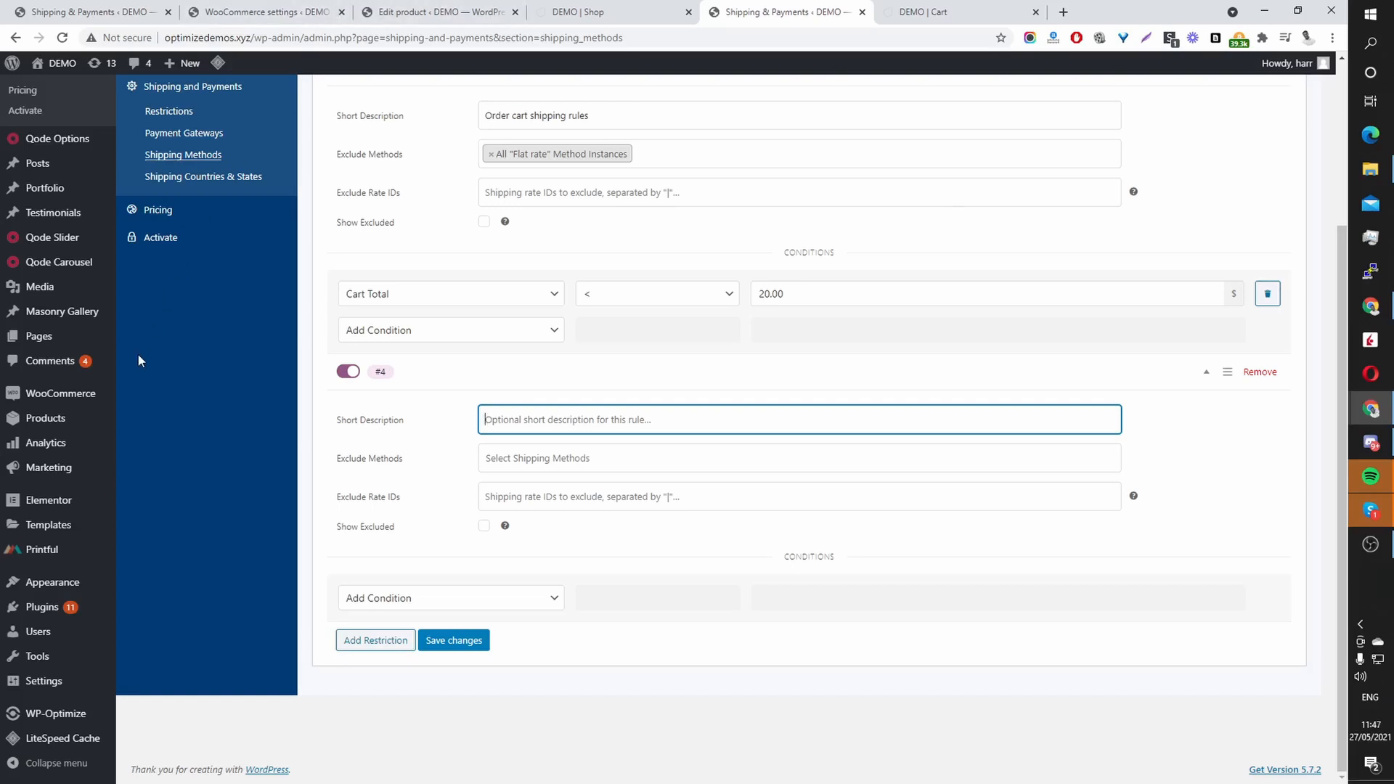
pyautogui.moveTo(61, 394)
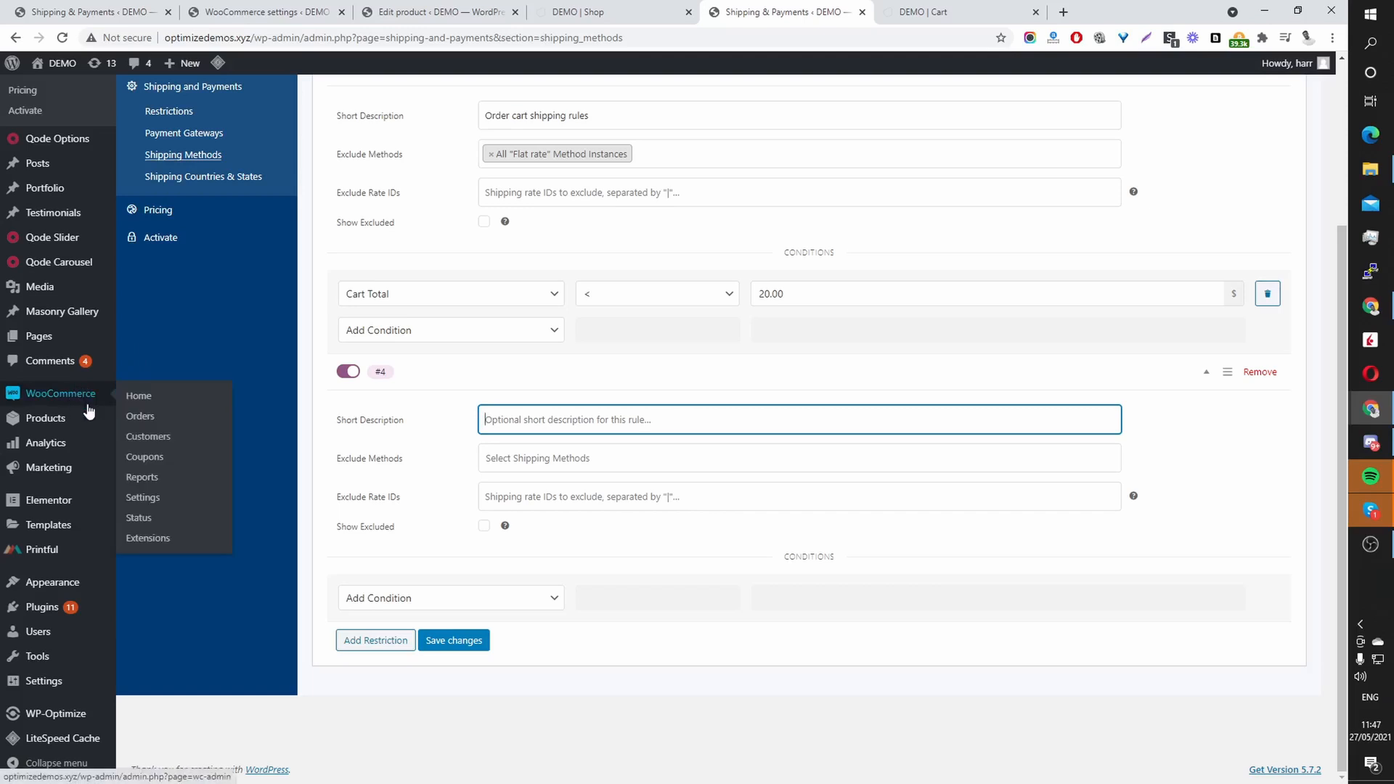
# Step: Navigate to WooCommerce Settings > Shipping > Shipping classes, where Bulky Items is listed
pyautogui.click(144, 496)
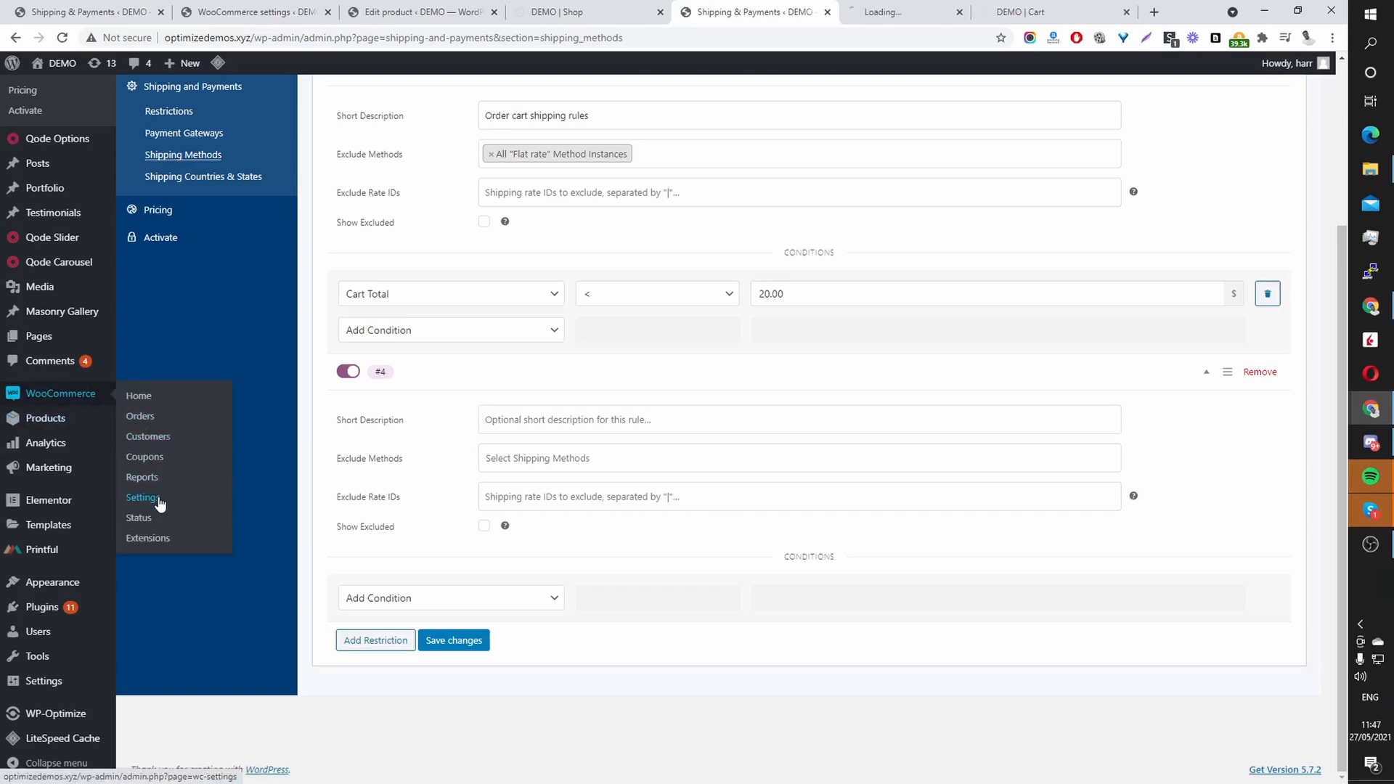
pyautogui.click(143, 496)
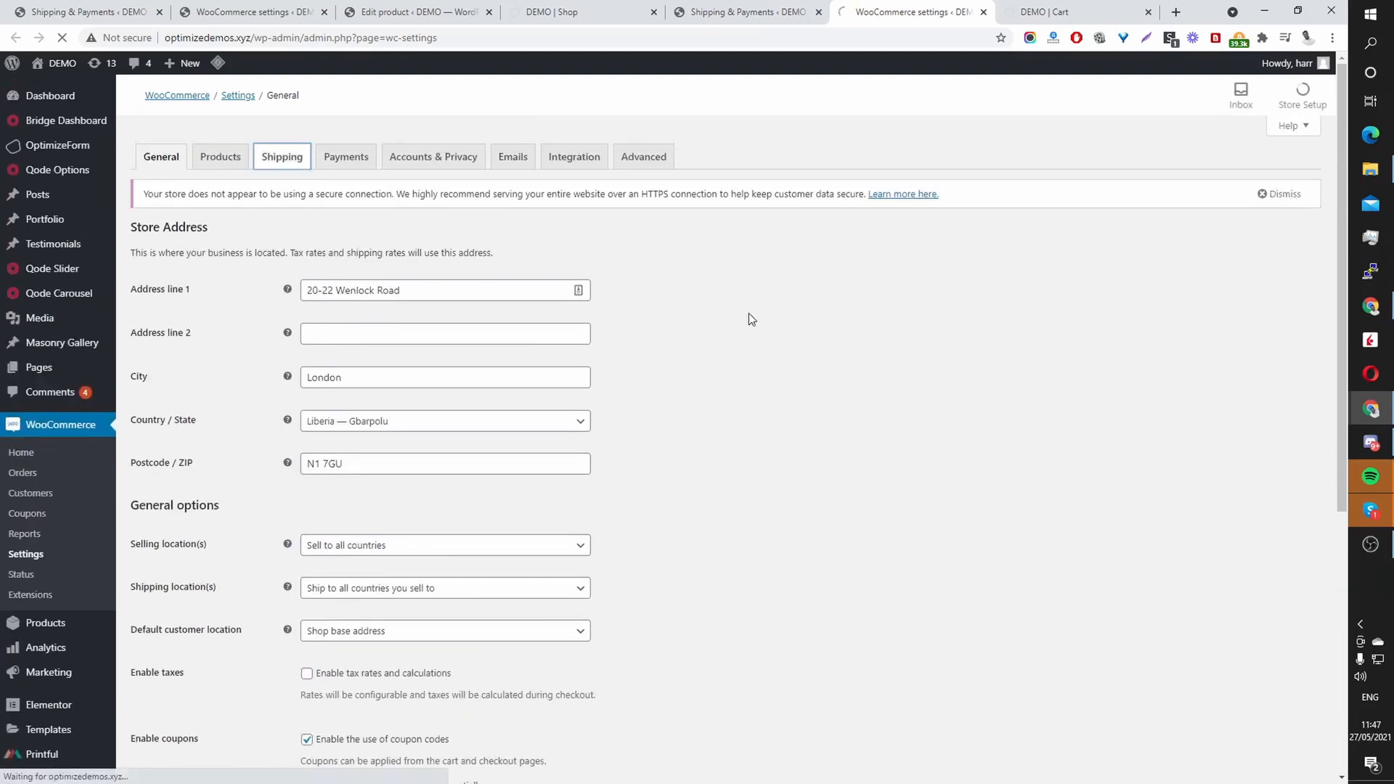
pyautogui.click(282, 157)
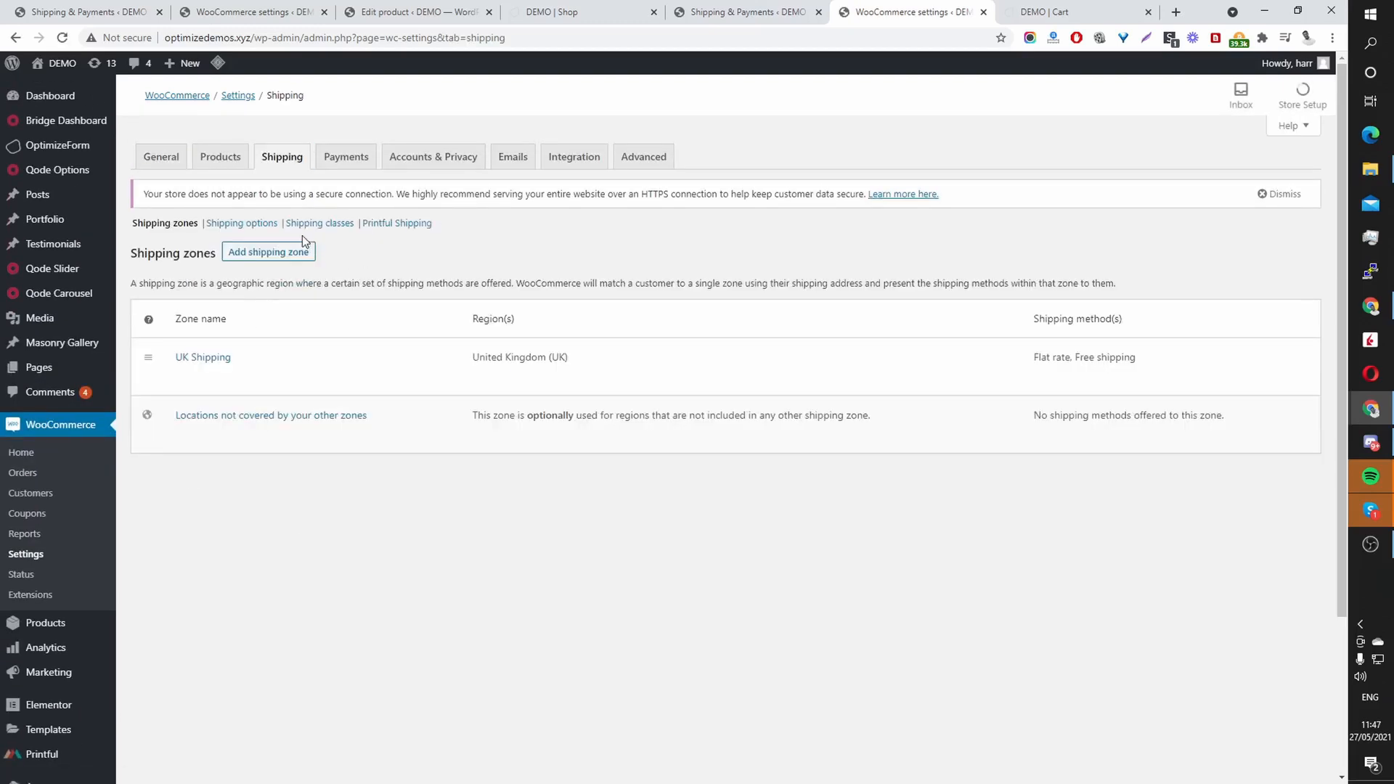
pyautogui.click(320, 222)
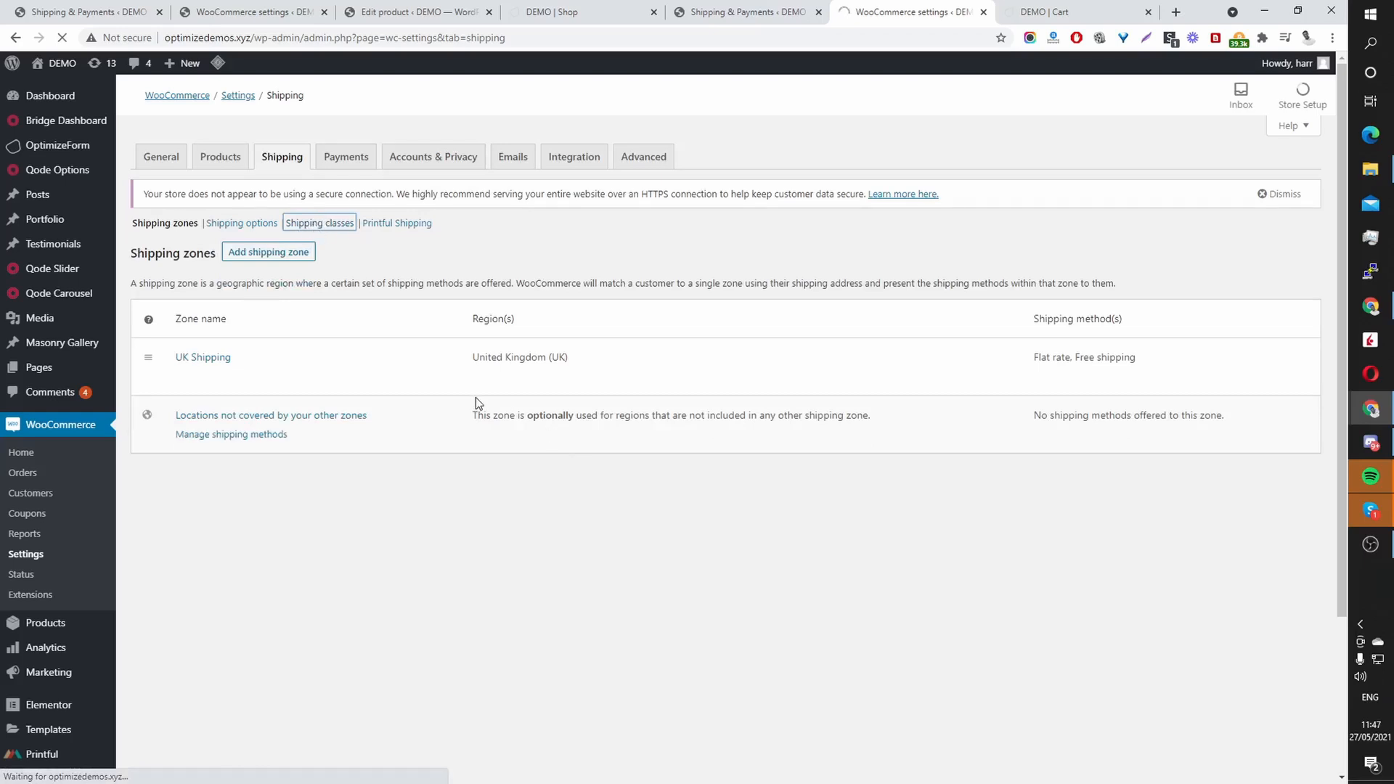
pyautogui.moveTo(204, 357)
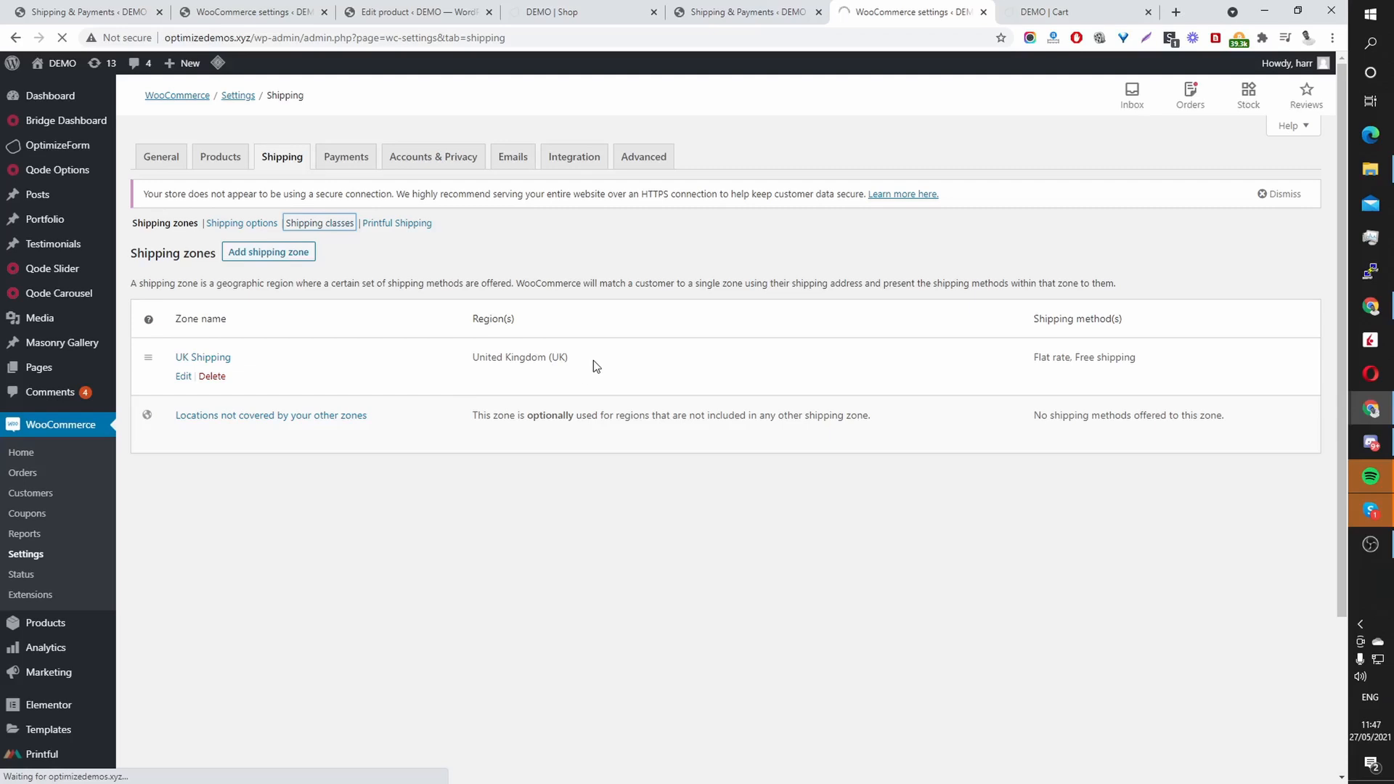
pyautogui.click(318, 224)
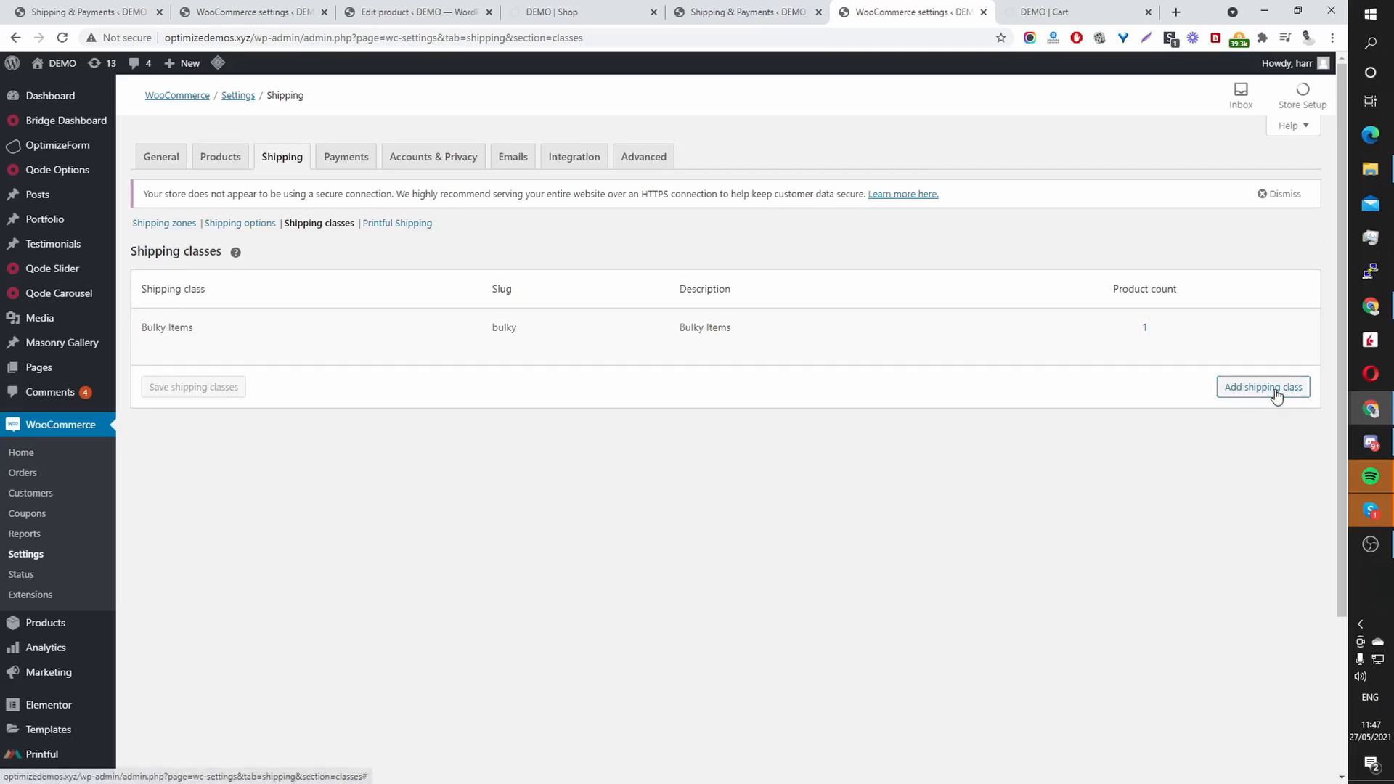
# Step: Add a blank shipping class row below Bulky Items, ready for a name
pyautogui.click(1262, 387)
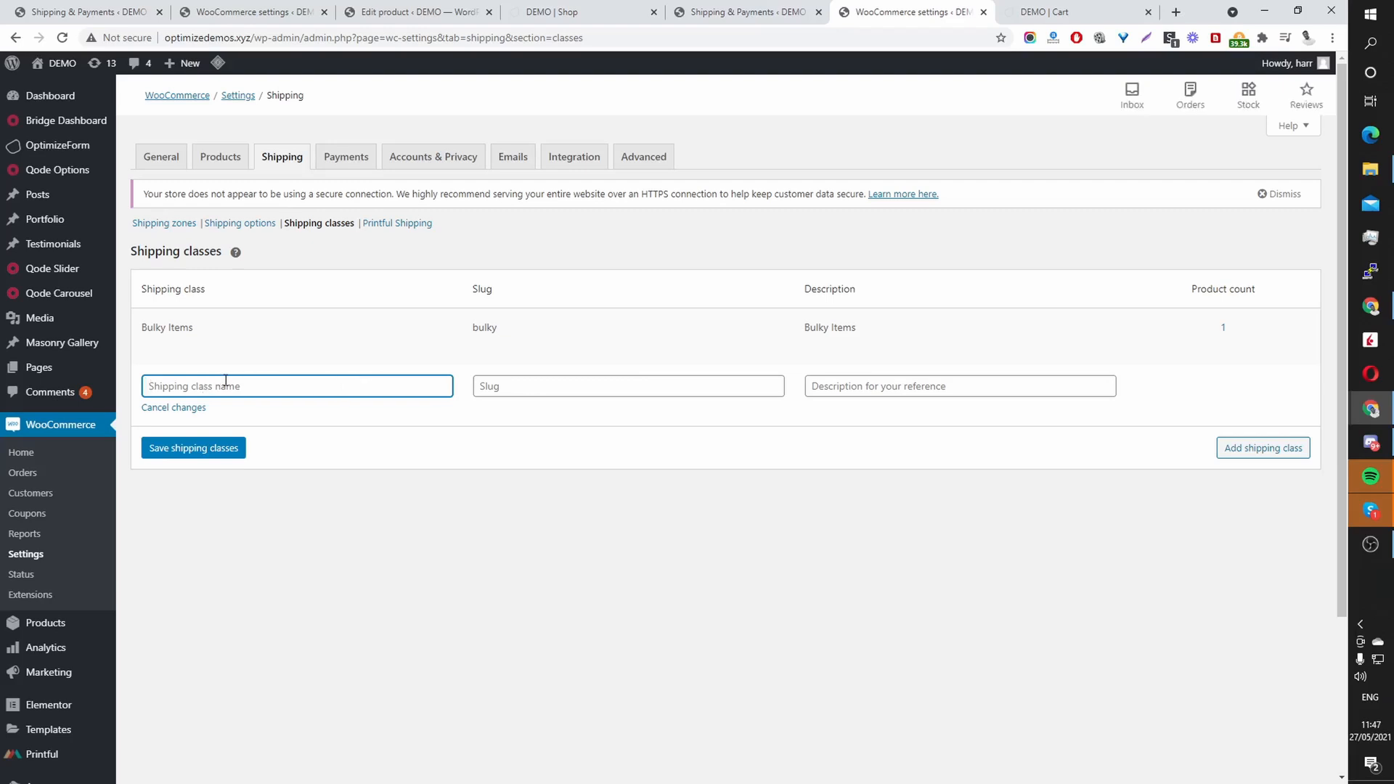
pyautogui.click(628, 386)
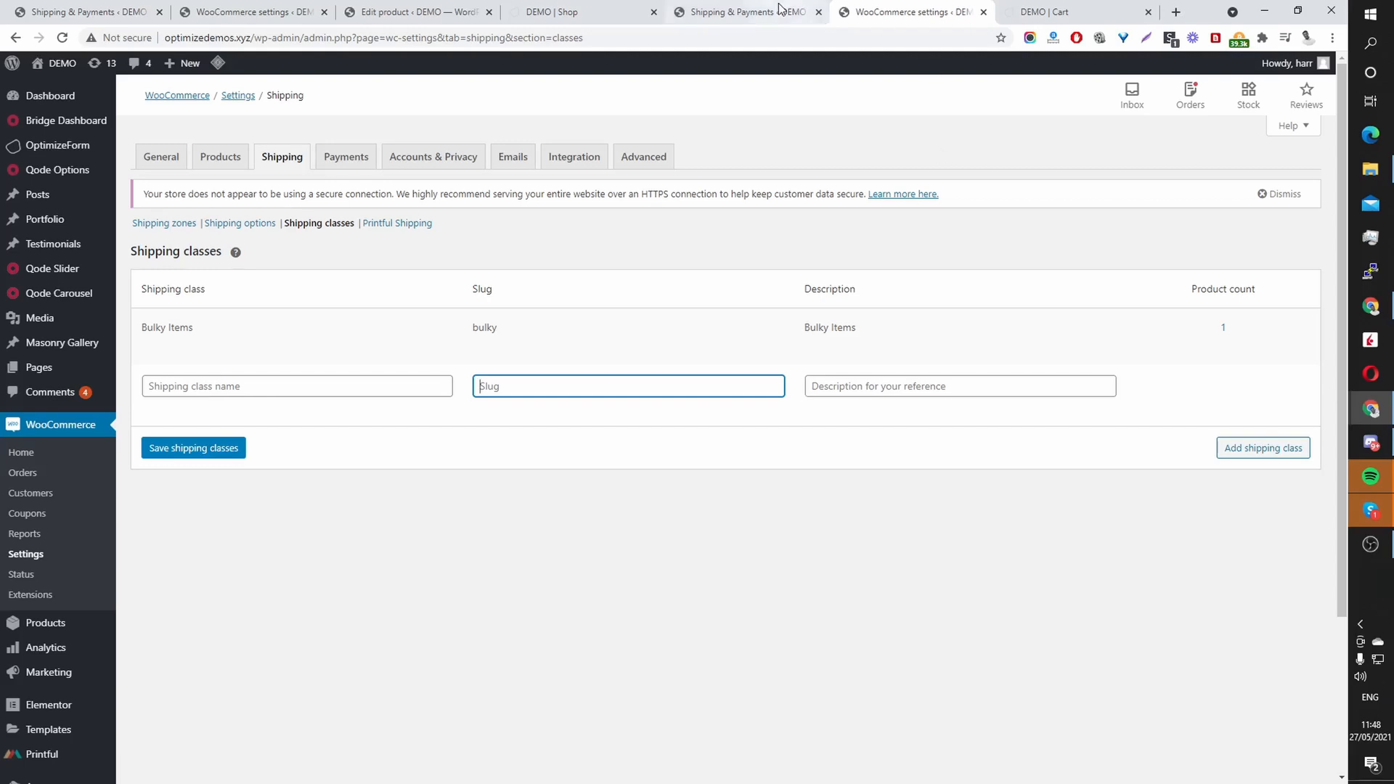
# Step: Give restriction #4 the short description 'Bulky Items'
pyautogui.click(747, 12)
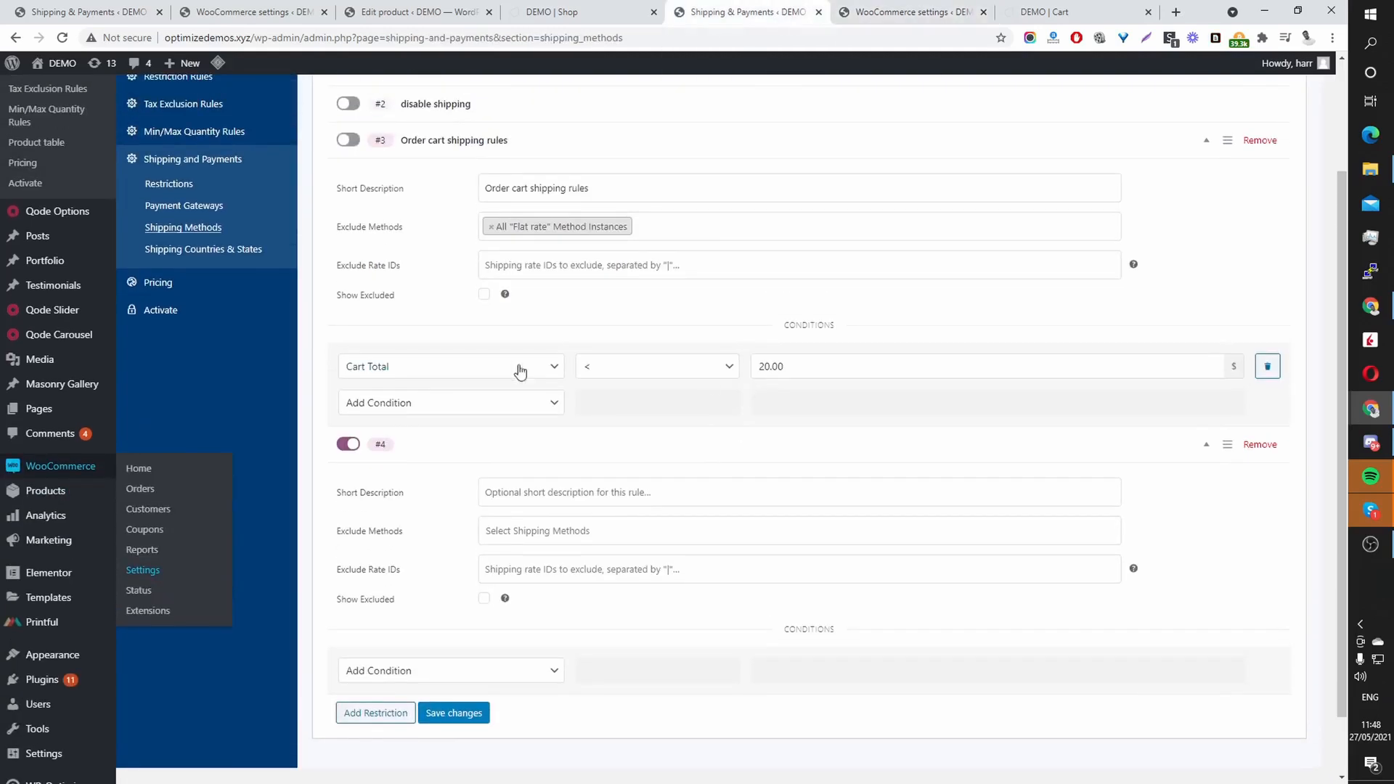
pyautogui.scroll(-3)
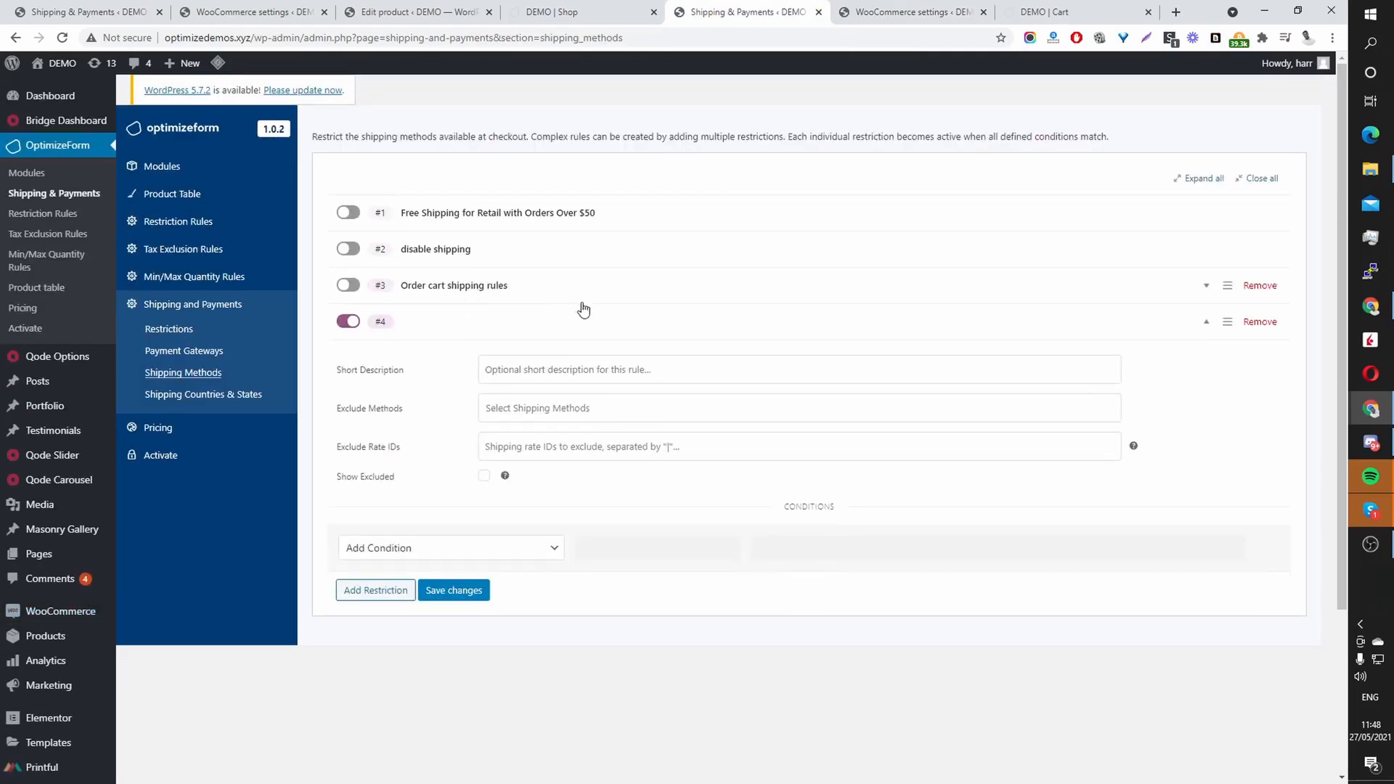
pyautogui.click(798, 369)
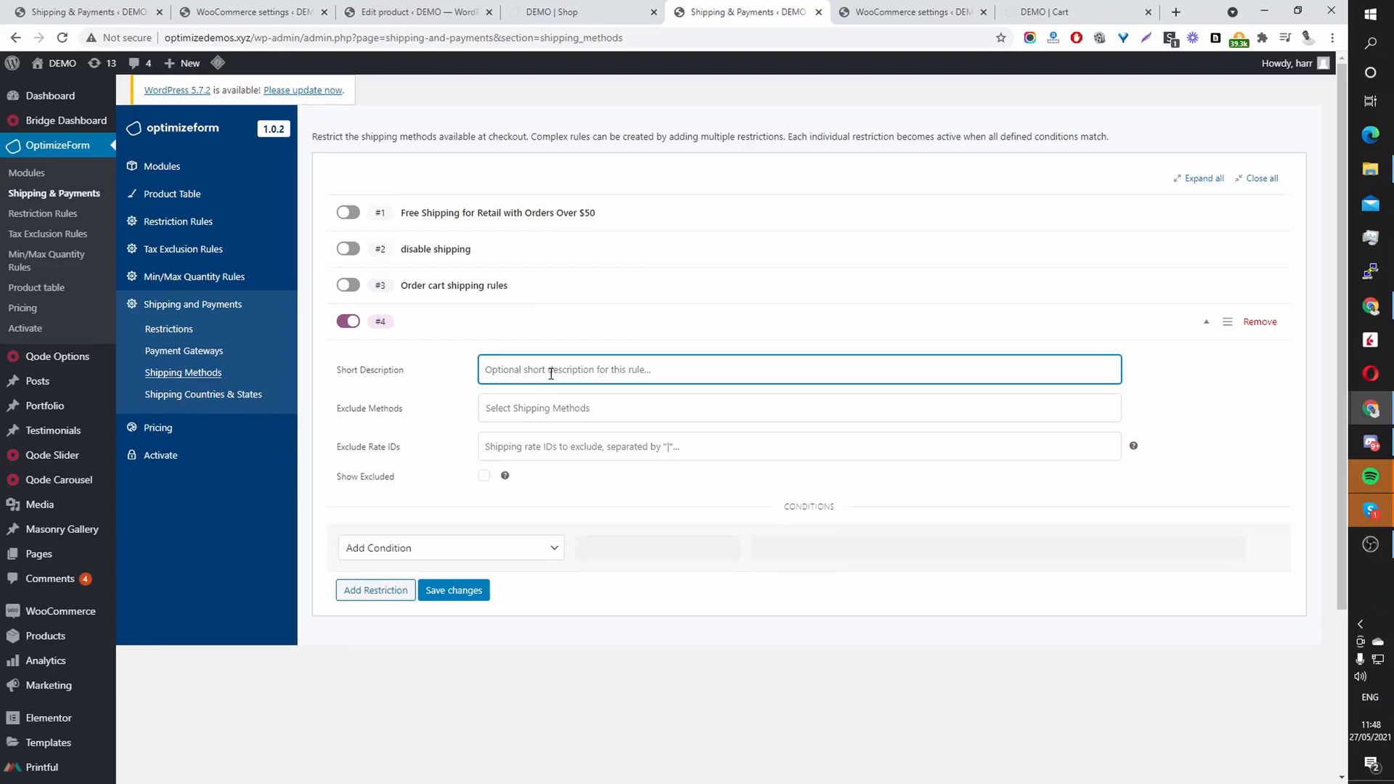
pyautogui.write('Bulky Items')
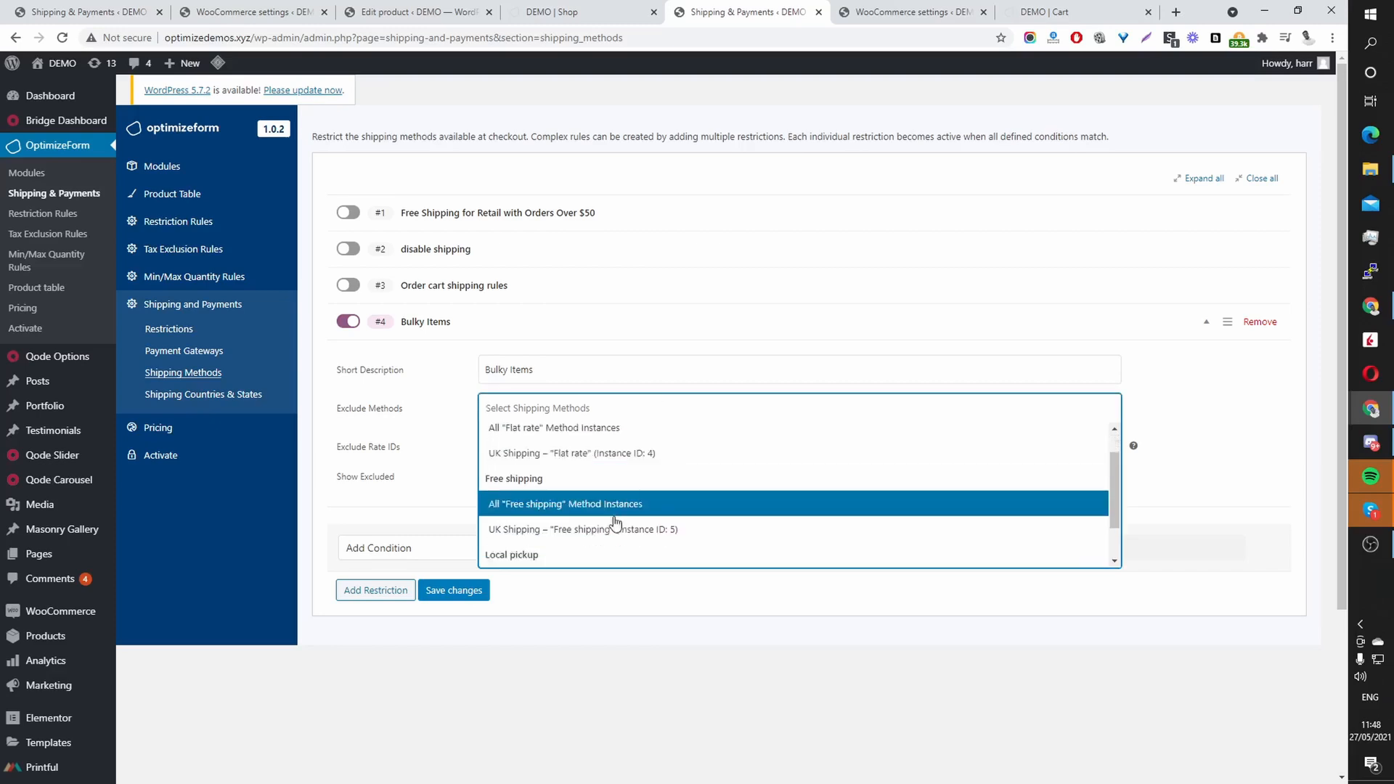
# Step: Set Exclude Methods to All Flat rate and All Free shipping
pyautogui.scroll(-3)
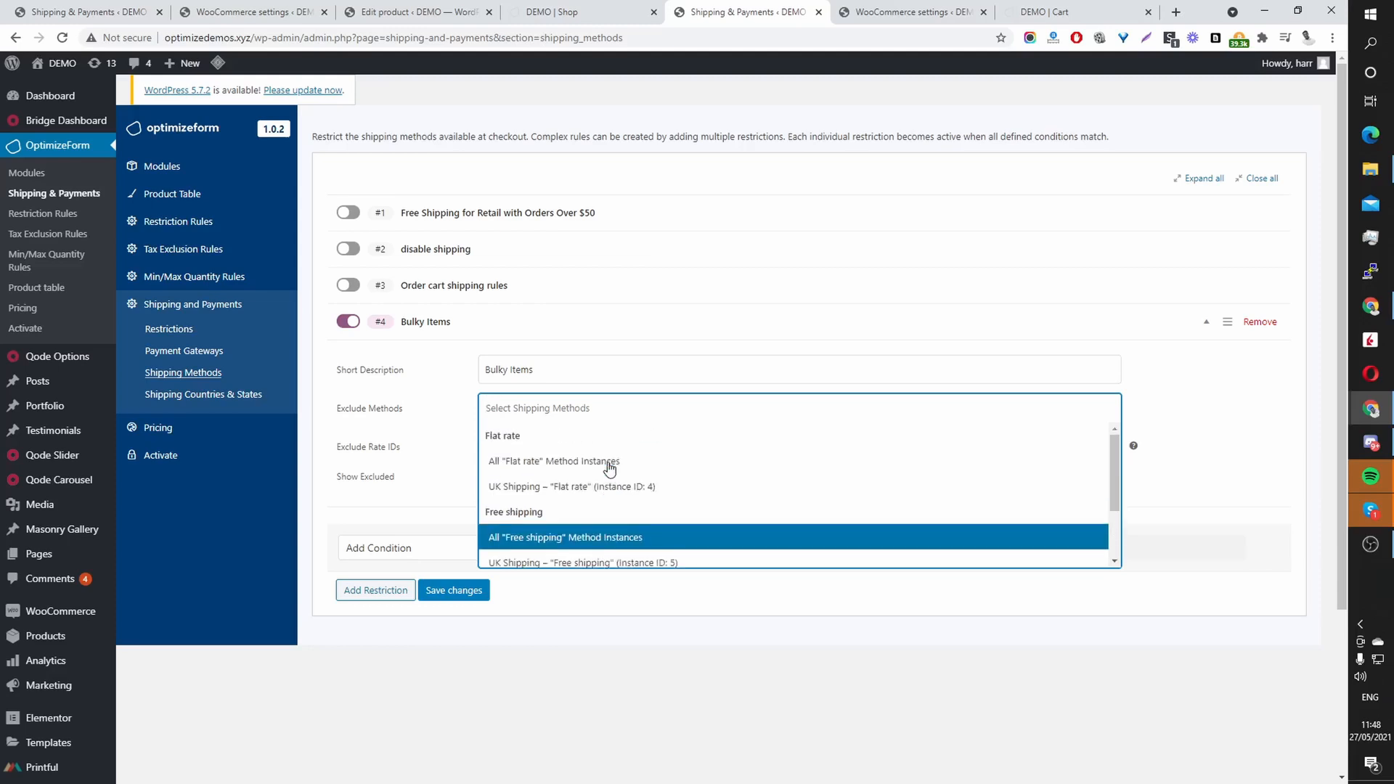
pyautogui.click(553, 461)
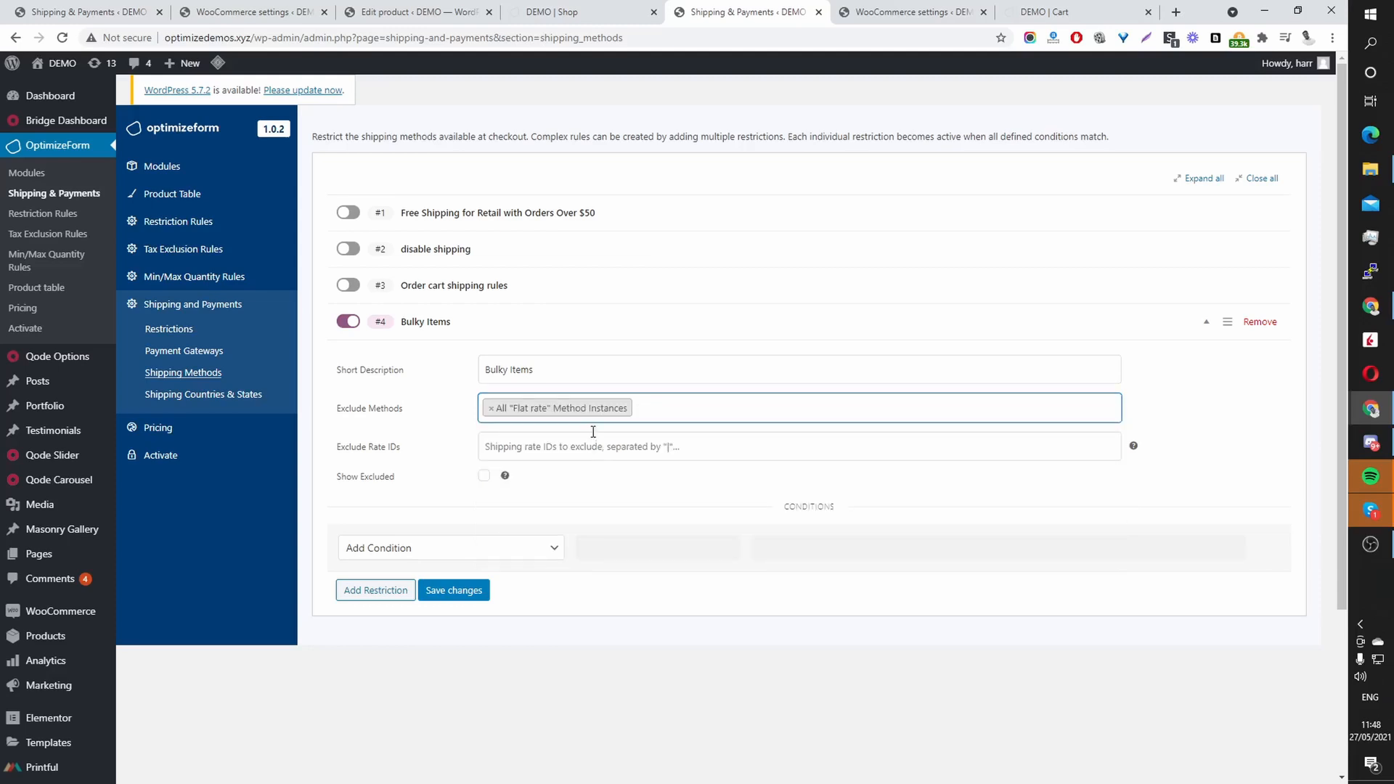
pyautogui.click(798, 409)
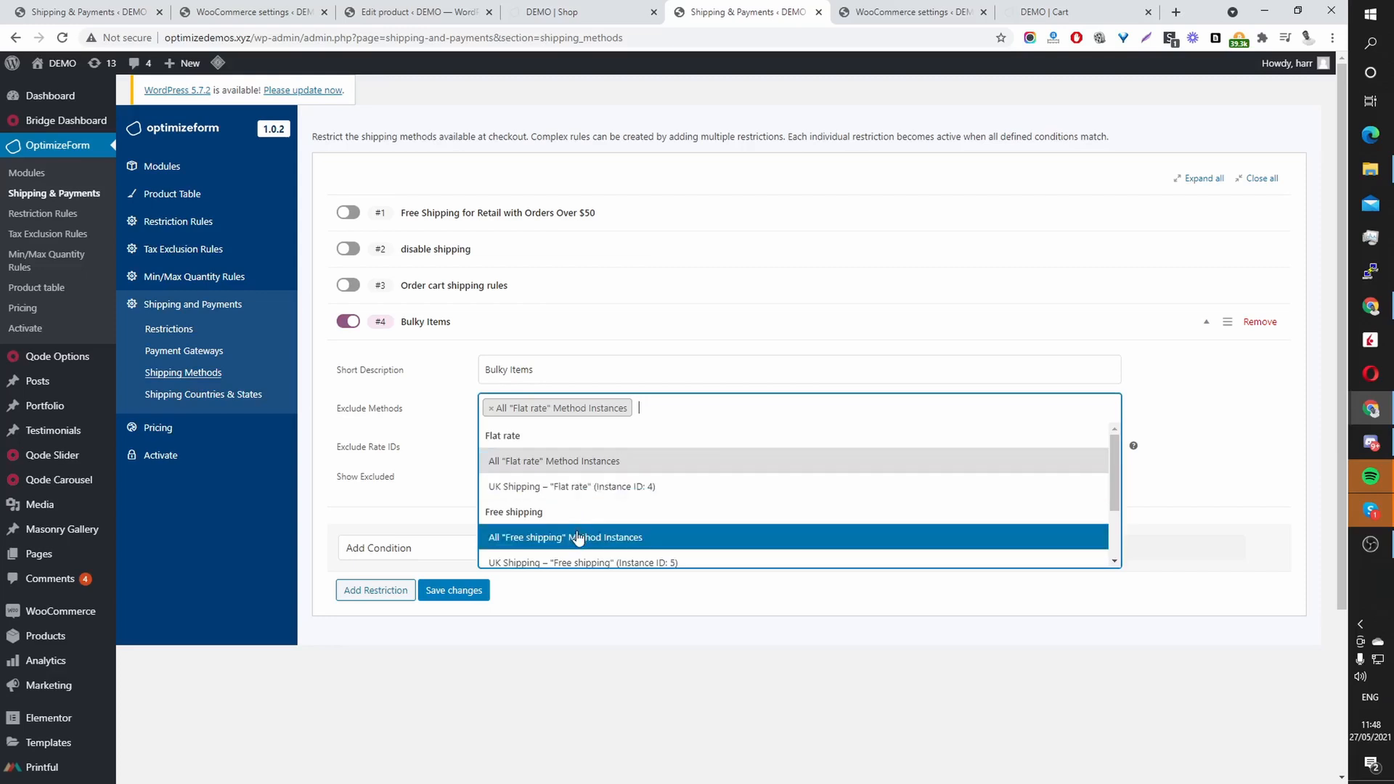
pyautogui.click(564, 537)
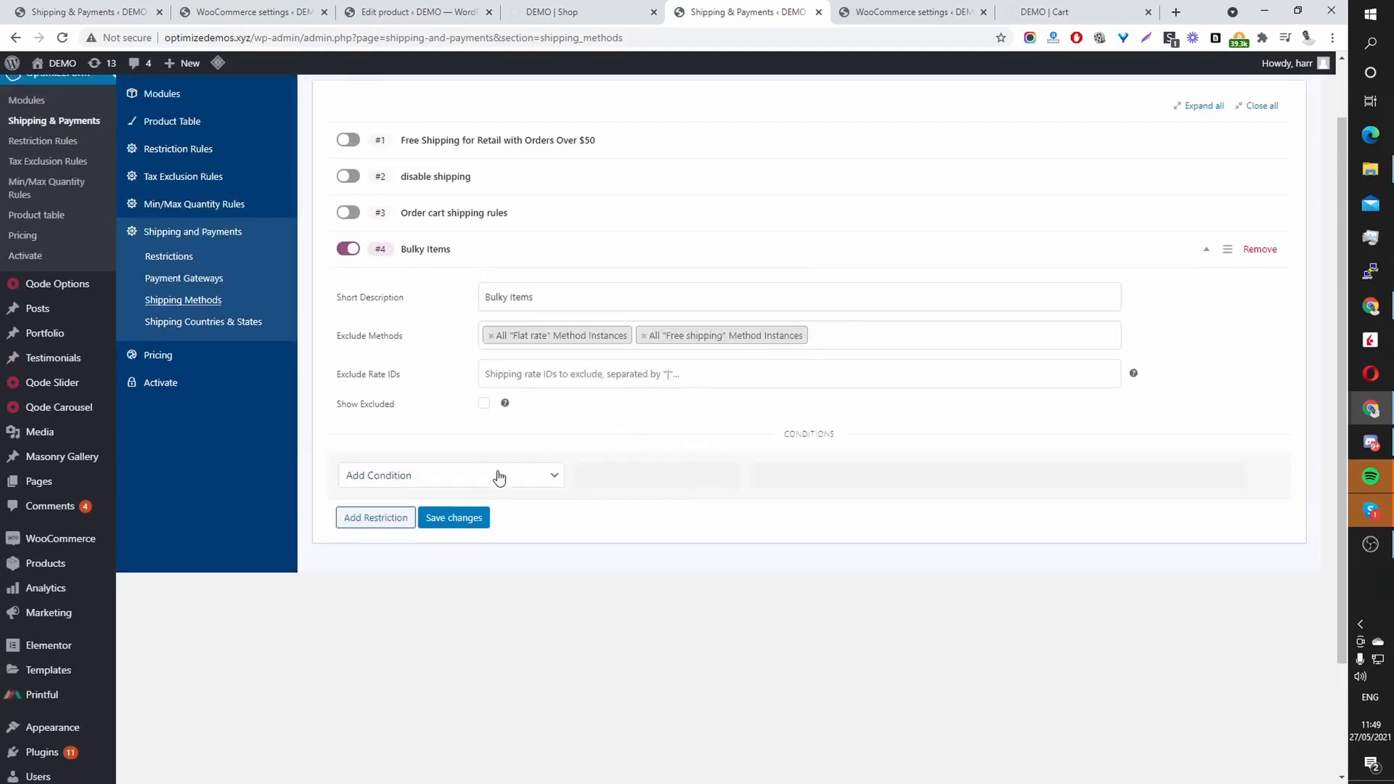
# Step: Add a Shipping Class in-package condition targeting the Bulky Items class
pyautogui.click(449, 475)
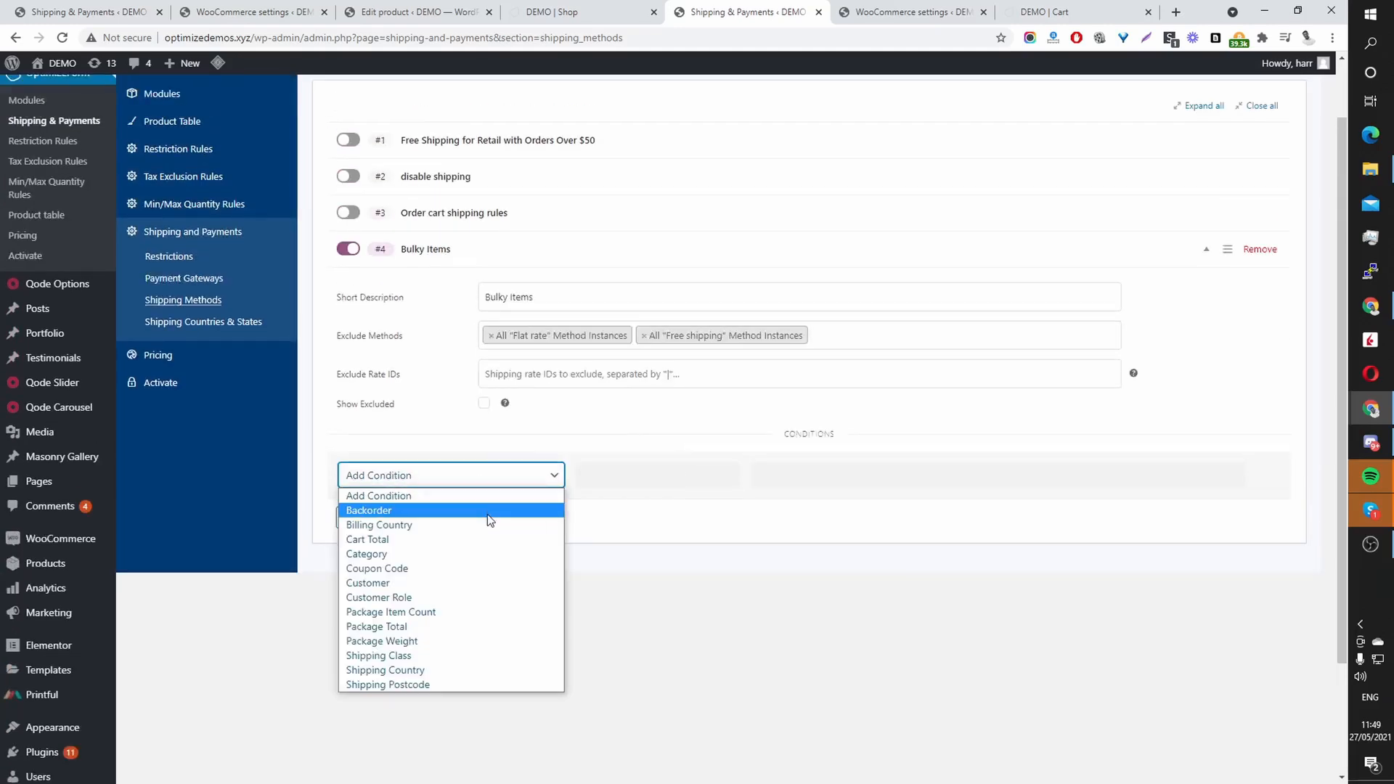
pyautogui.moveTo(444, 662)
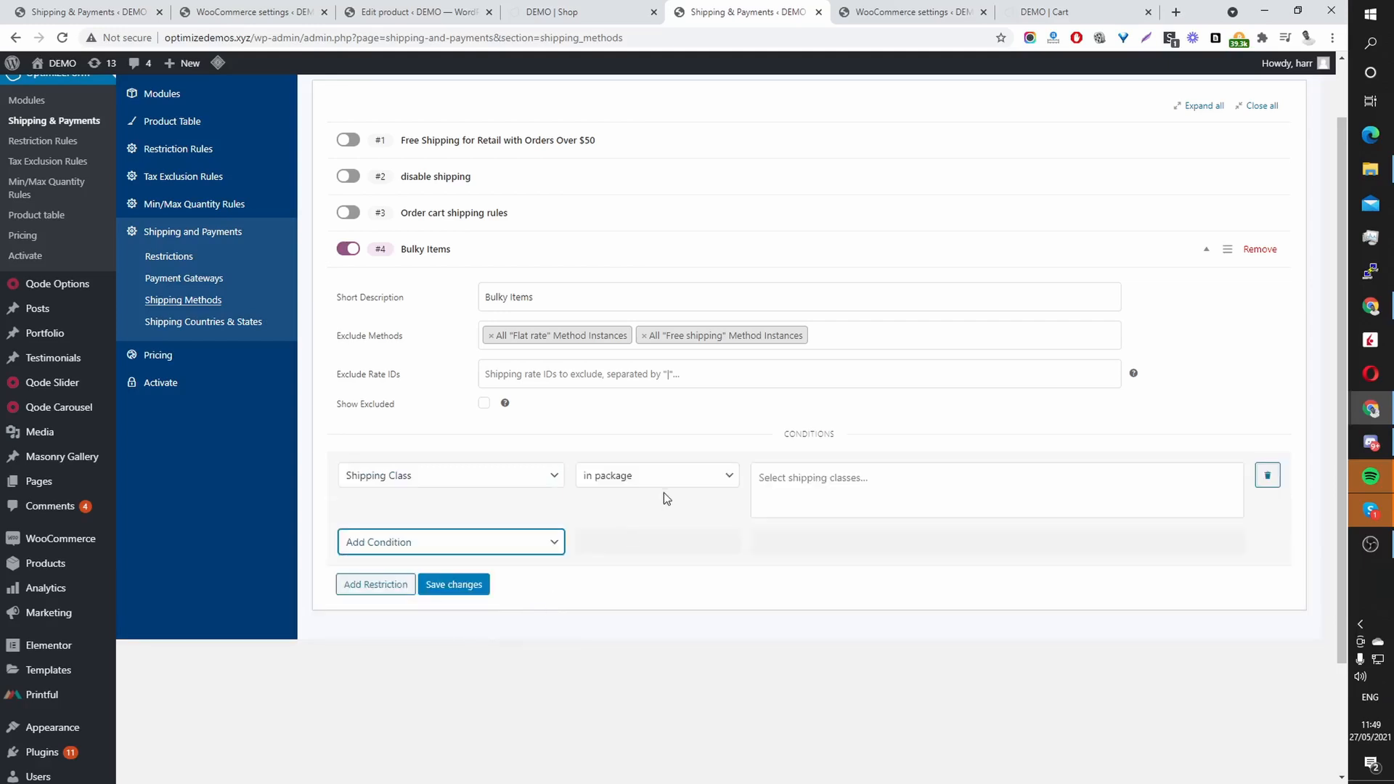
pyautogui.click(656, 475)
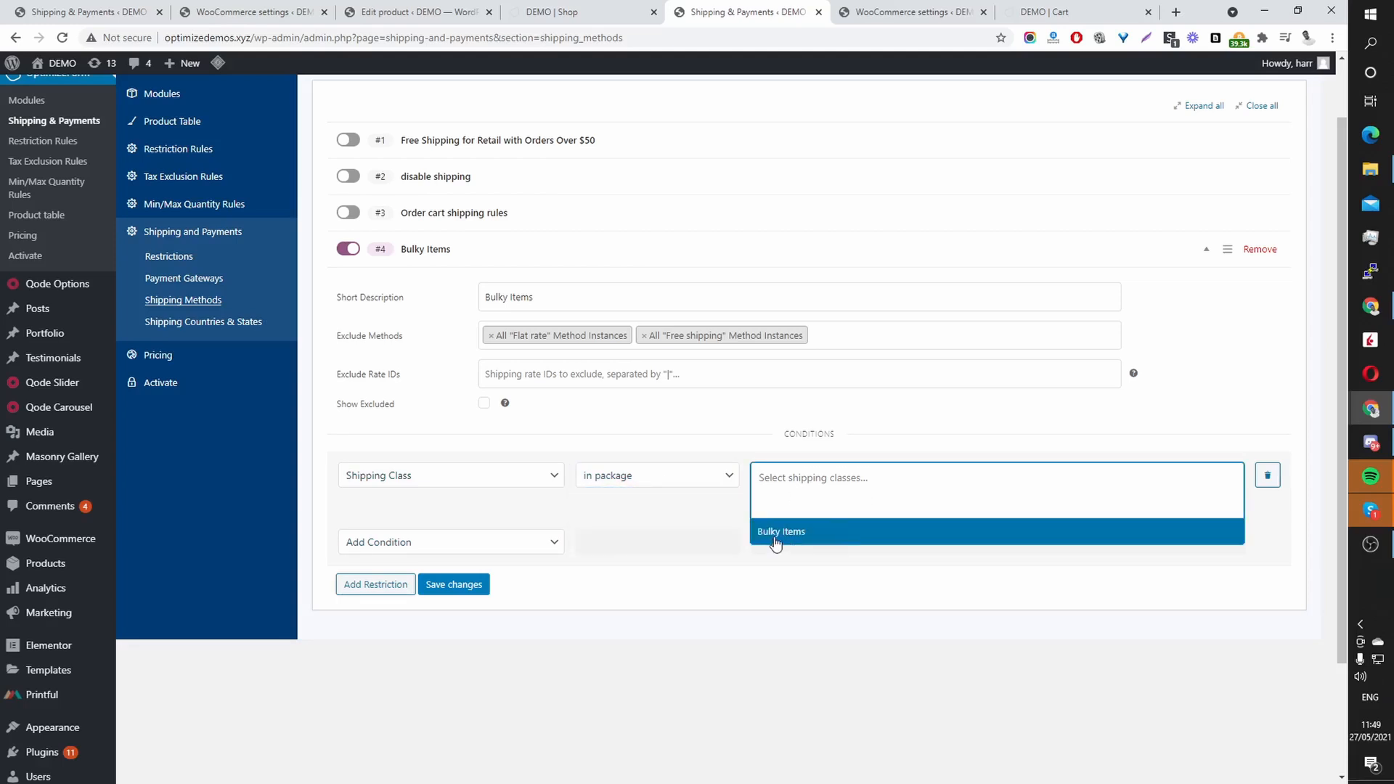
pyautogui.click(780, 531)
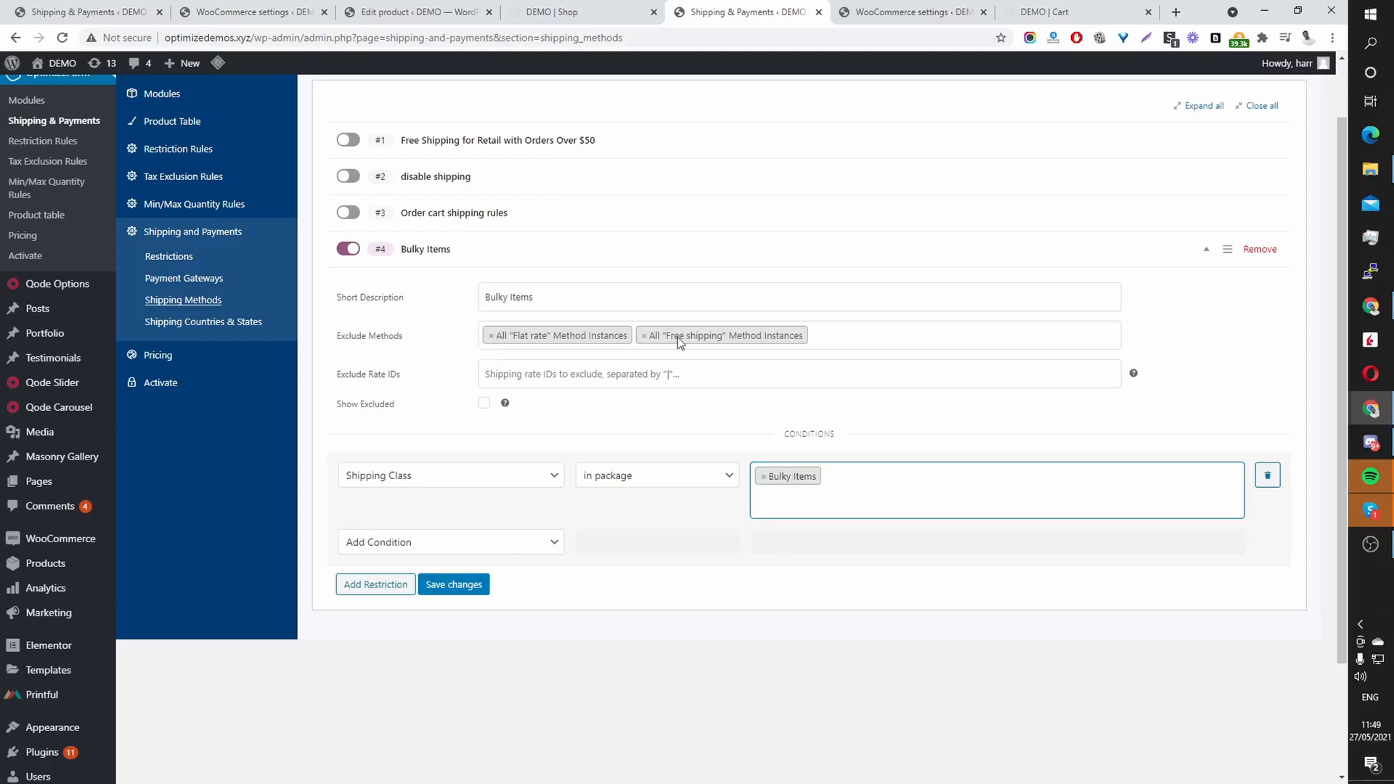
# Step: Save the Bulky Items restriction and switch to the Madrid Weekend Bag edit page
pyautogui.click(453, 584)
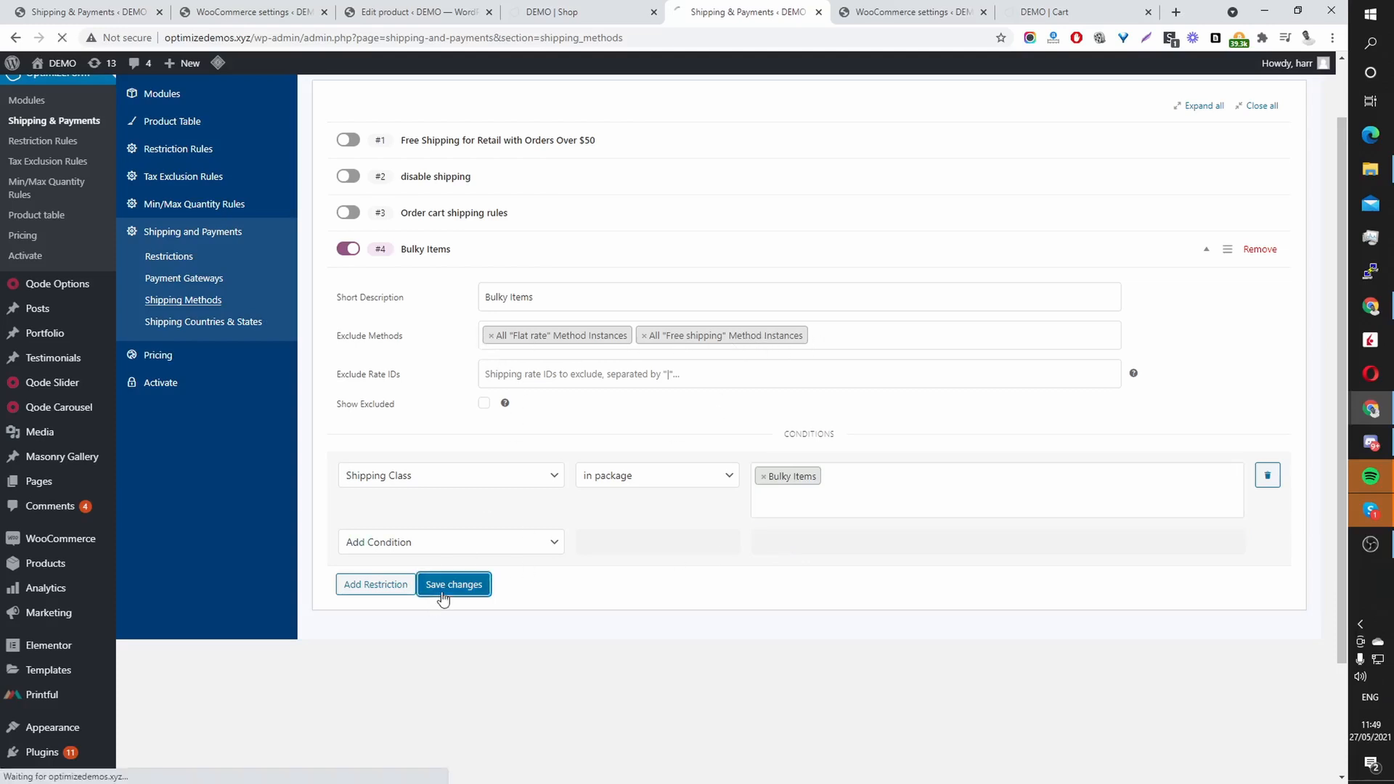
pyautogui.click(453, 584)
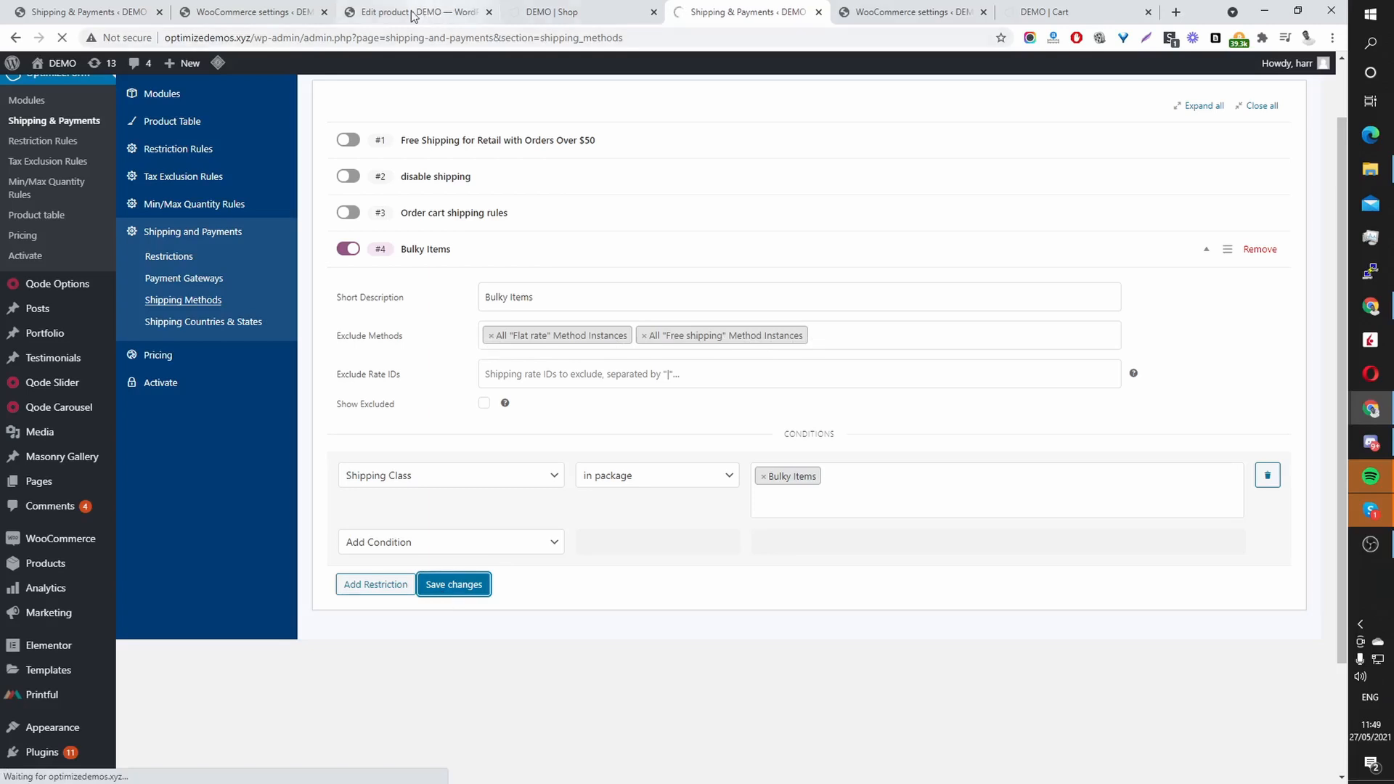
pyautogui.click(418, 12)
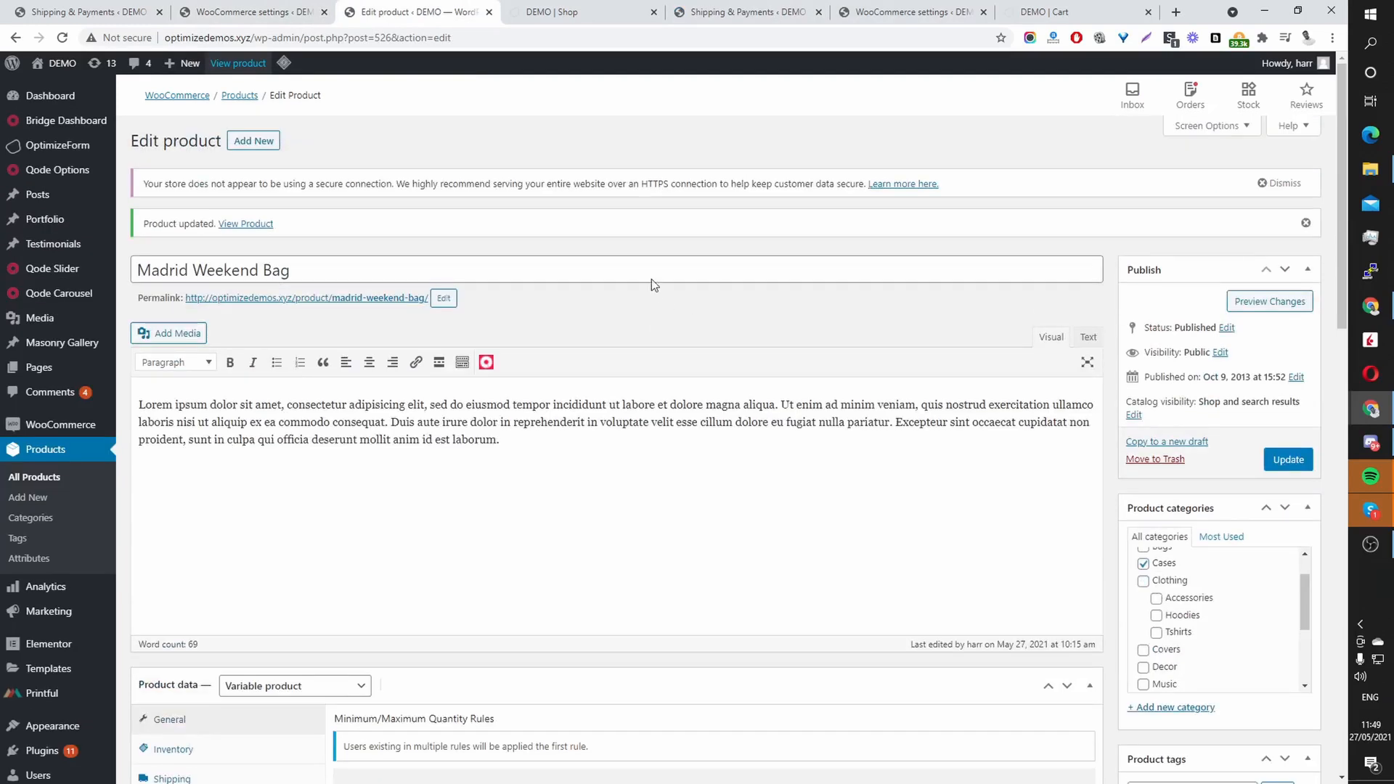
# Step: Confirm the Madrid Weekend Bag's Product data > Shipping class is Bulky Items
pyautogui.scroll(-3)
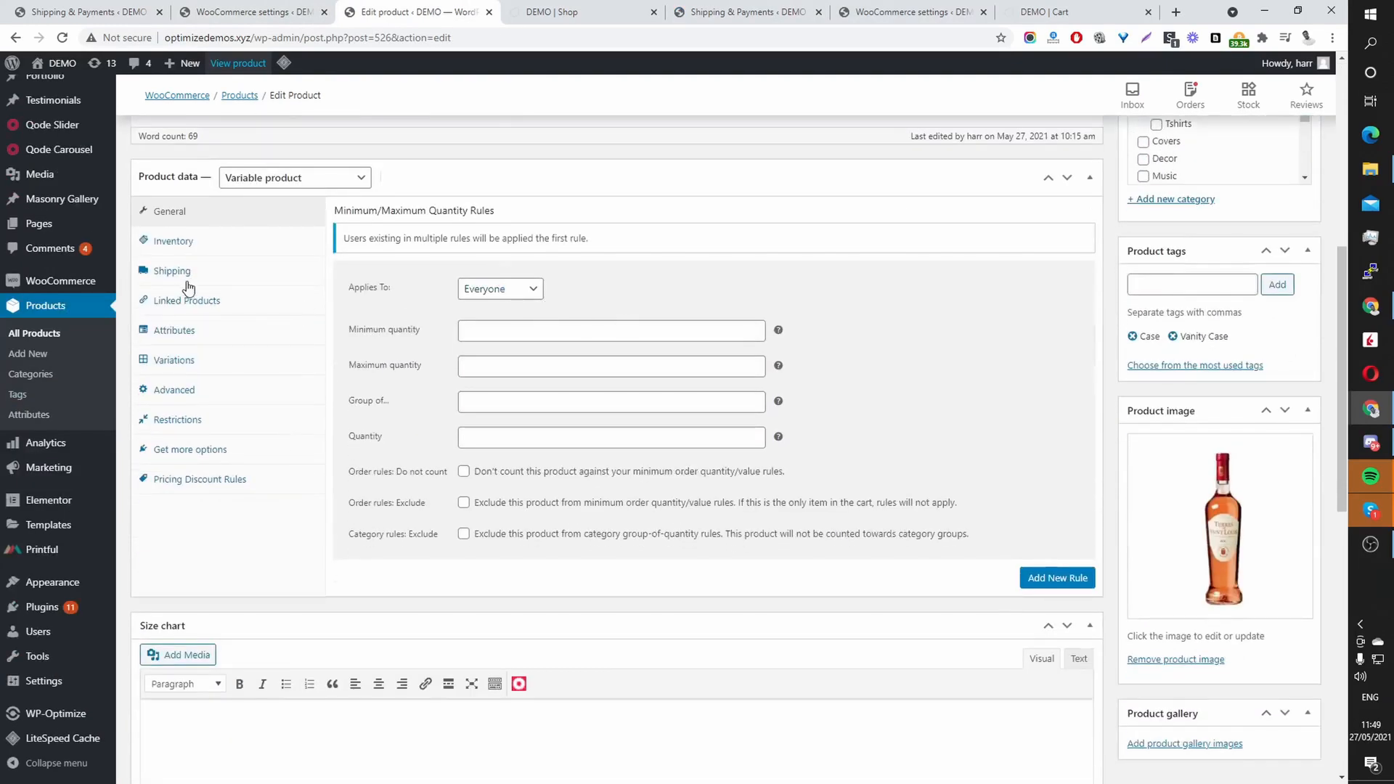
pyautogui.click(171, 270)
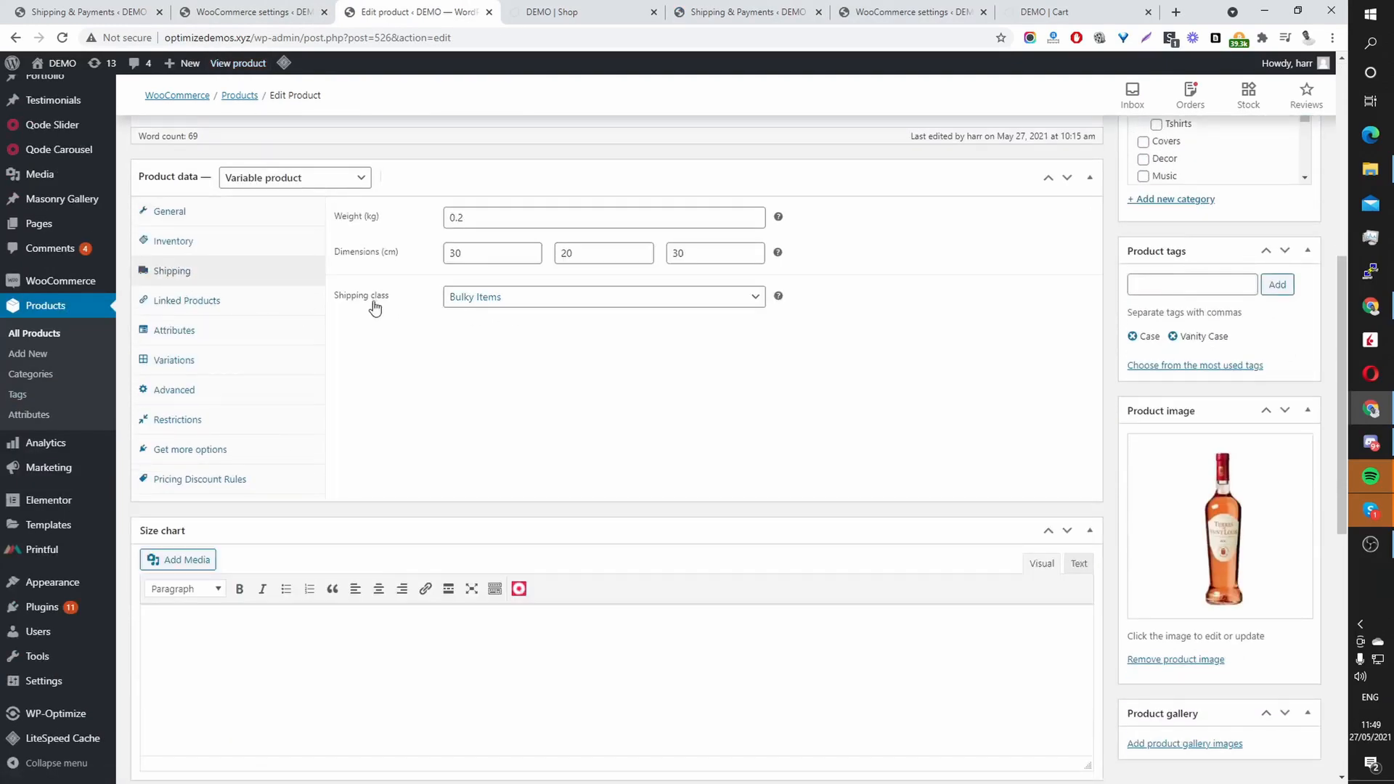
pyautogui.click(604, 297)
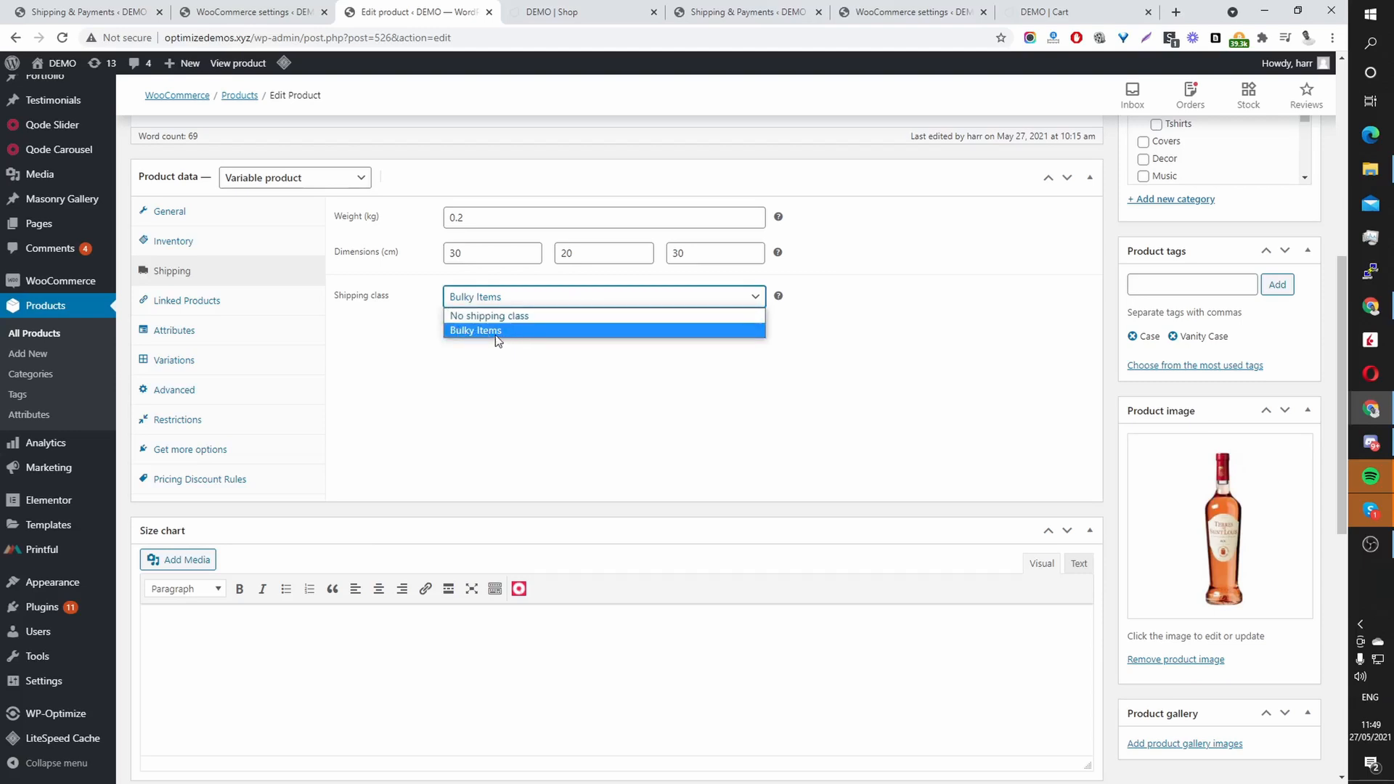
pyautogui.click(477, 330)
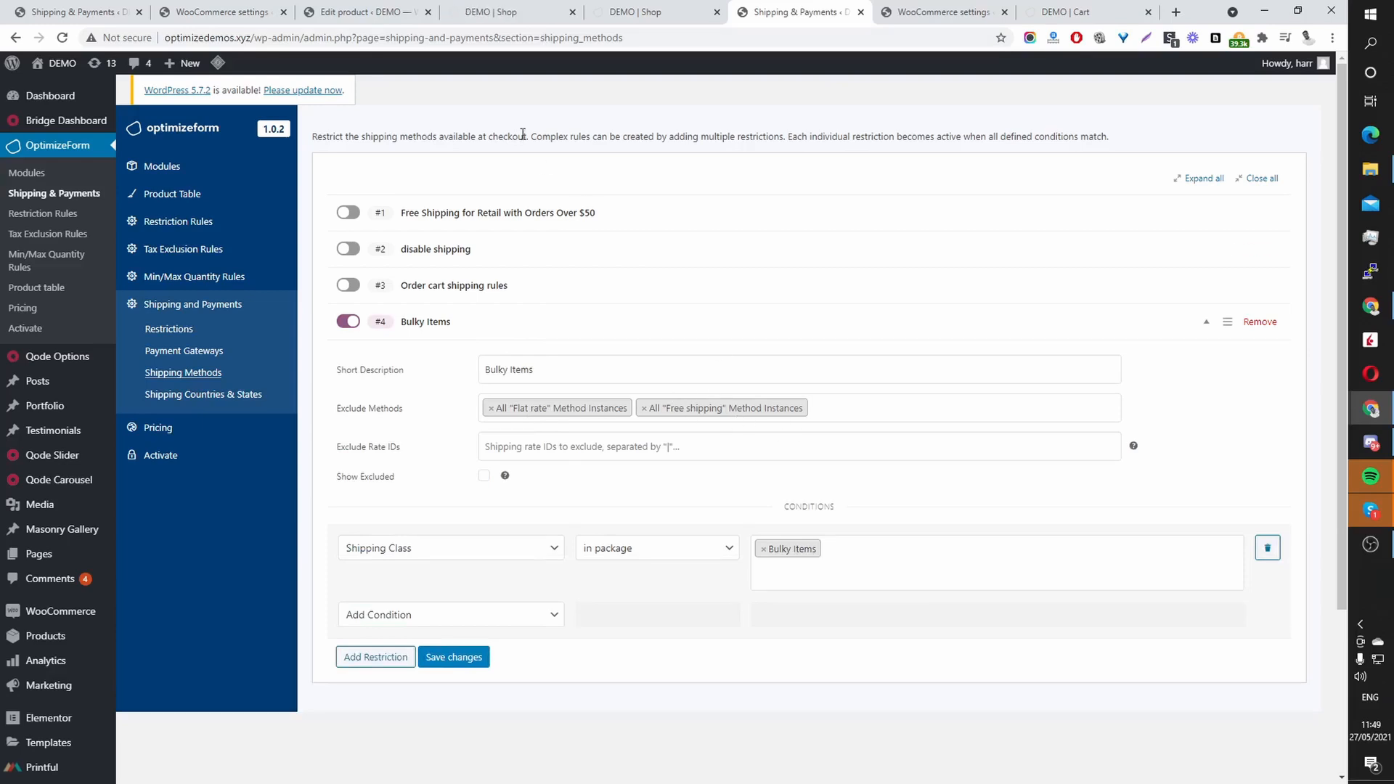
# Step: Choose Size Large for the Madrid Weekend Bag on the storefront and add it to the cart
pyautogui.click(511, 12)
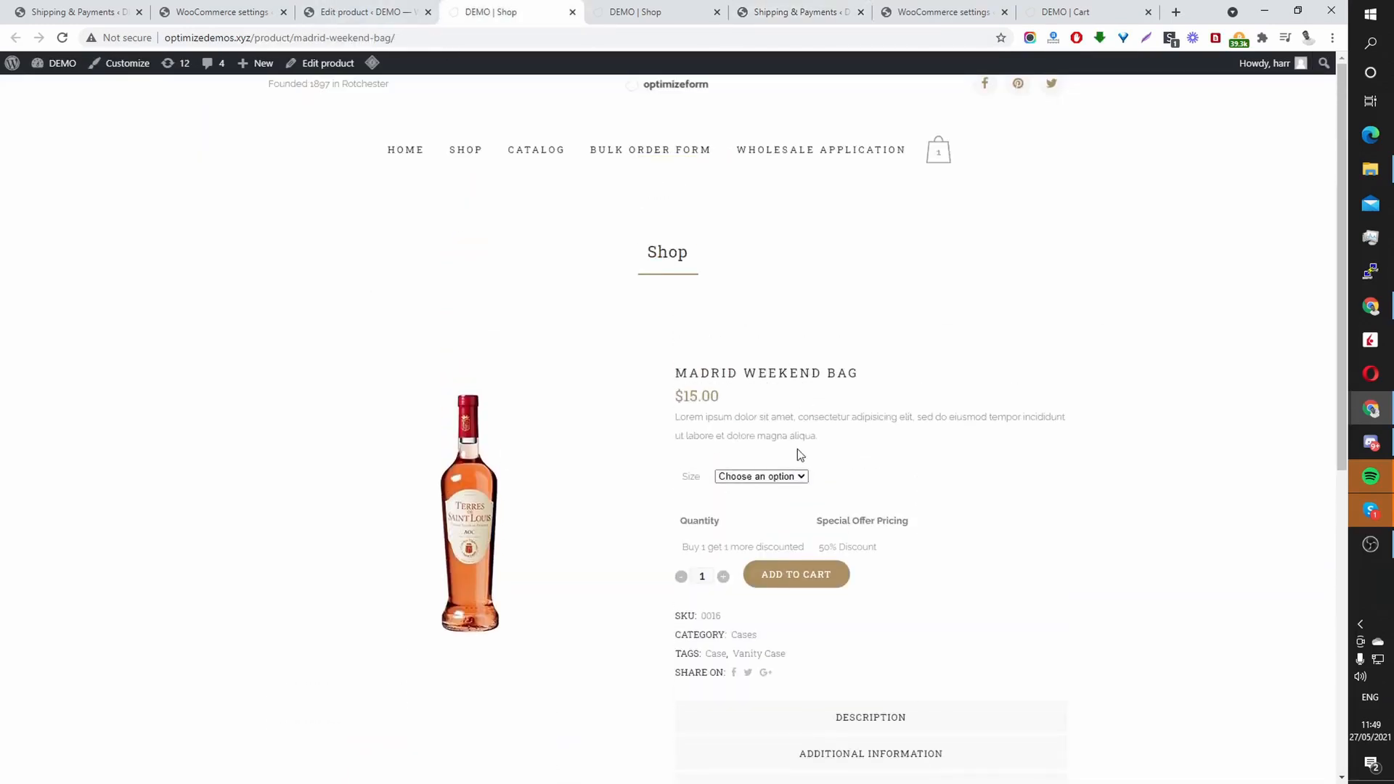
pyautogui.click(760, 476)
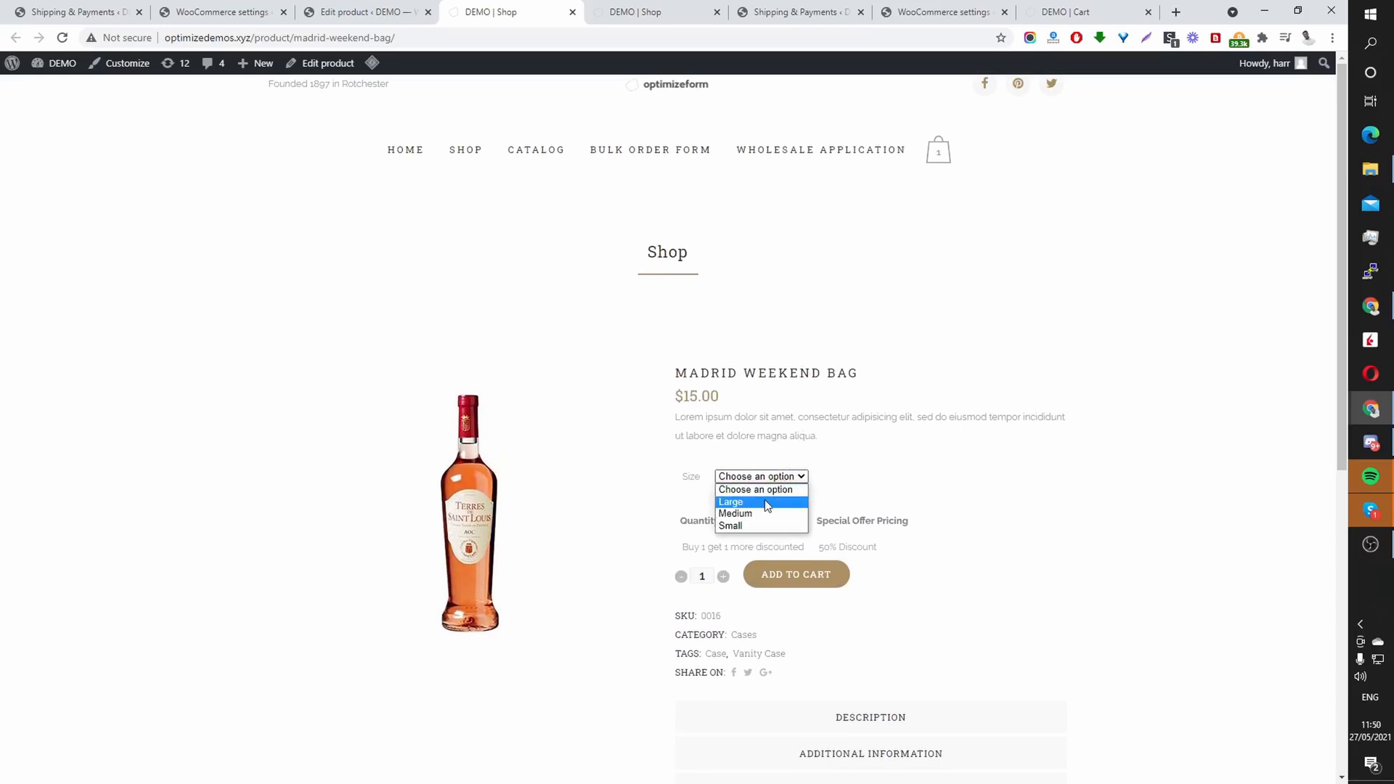
pyautogui.click(730, 502)
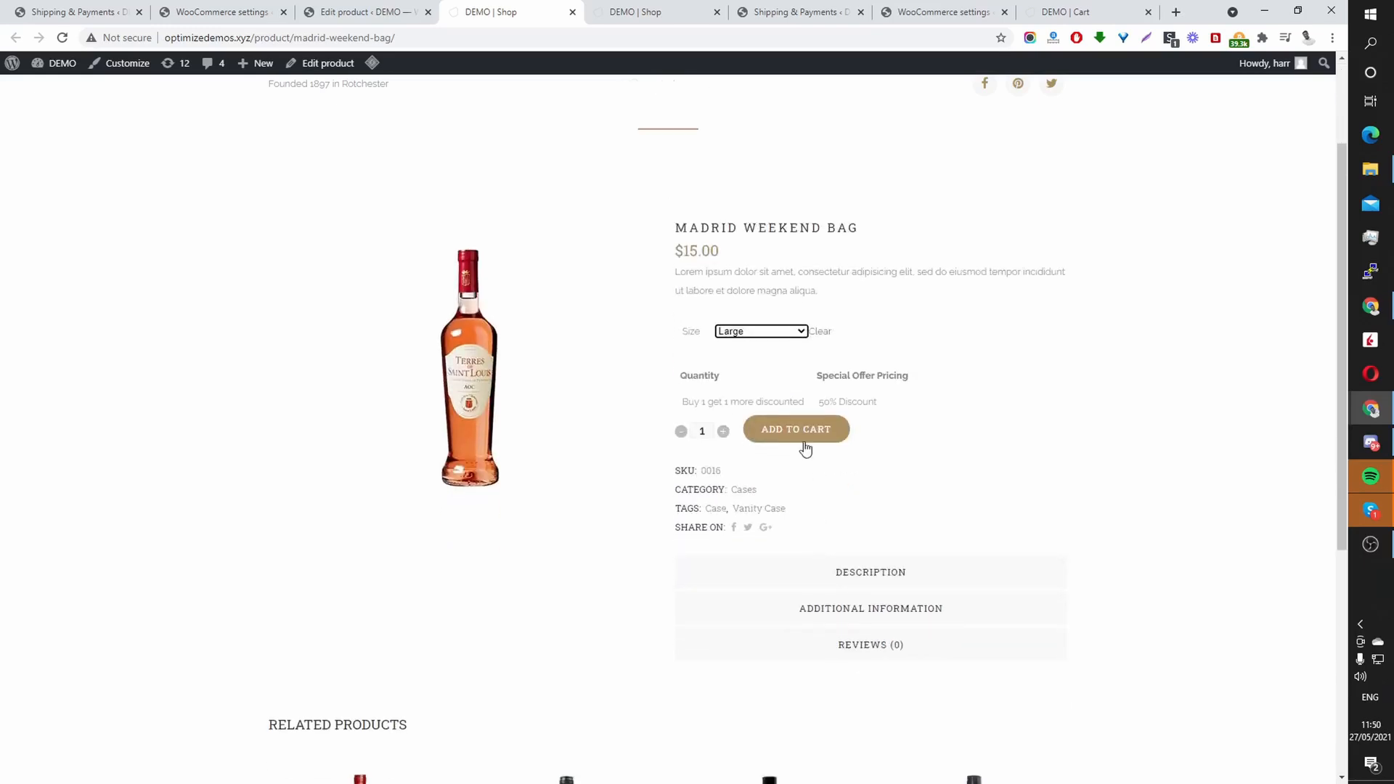
pyautogui.click(794, 428)
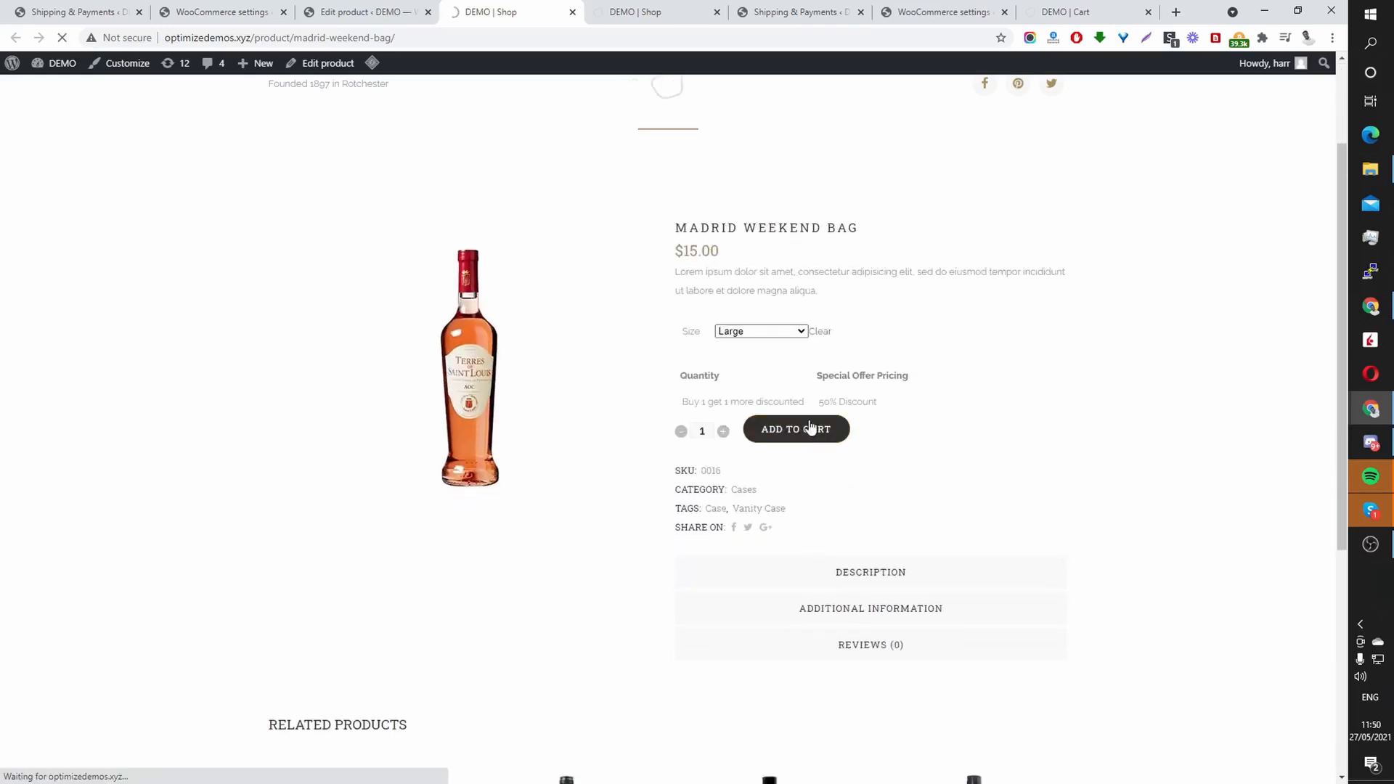
pyautogui.click(795, 429)
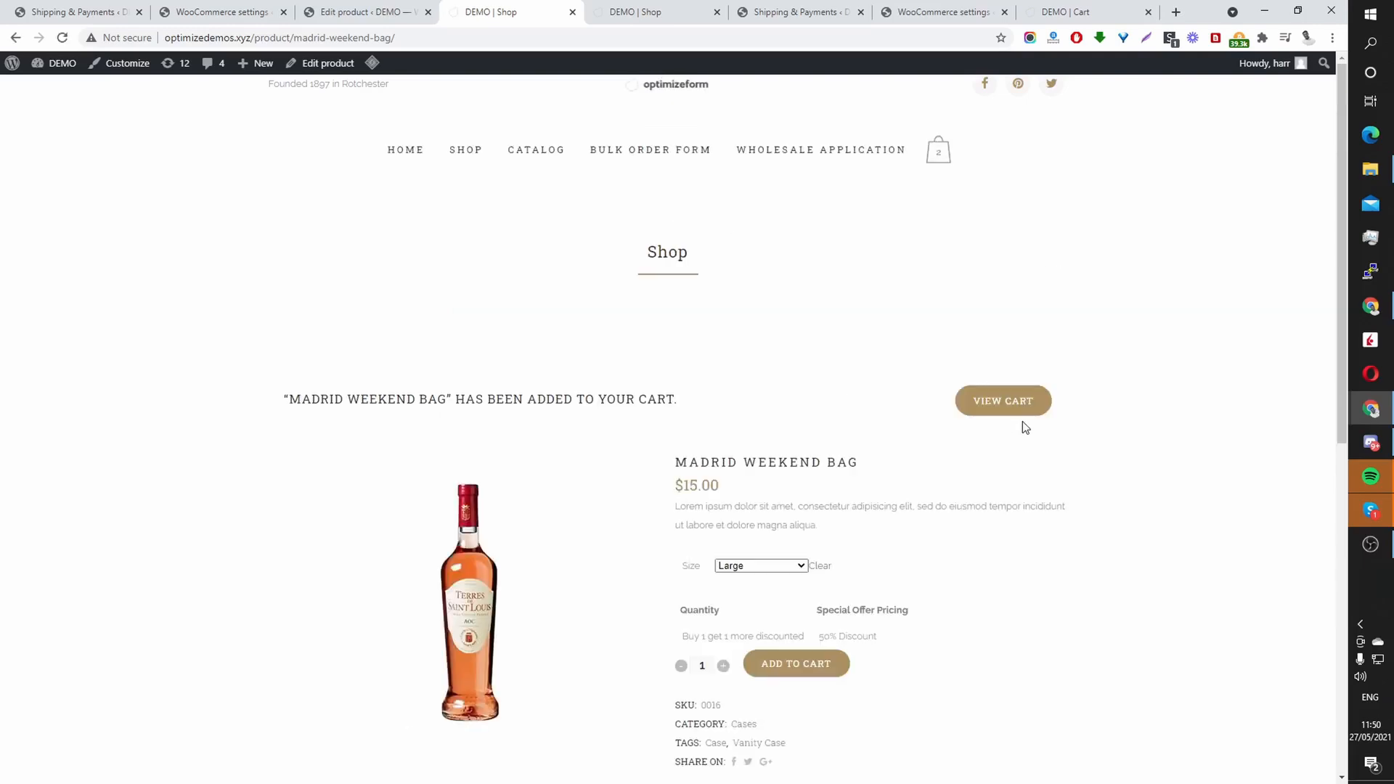
# Step: View the cart and highlight that only Local pickup shipping is offered
pyautogui.click(1004, 401)
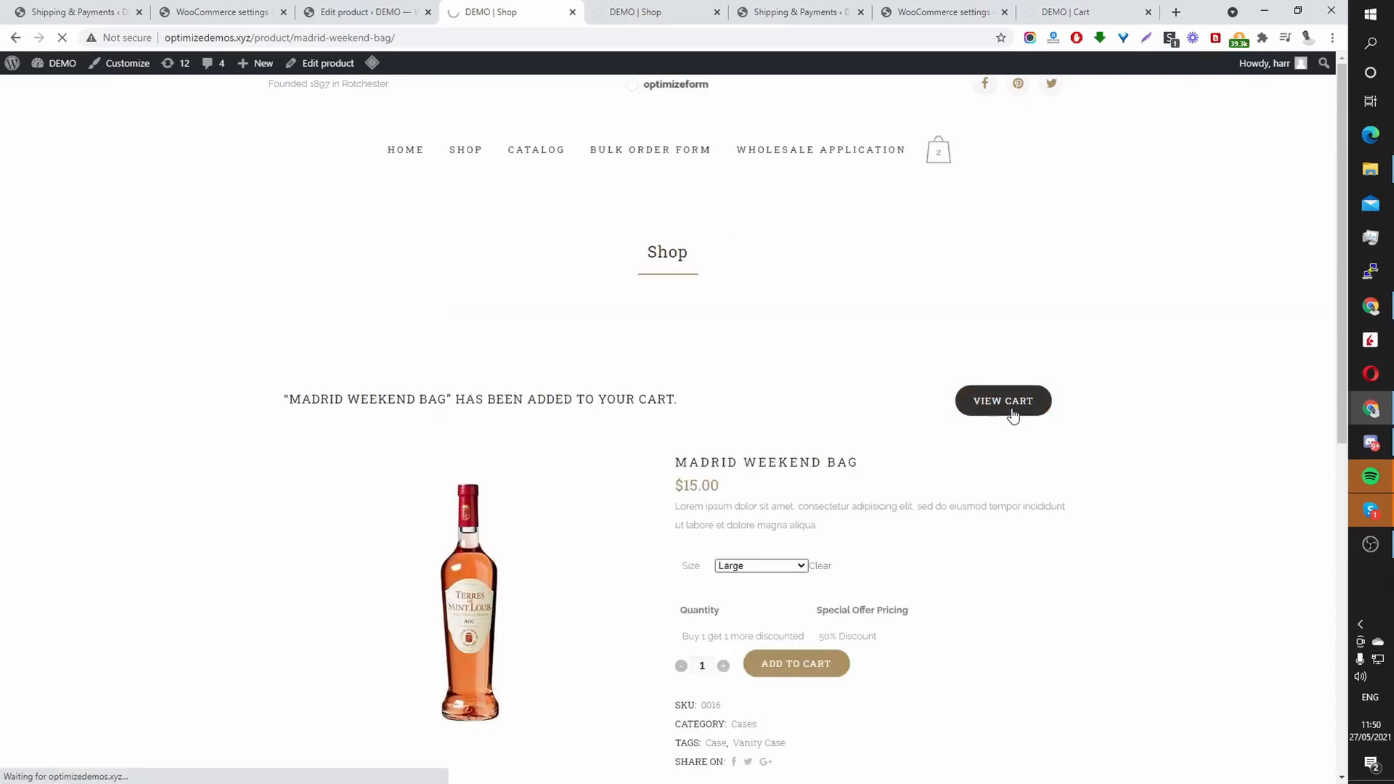
pyautogui.click(1004, 401)
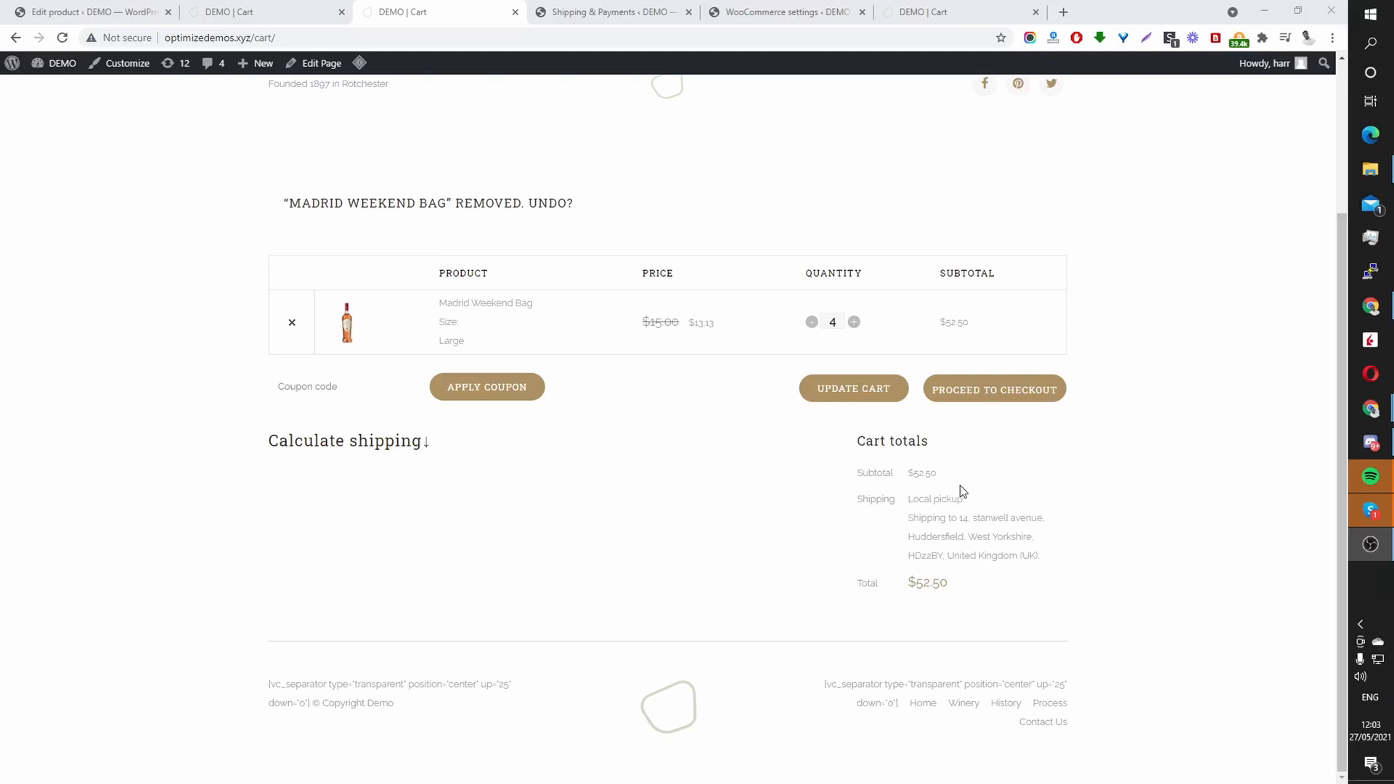
pyautogui.doubleClick(934, 498)
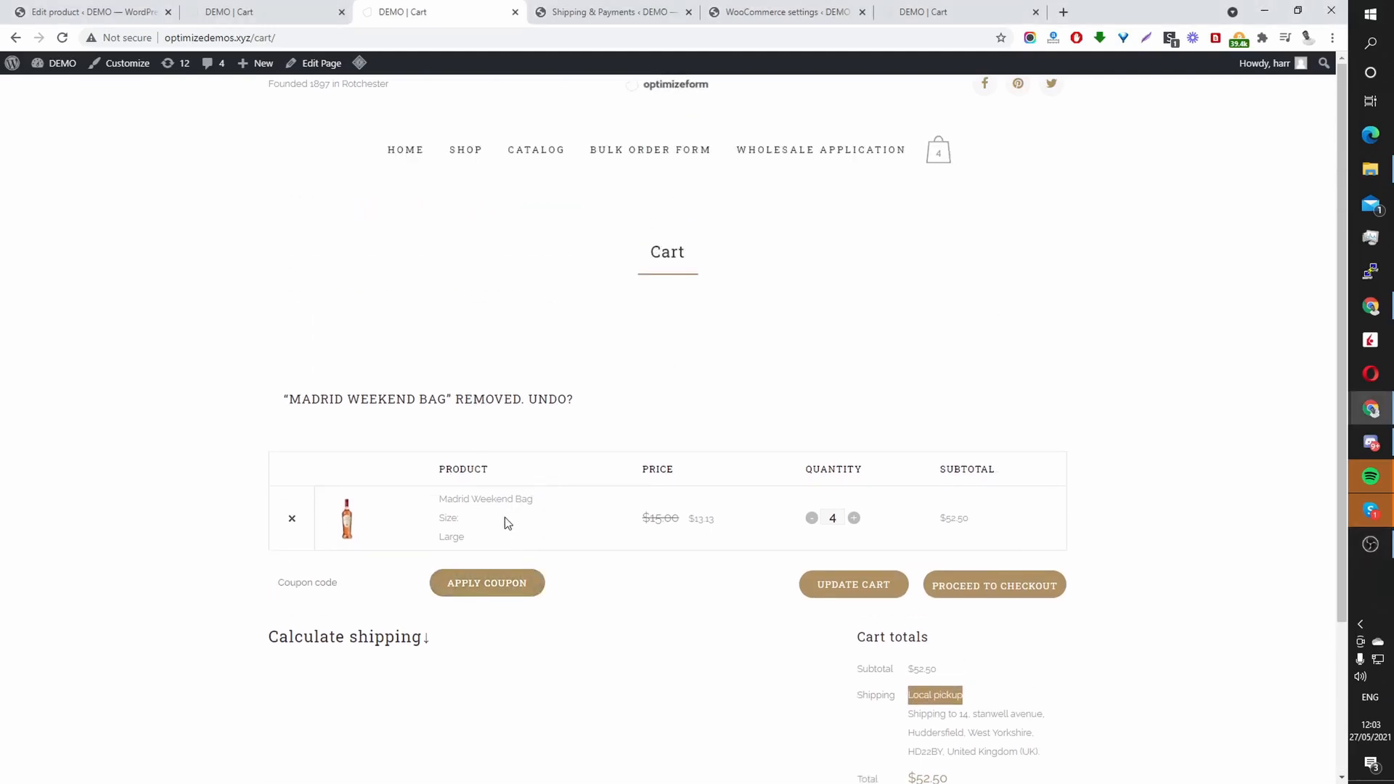
pyautogui.moveTo(485, 498)
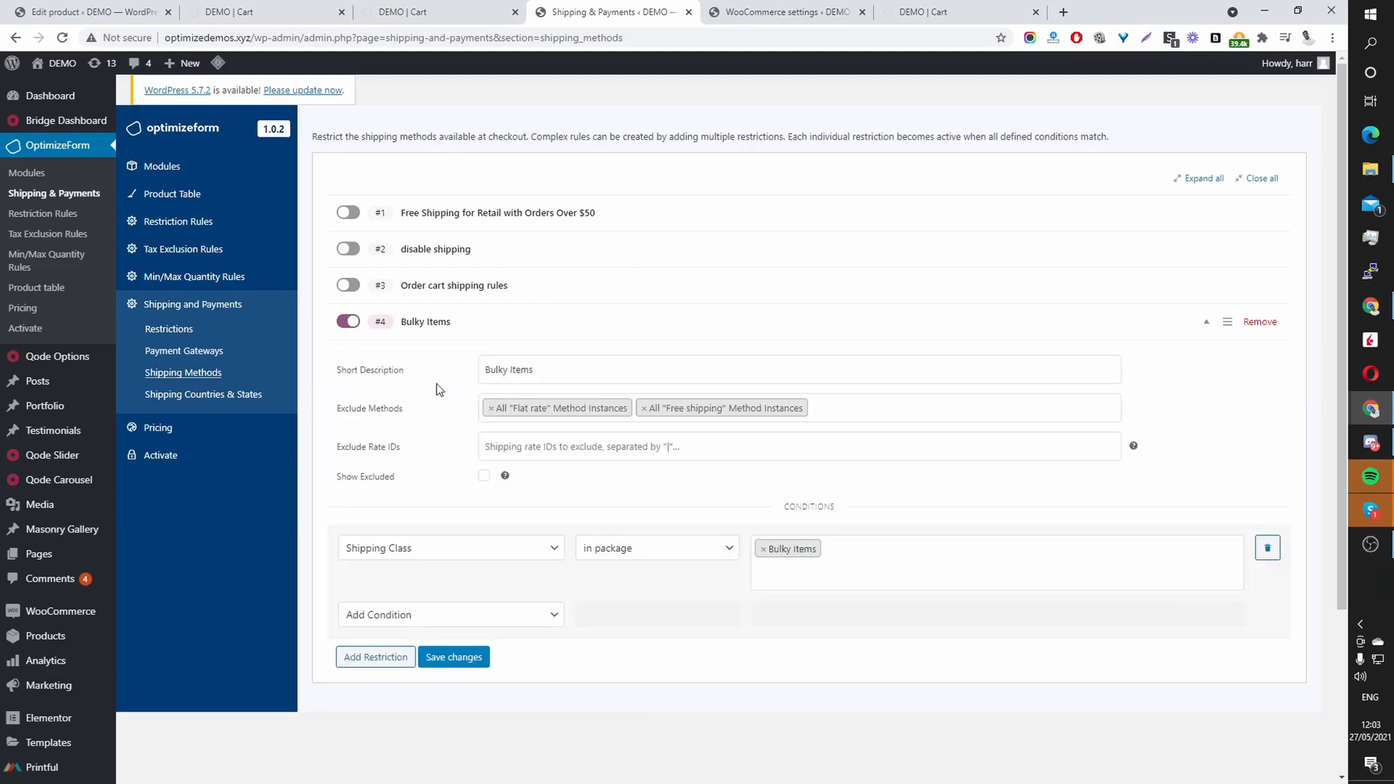
pyautogui.moveTo(435, 395)
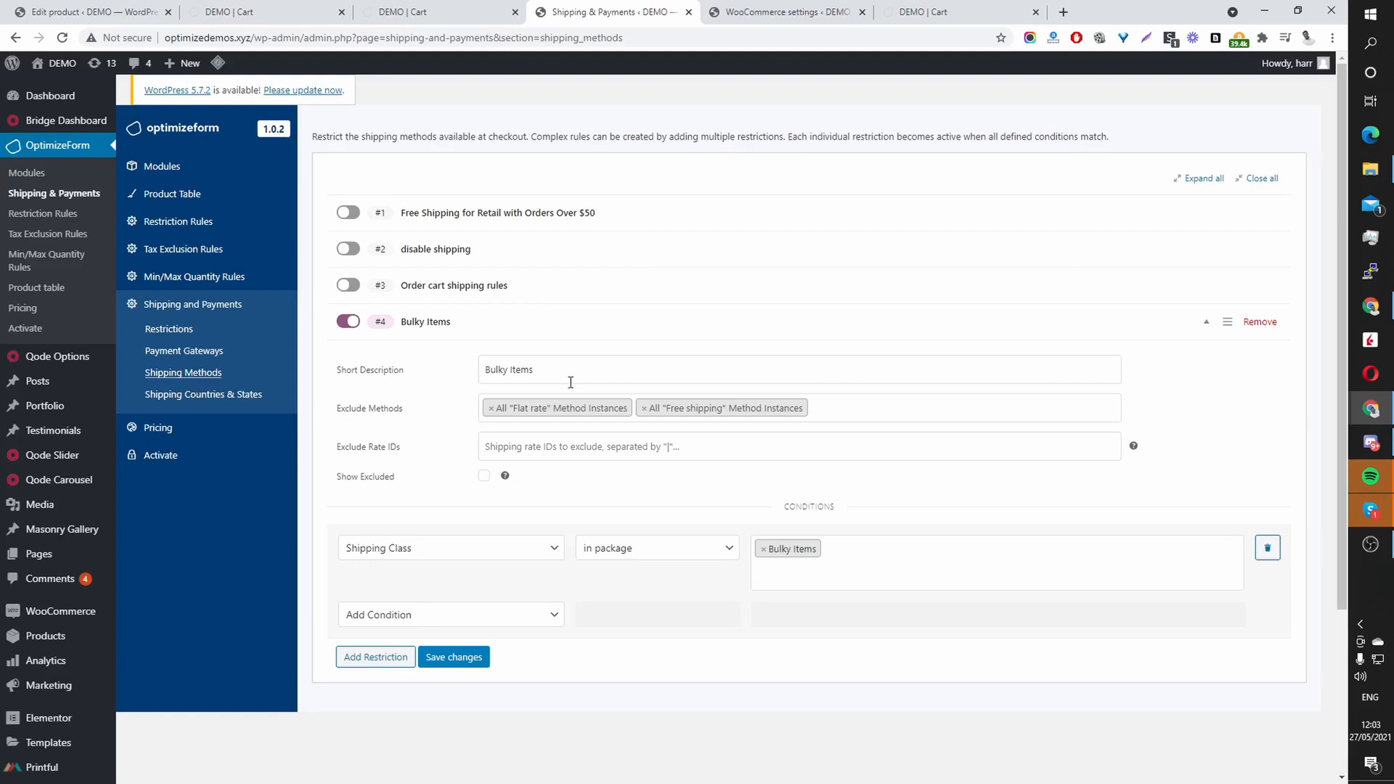
pyautogui.moveTo(596, 522)
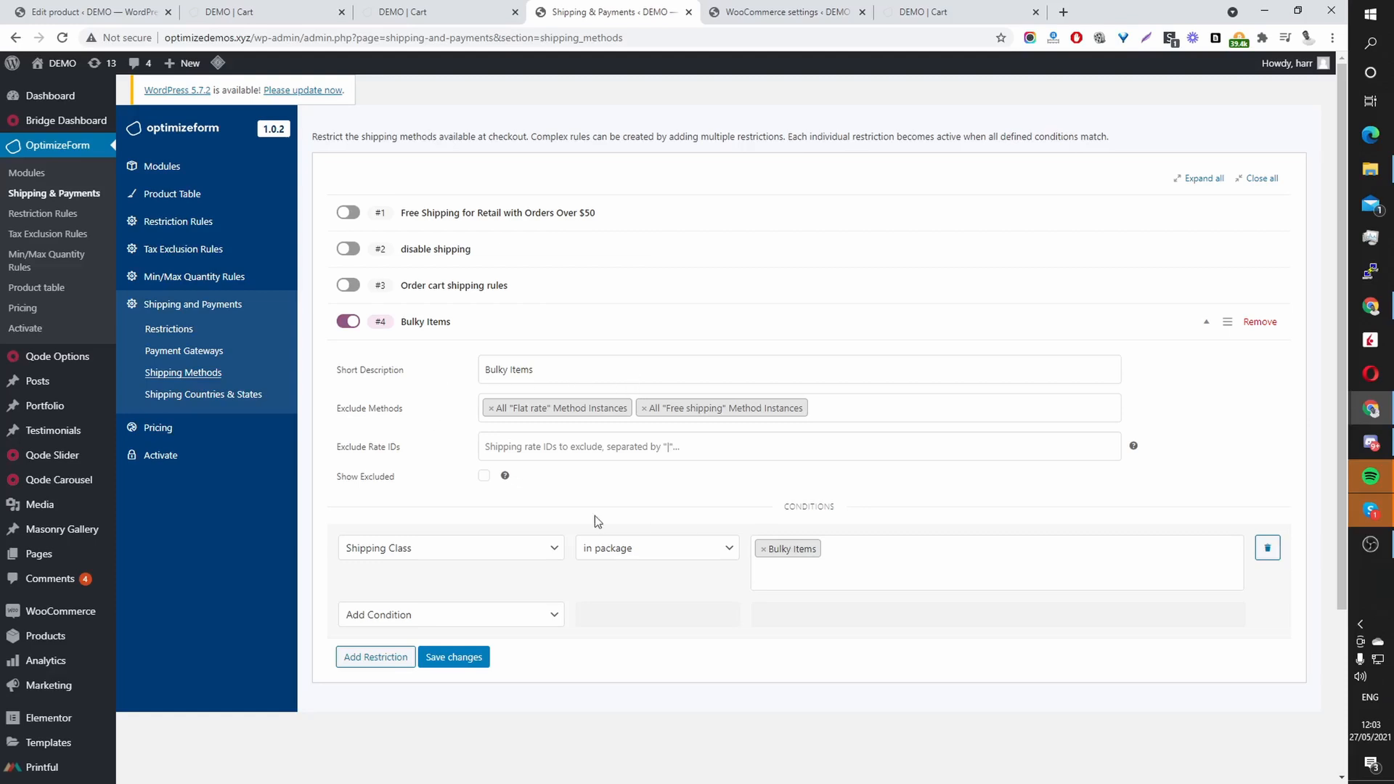
pyautogui.moveTo(427, 315)
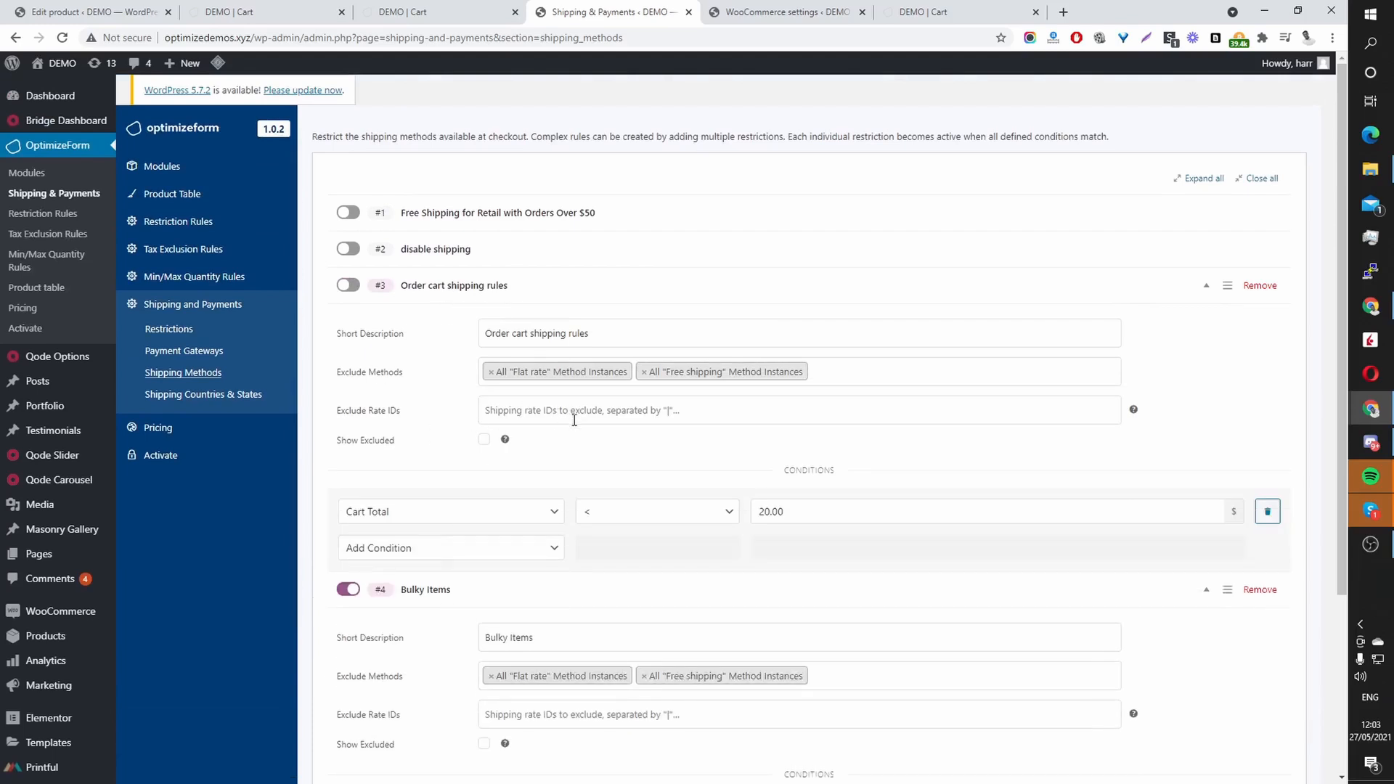
pyautogui.moveTo(486, 301)
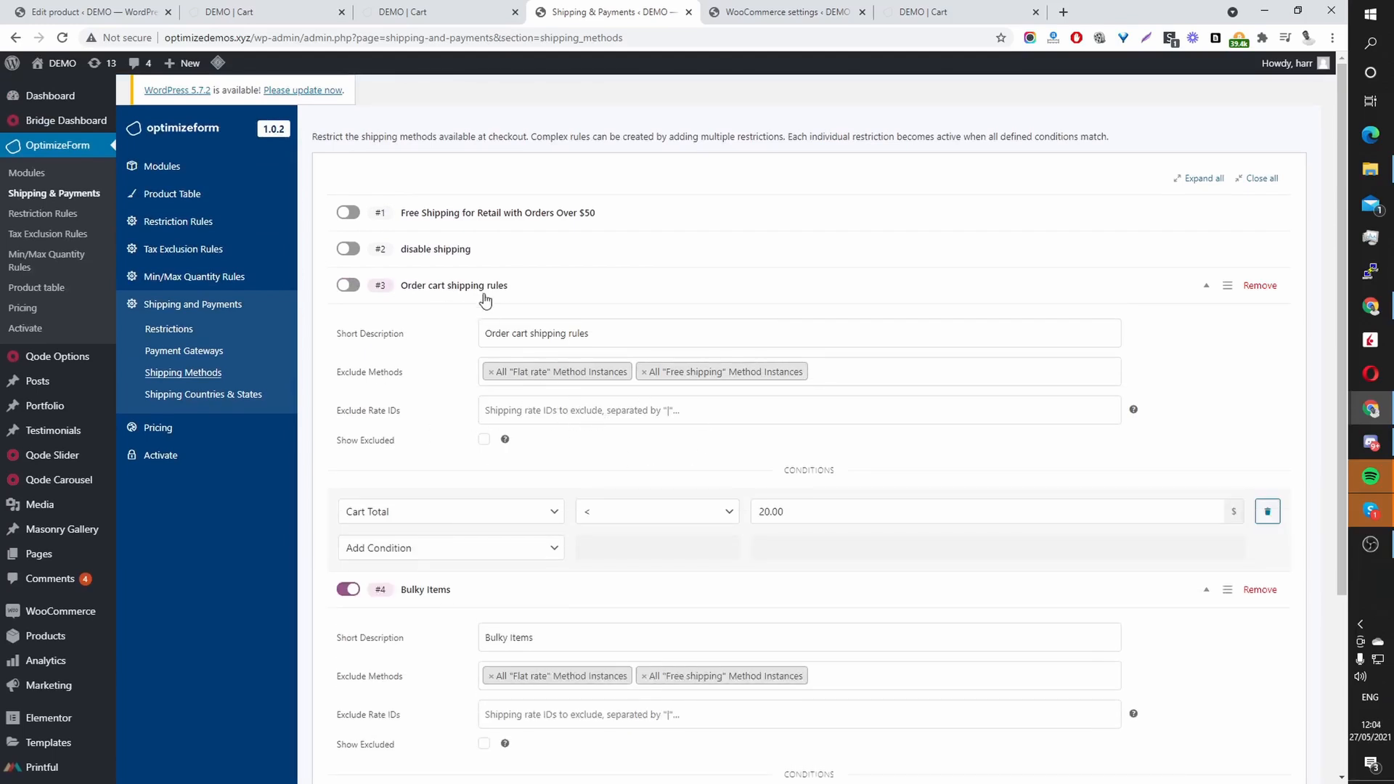
# Step: Add a Customer Role condition and delete the Bulky Items shipping class condition
pyautogui.scroll(-3)
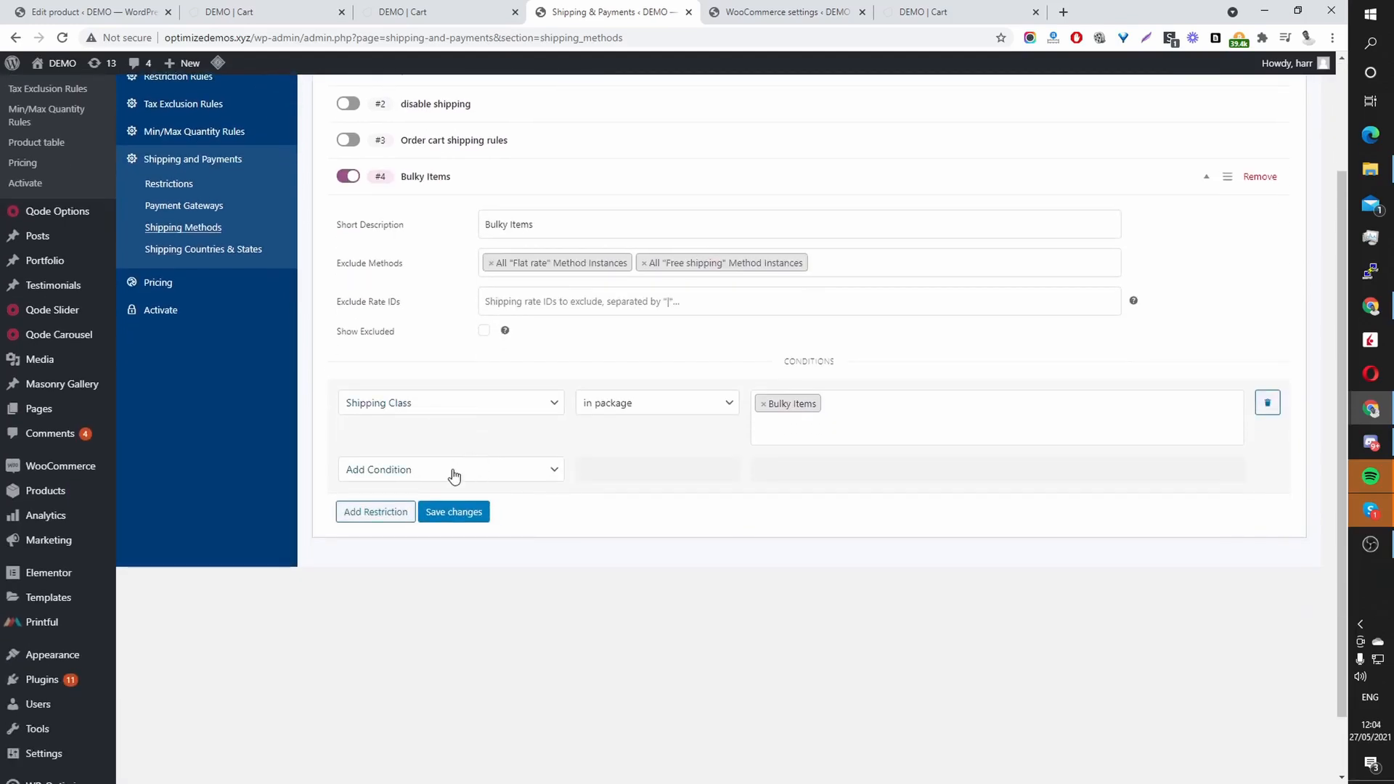
pyautogui.click(450, 469)
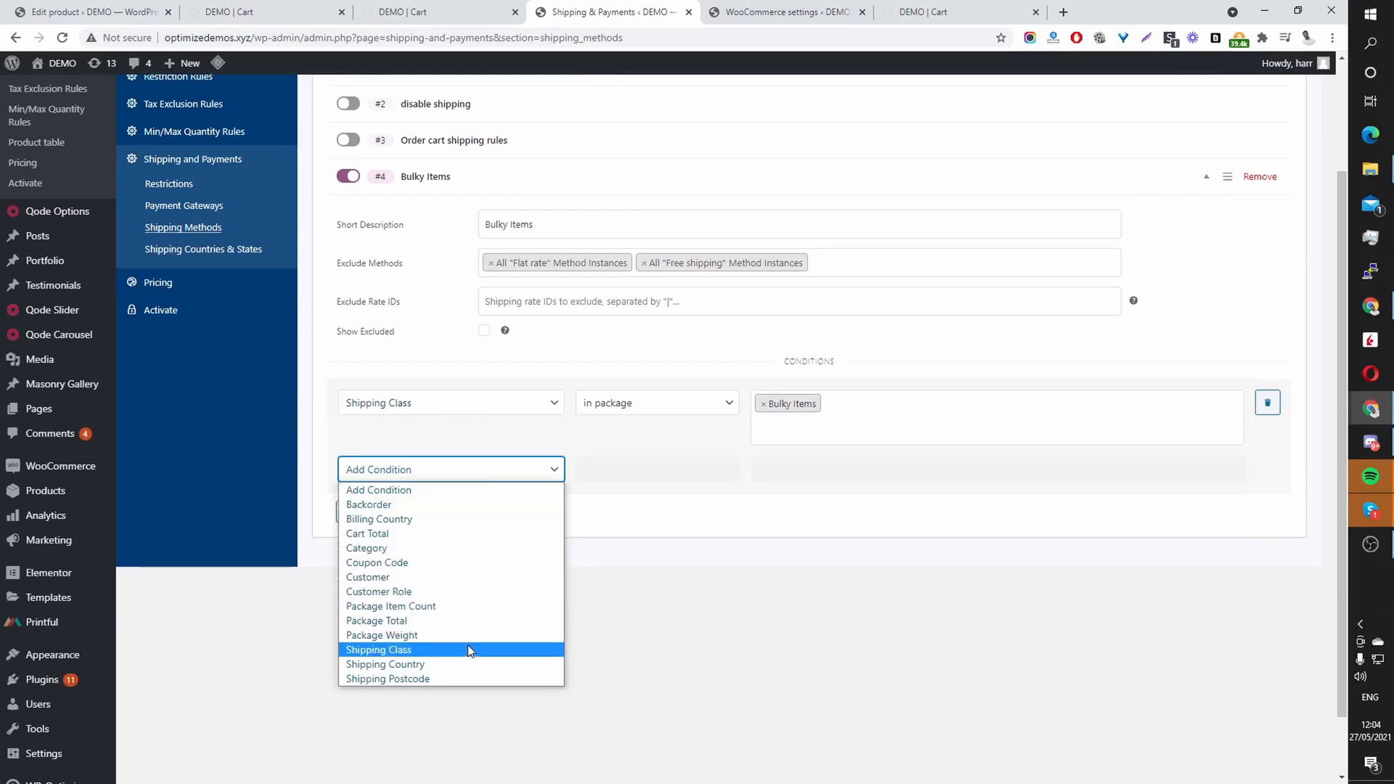
pyautogui.moveTo(438, 557)
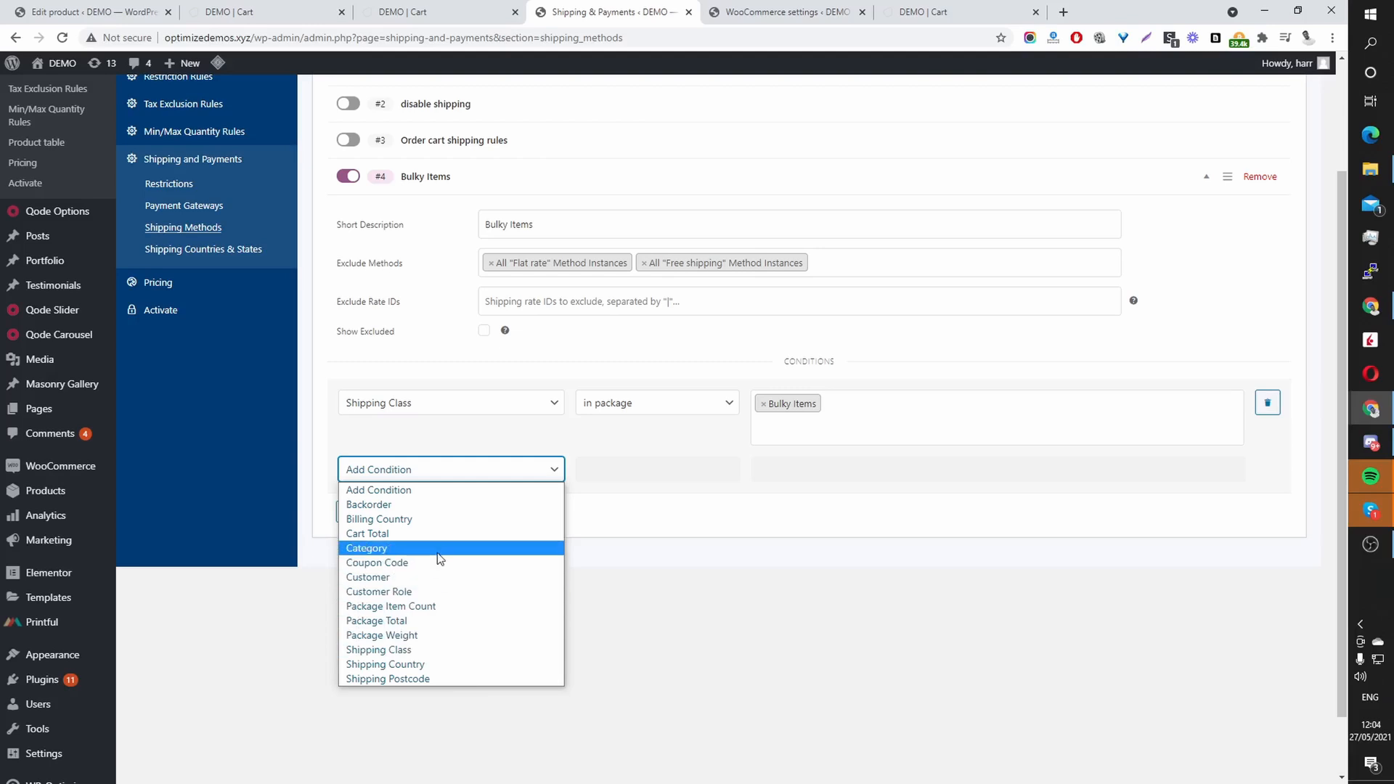
pyautogui.click(379, 591)
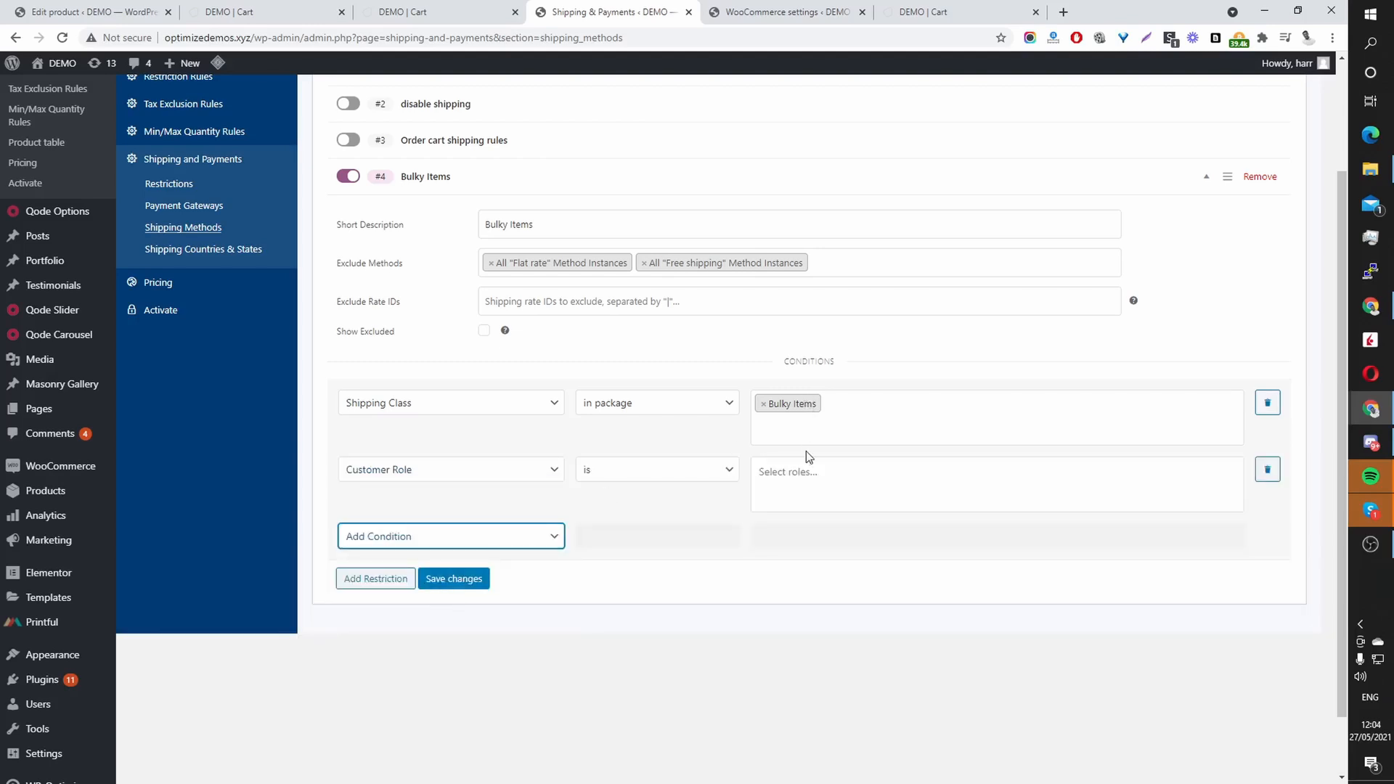
pyautogui.click(1266, 402)
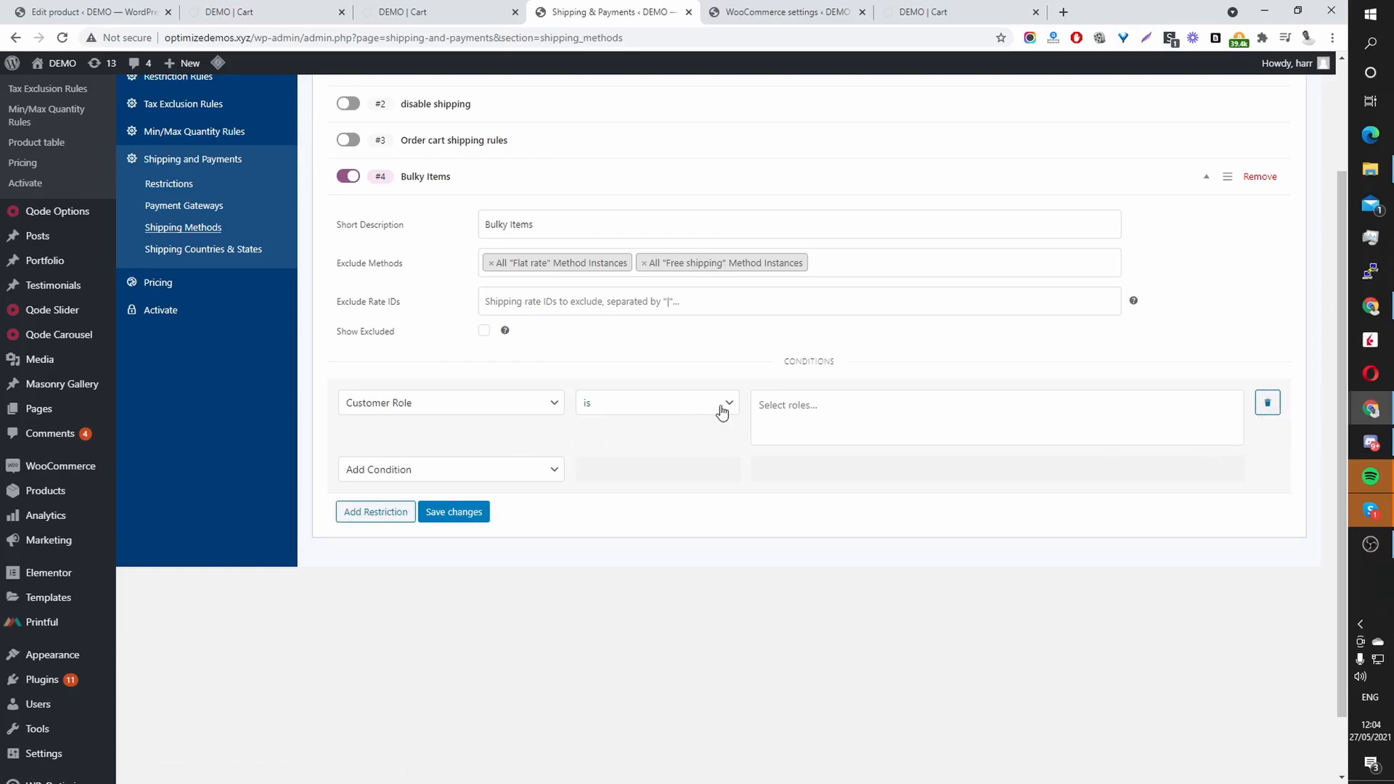
# Step: Pick the Wholesale role, then delete the Customer Role condition, leaving no conditions
pyautogui.click(996, 406)
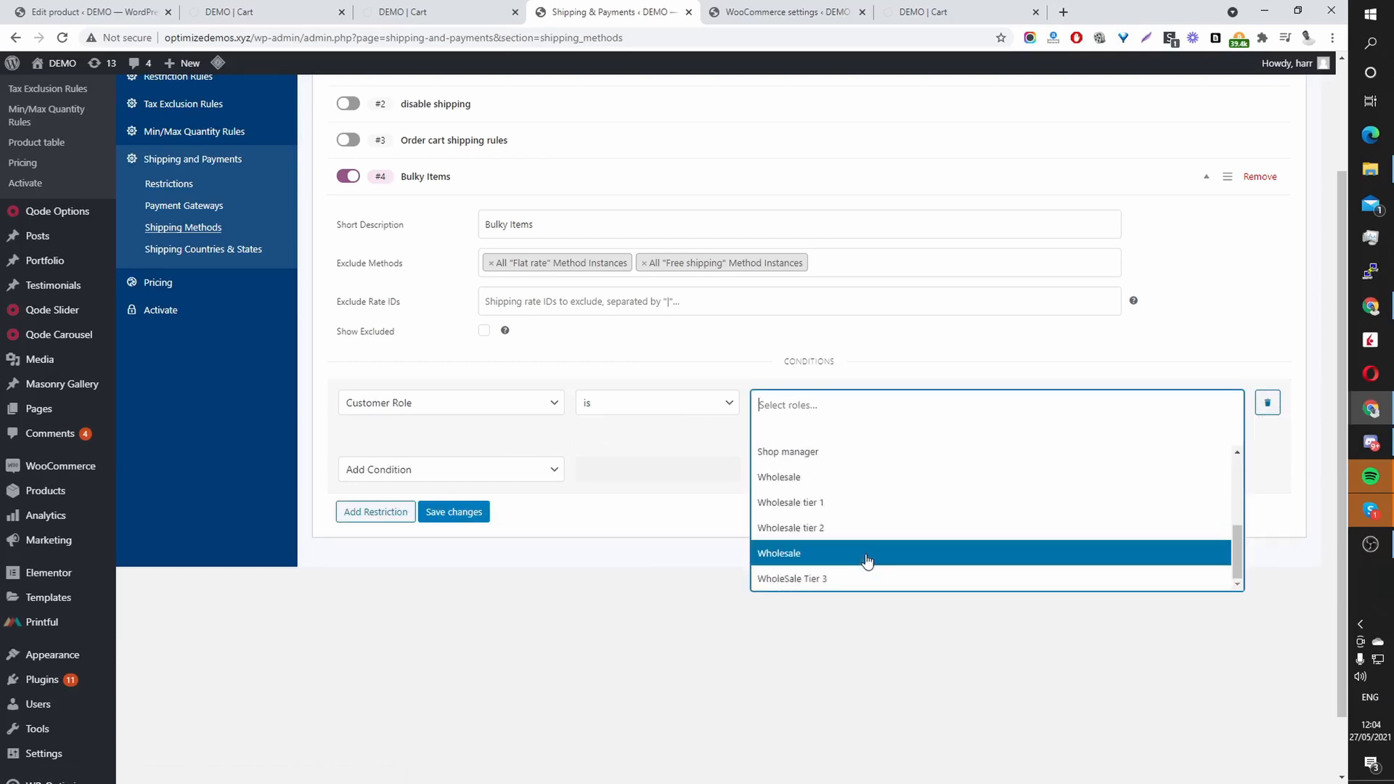
pyautogui.click(779, 553)
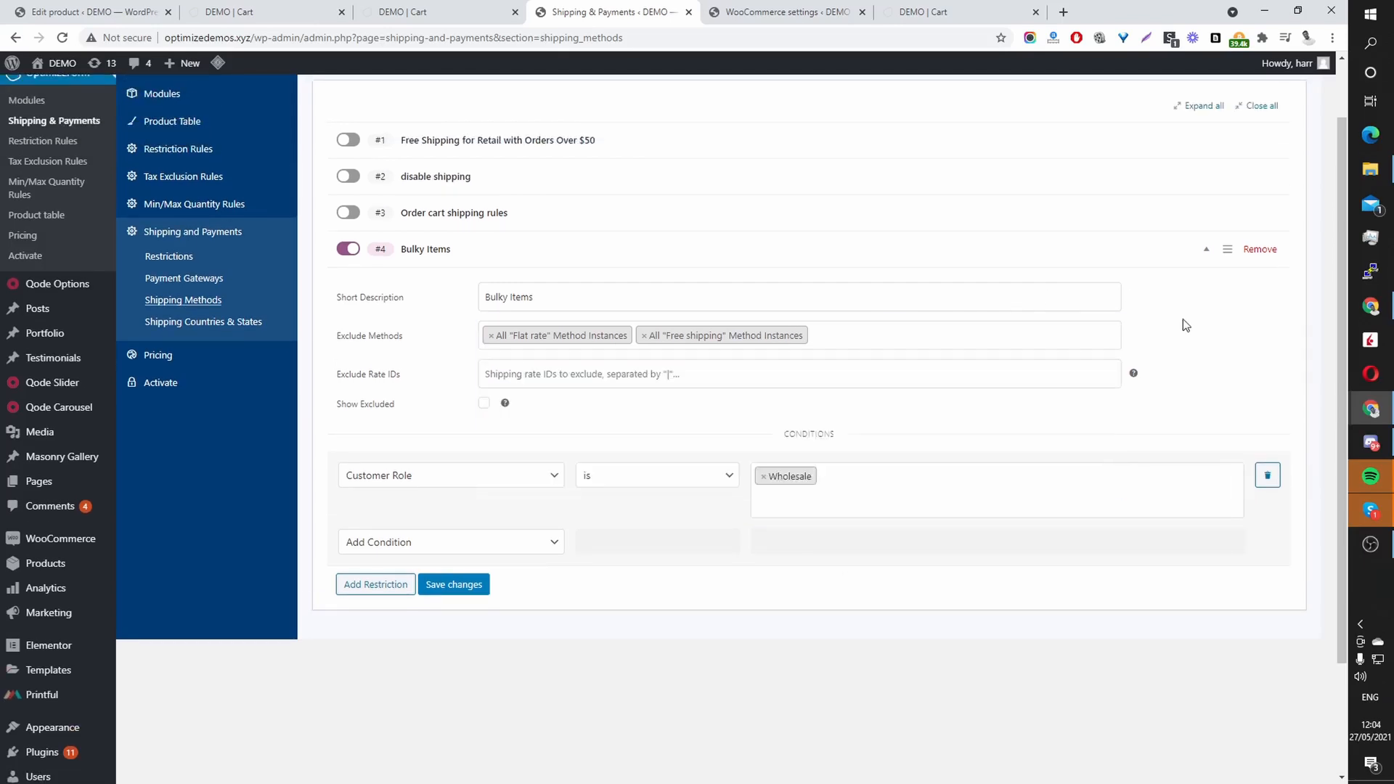
pyautogui.moveTo(542, 487)
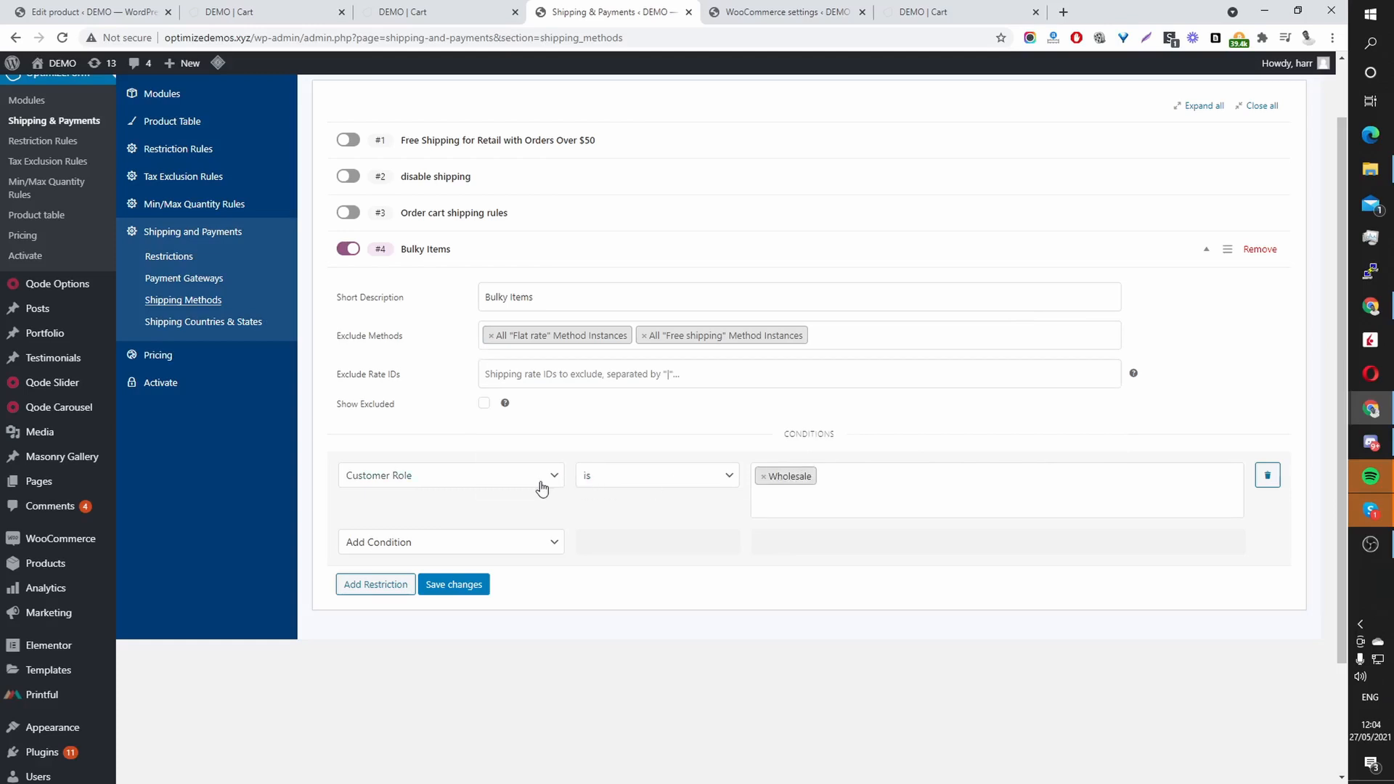
pyautogui.click(1266, 475)
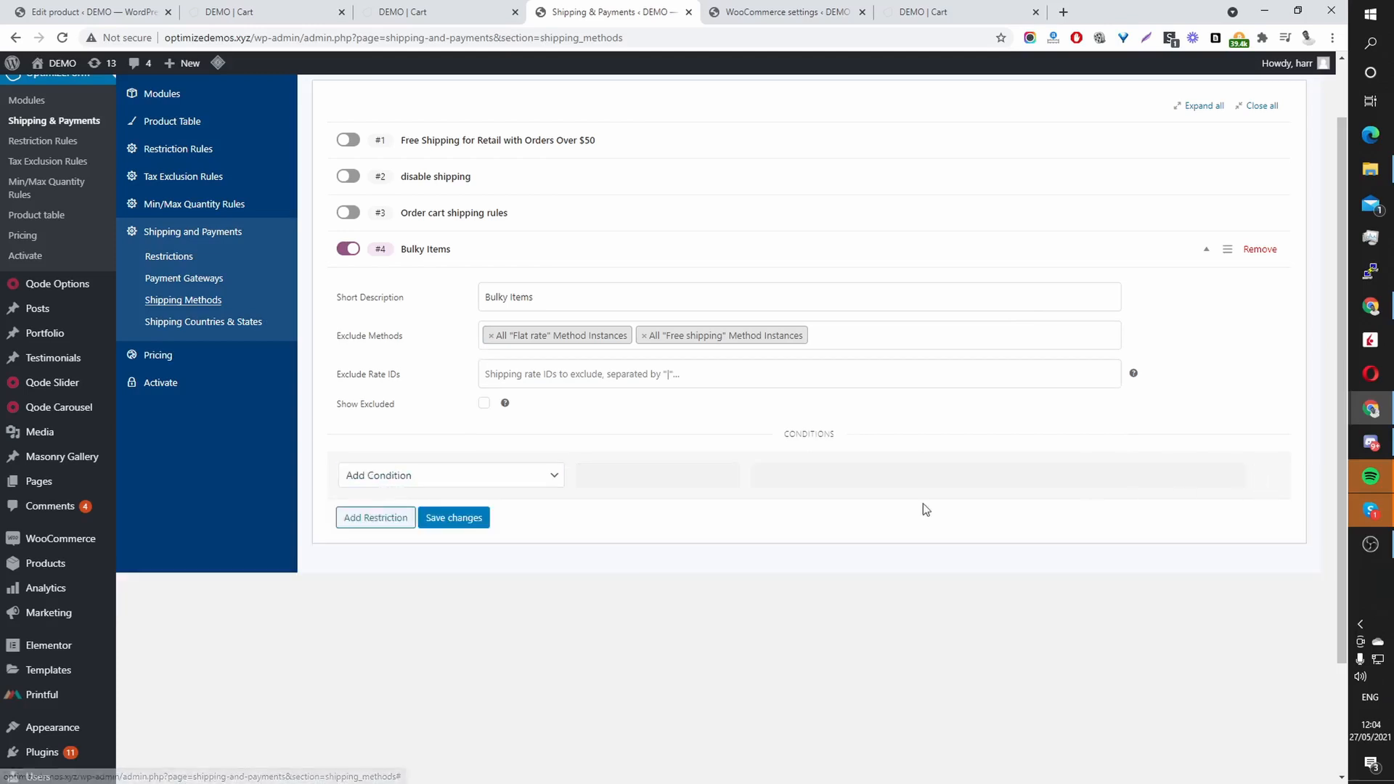
# Step: Show the Add Condition type choices for the Bulky Items restriction, dismissing and reopening the list
pyautogui.scroll(-3)
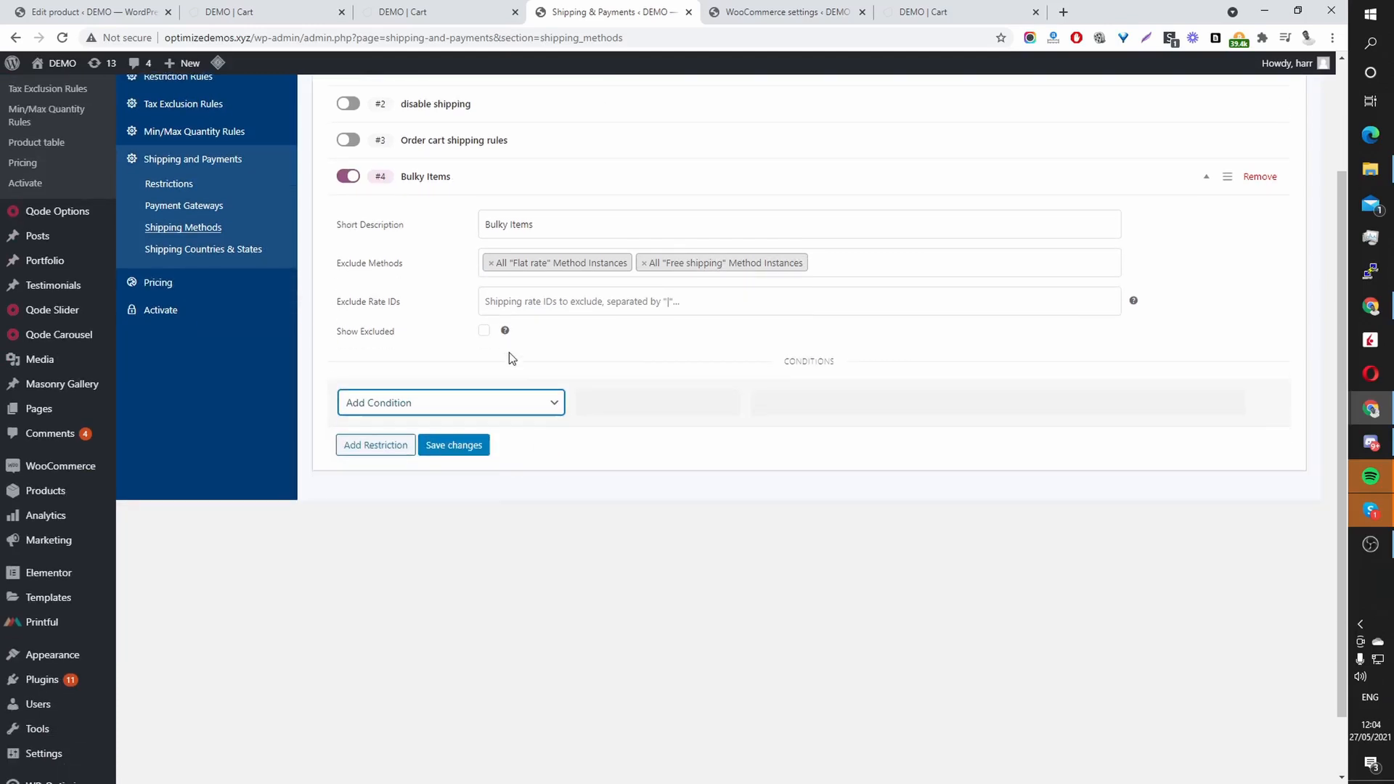
pyautogui.click(450, 403)
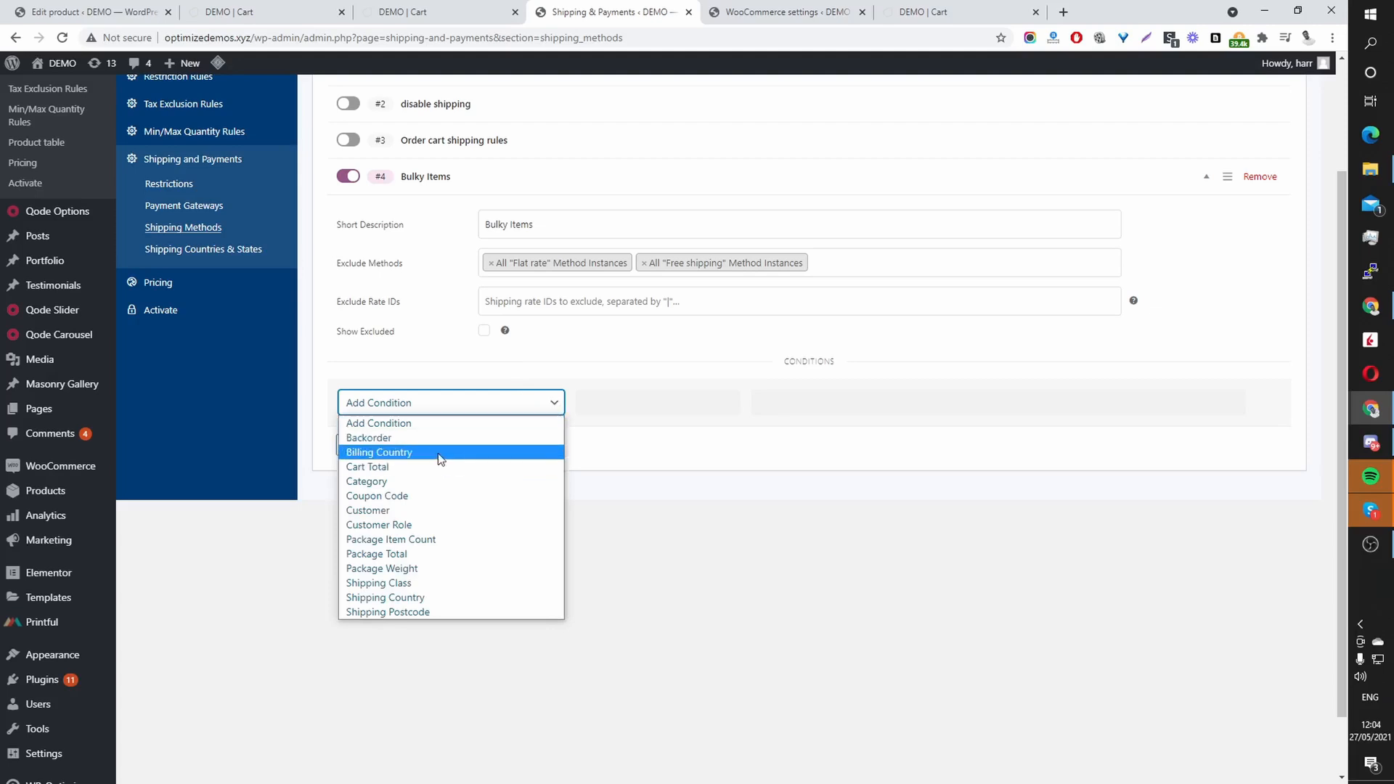
pyautogui.moveTo(447, 485)
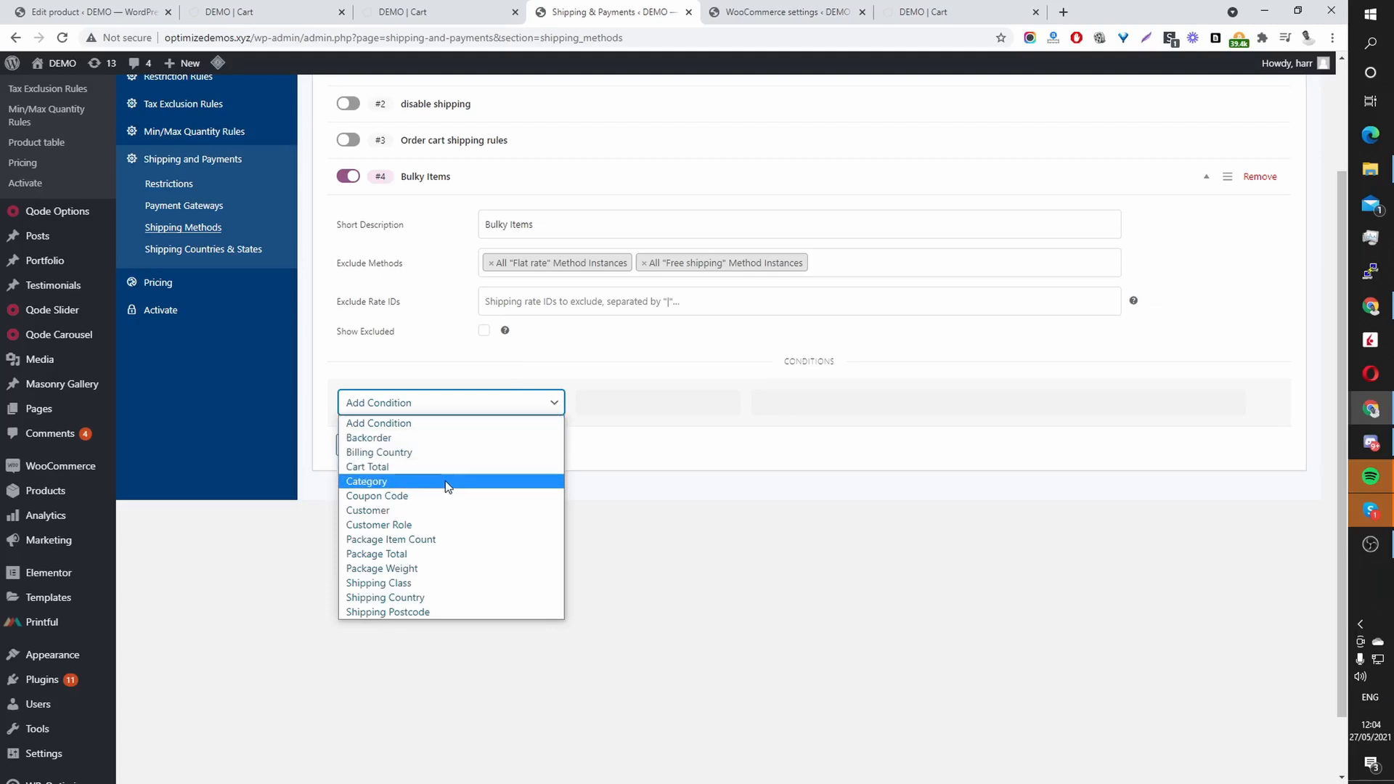
pyautogui.moveTo(440, 497)
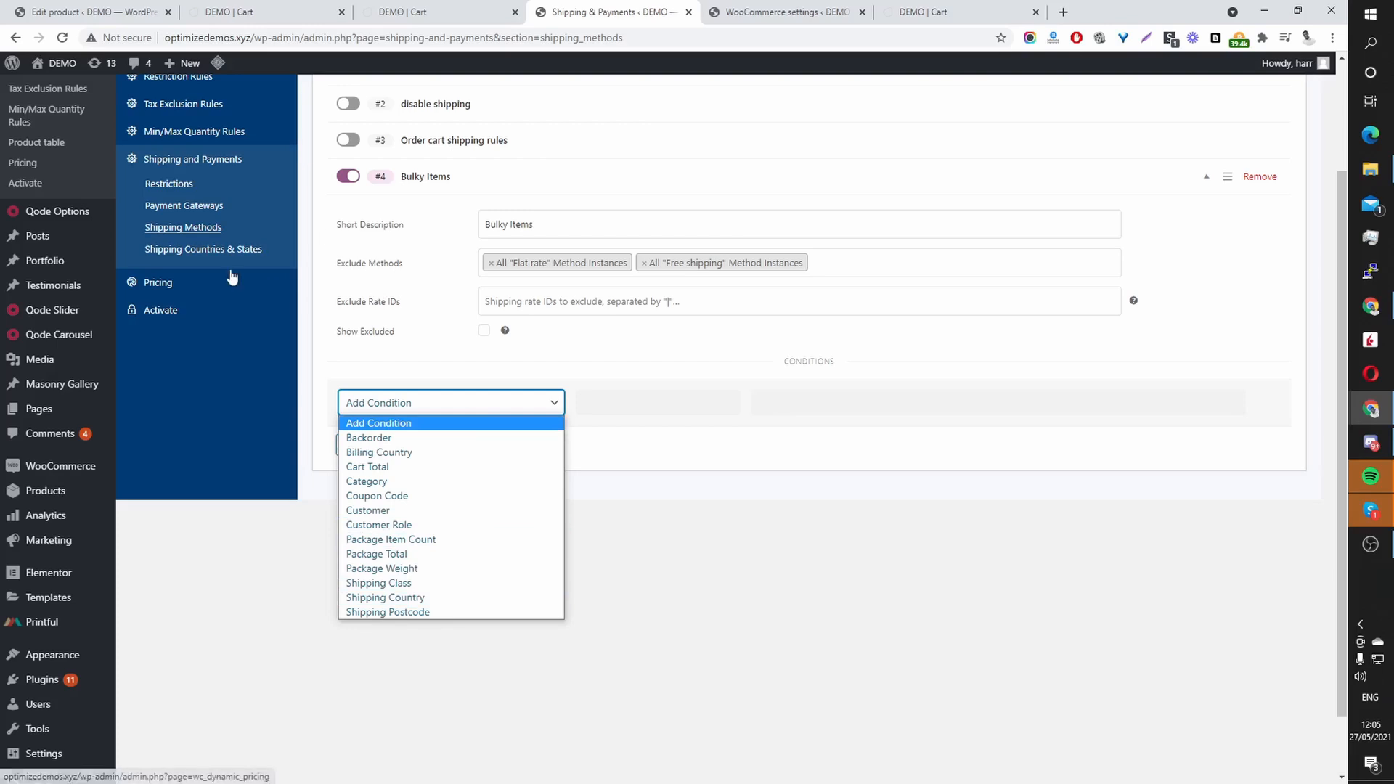
pyautogui.moveTo(203, 248)
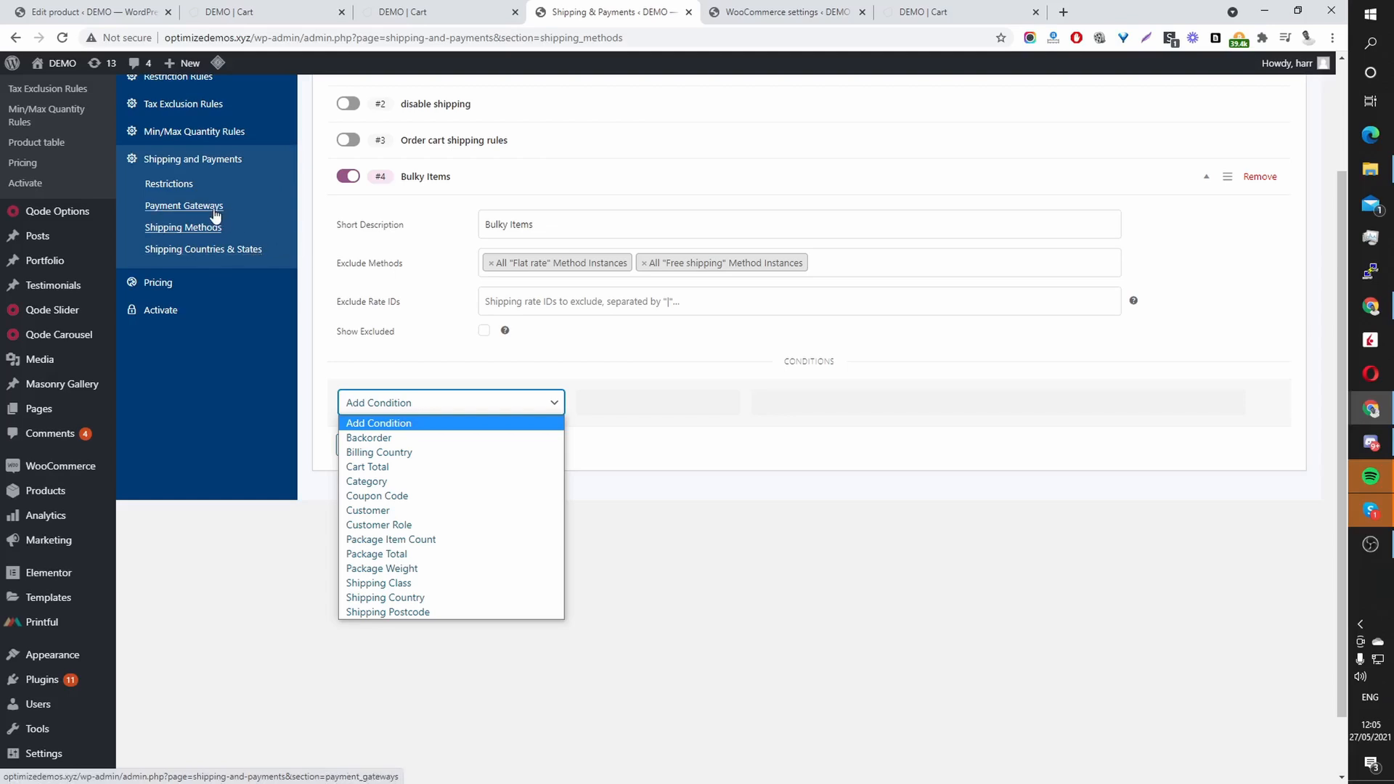
pyautogui.moveTo(723, 381)
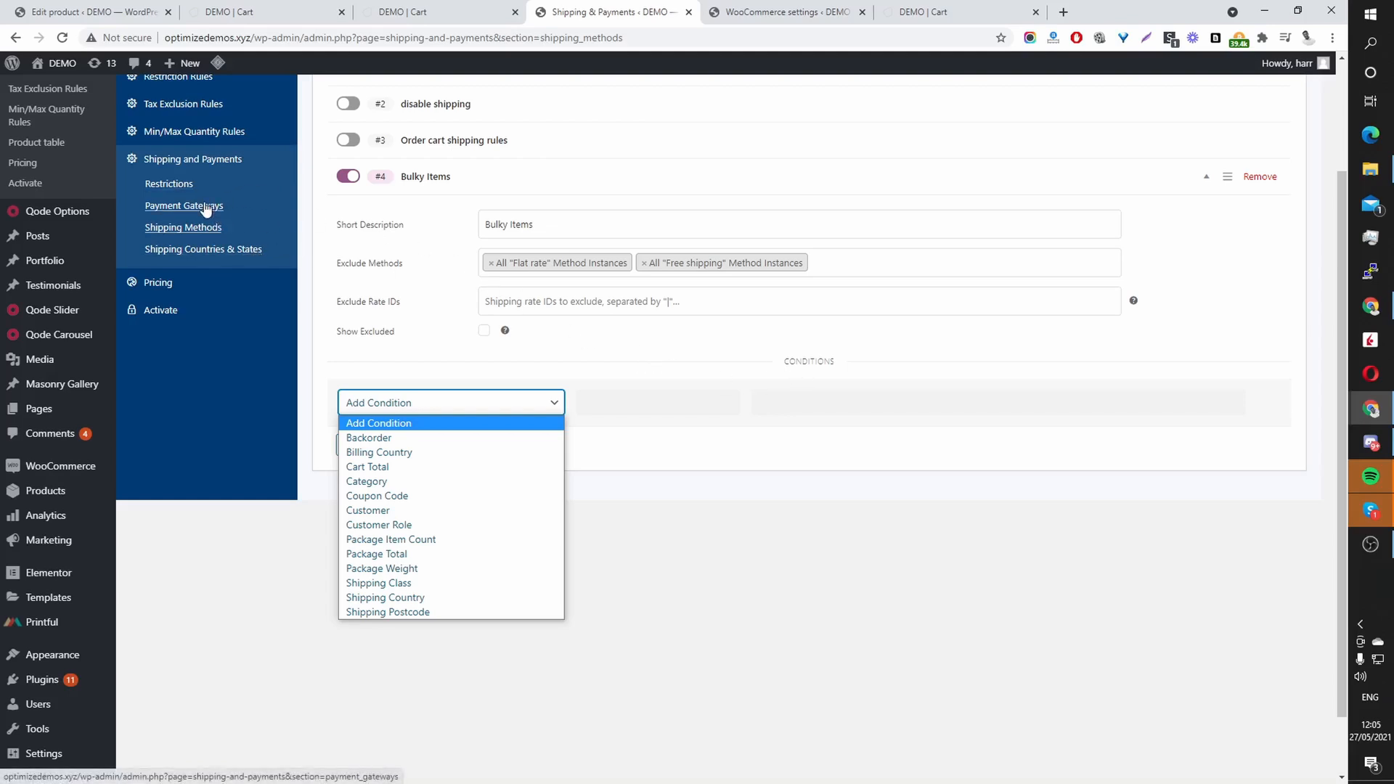
pyautogui.click(643, 419)
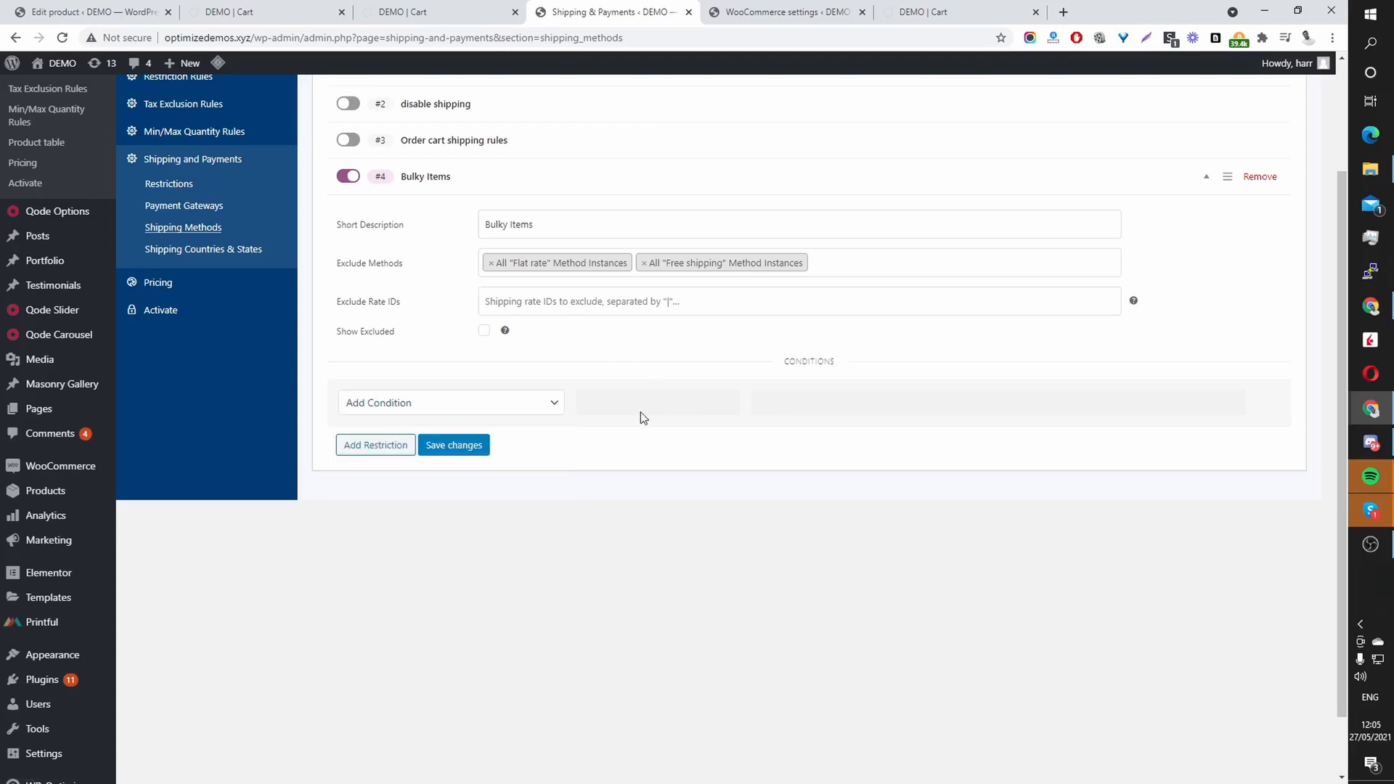
pyautogui.scroll(-3)
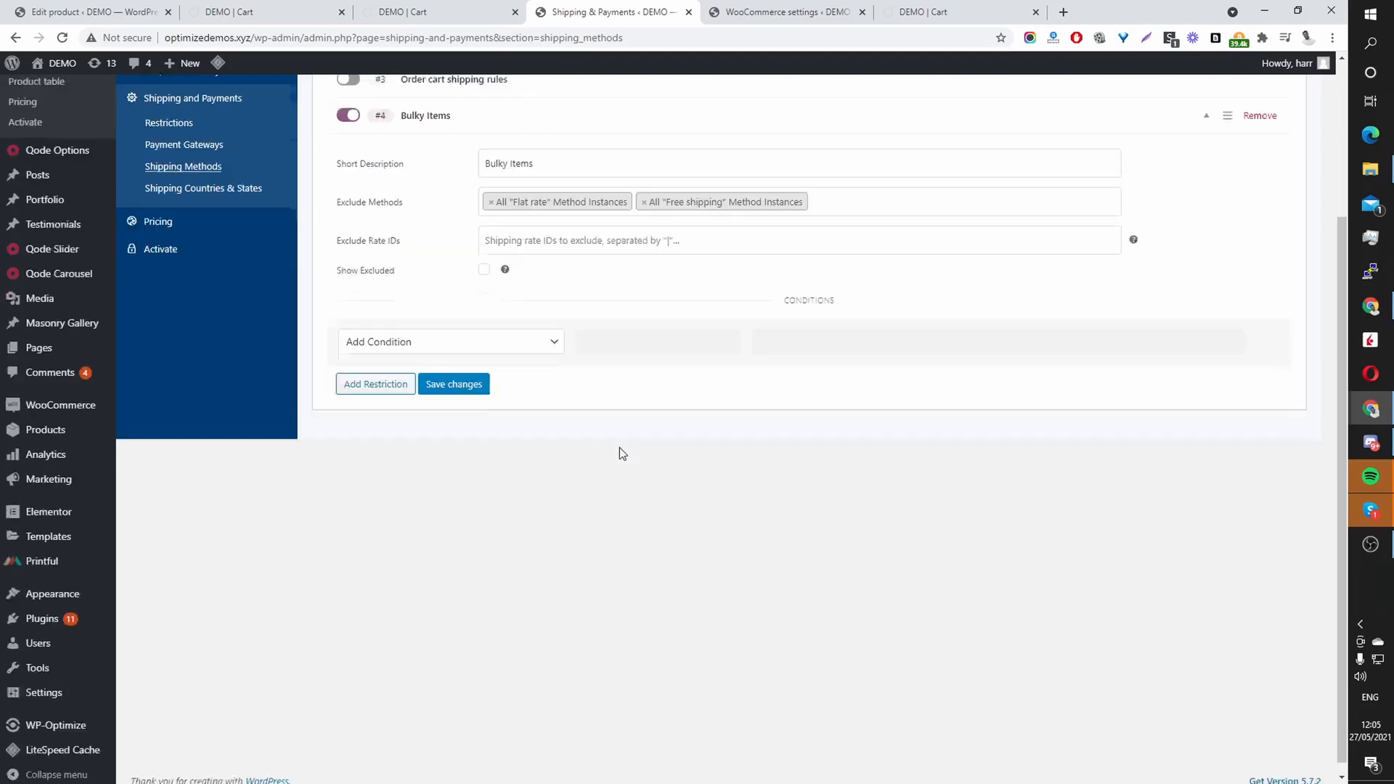
pyautogui.click(450, 341)
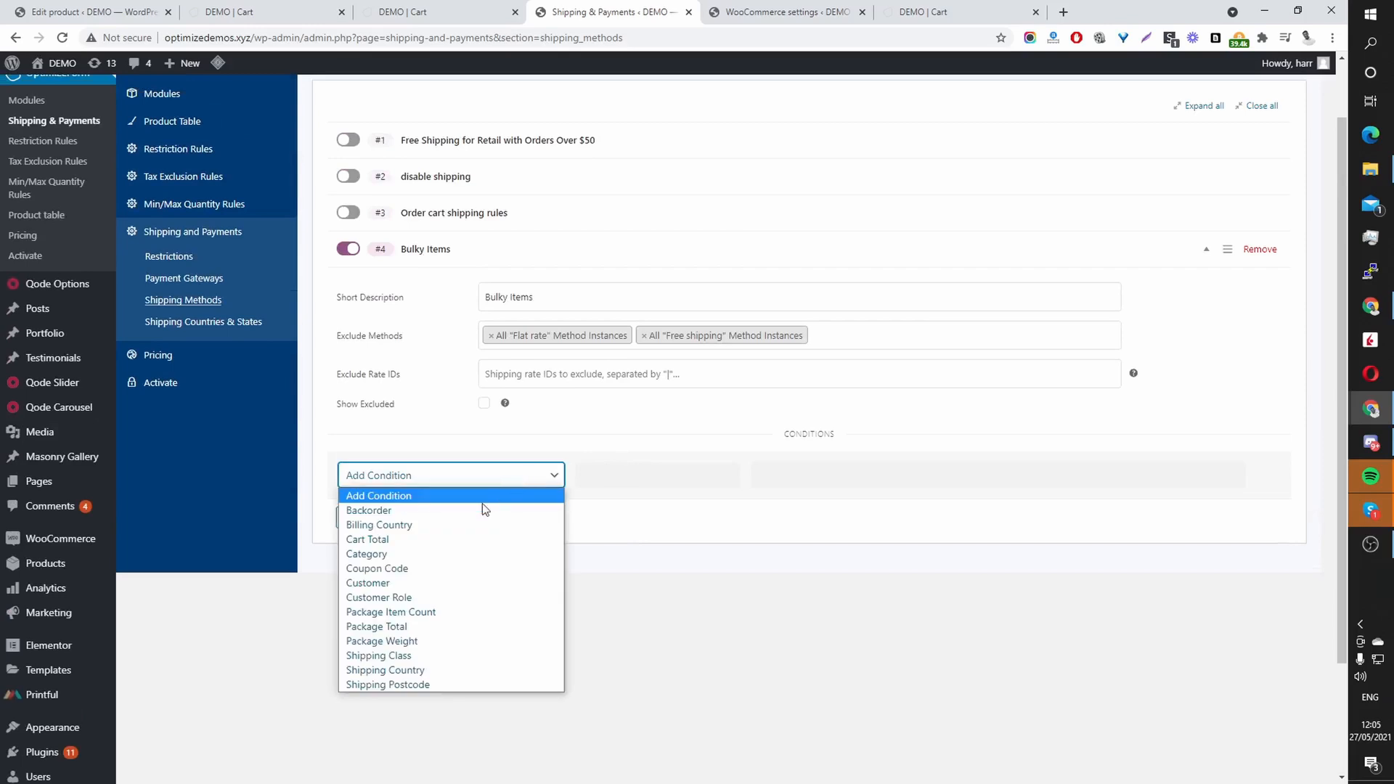
pyautogui.moveTo(368, 583)
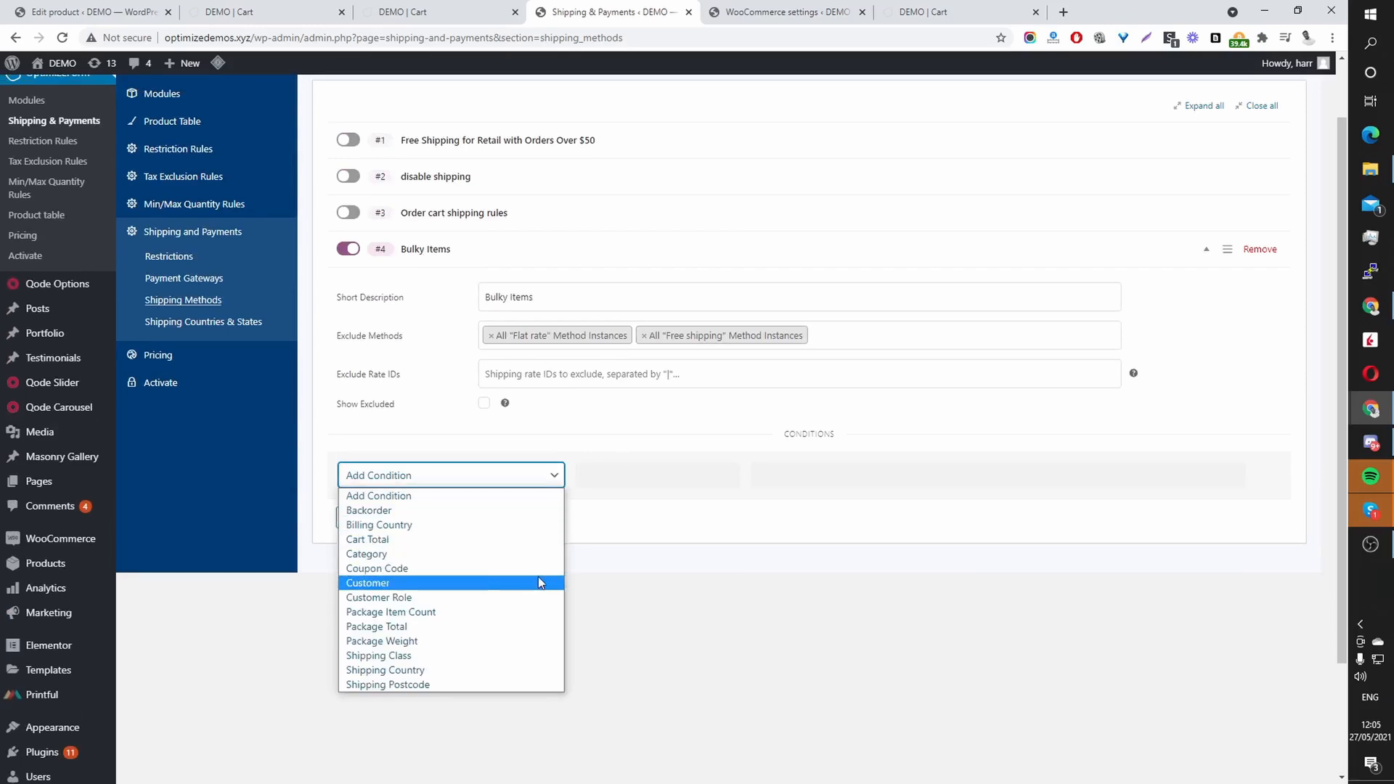